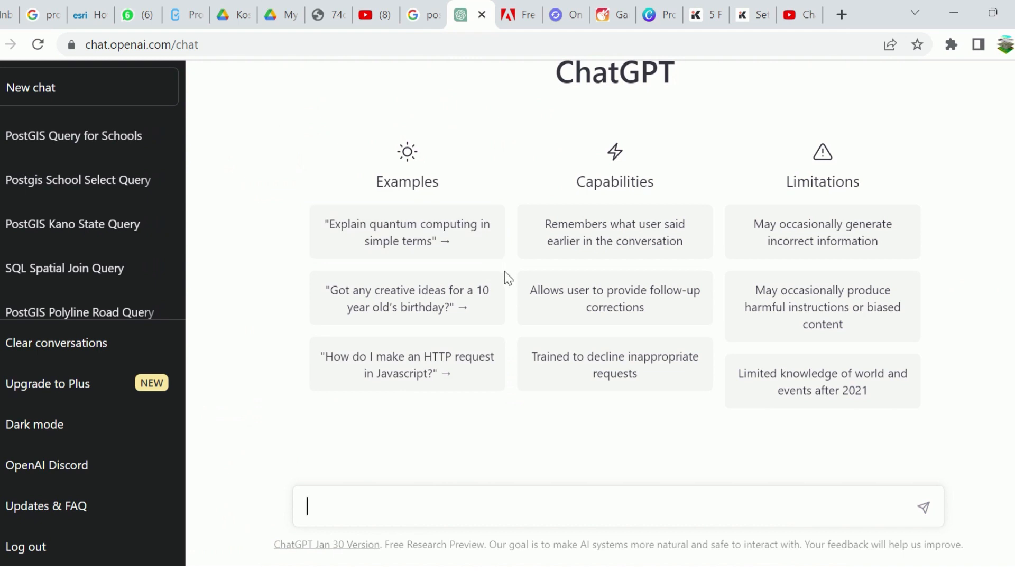
{"action": "mouse_move", "coordinate": [97, 136]}
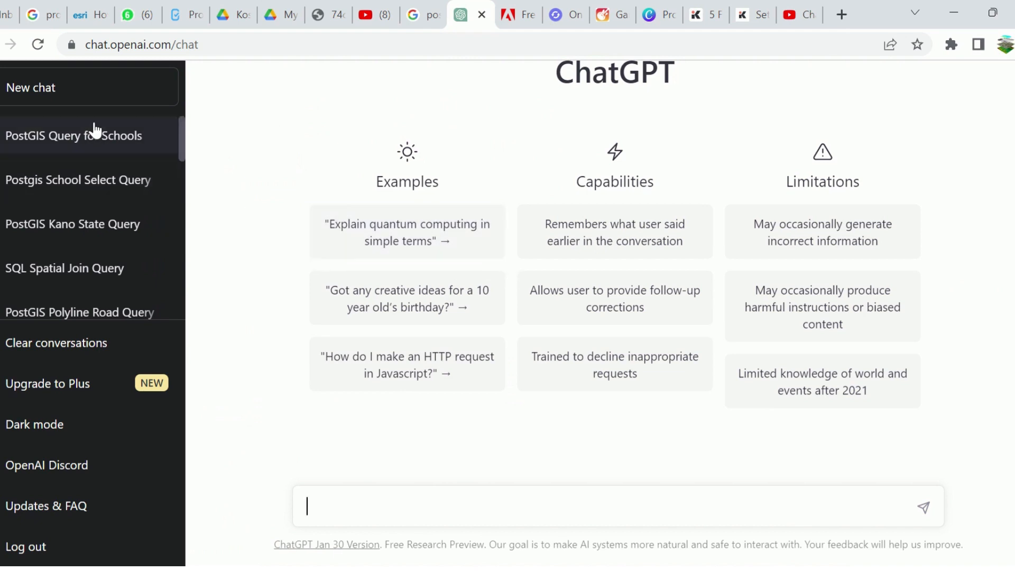
{"action": "mouse_move", "coordinate": [126, 63]}
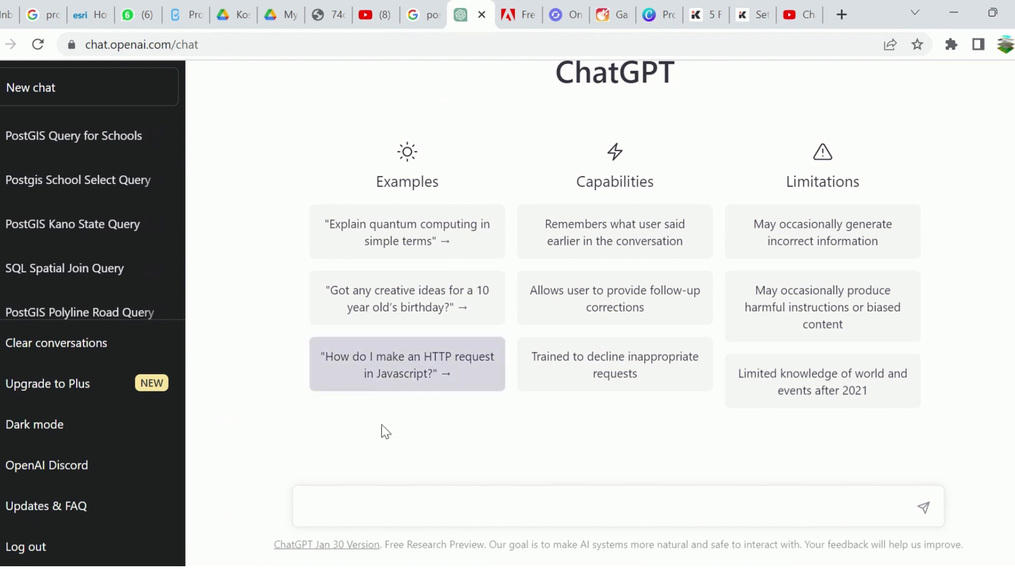
{"action": "mouse_move", "coordinate": [547, 491]}
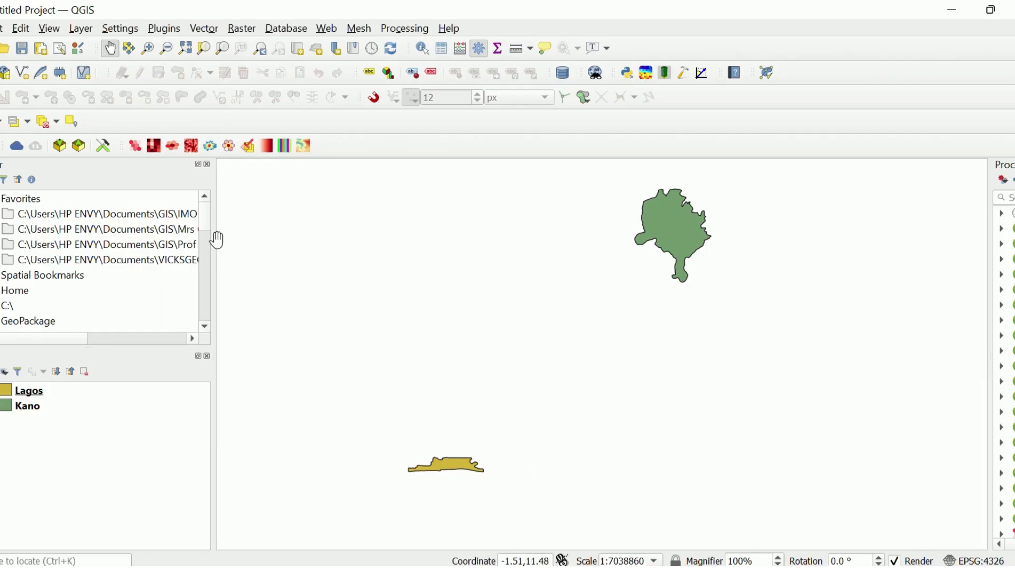
{"action": "mouse_move", "coordinate": [5, 71]}
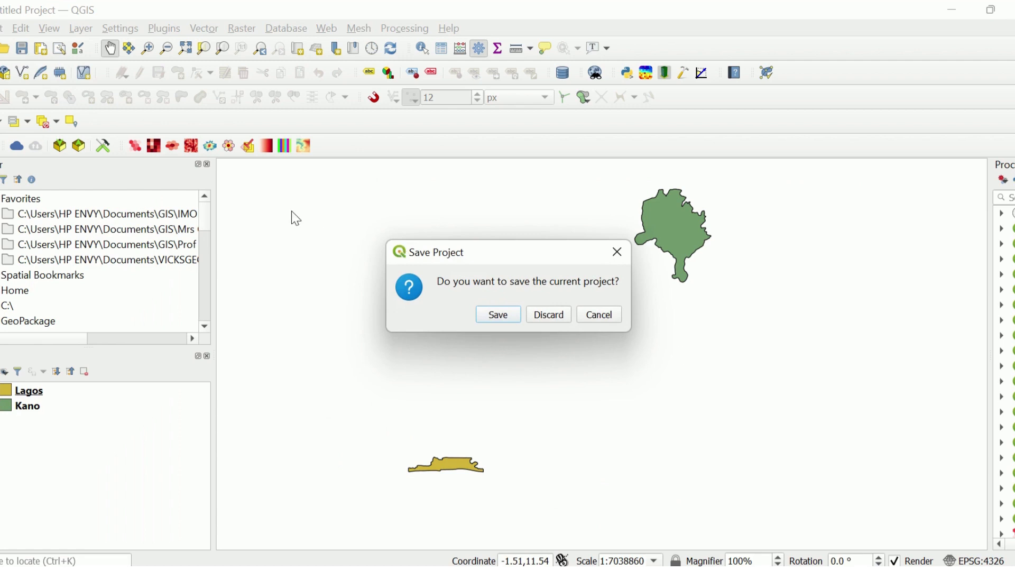
Discard the unsaved Lagos and Kano project and open DB Manager from the Database menu.
{"action": "left_click", "coordinate": [548, 314]}
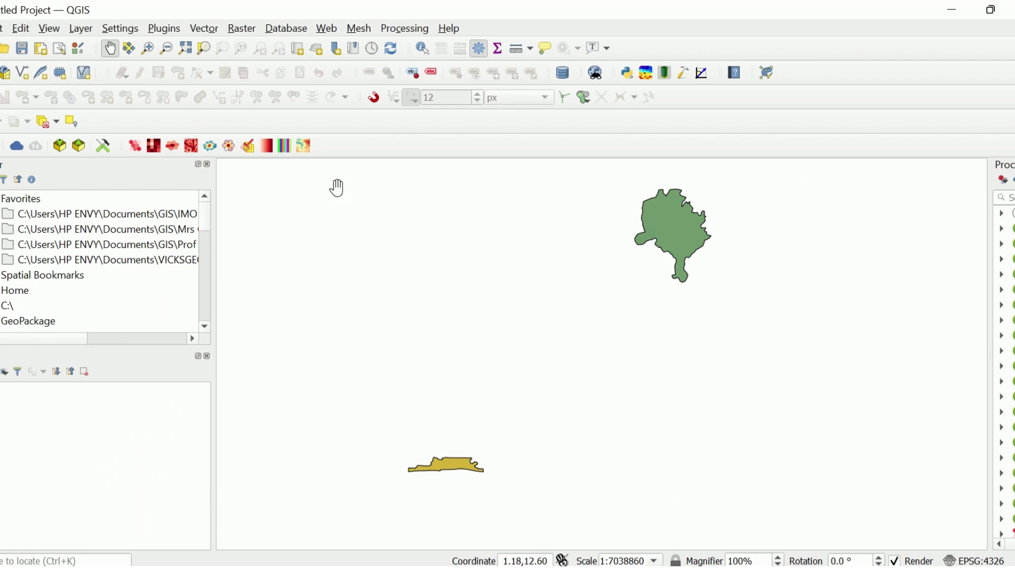
{"action": "left_click", "coordinate": [285, 28]}
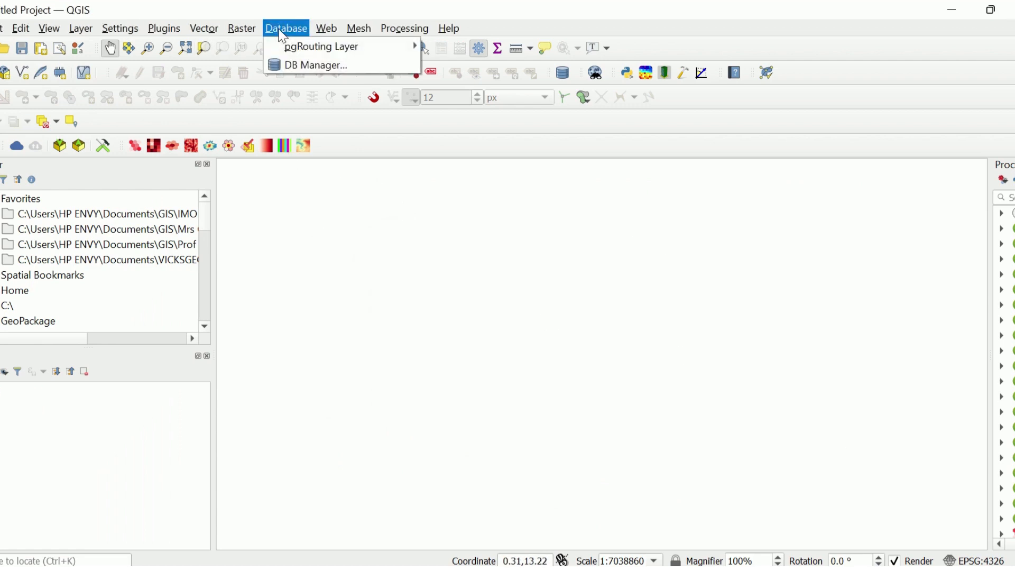
{"action": "left_click", "coordinate": [314, 65]}
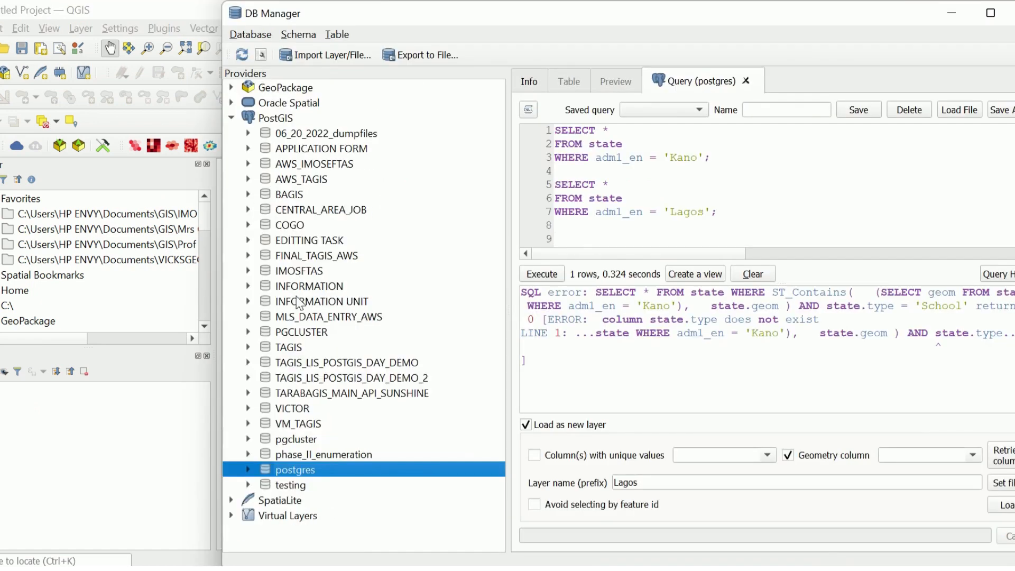
Close the old Kano and Lagos query tab, discarding its unsaved edits.
{"action": "left_click", "coordinate": [695, 173]}
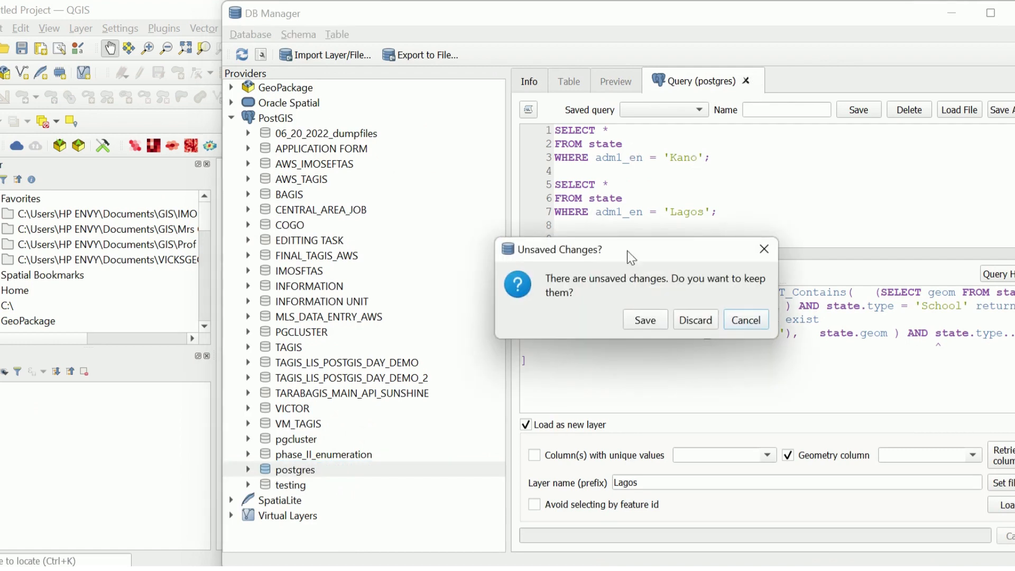
{"action": "left_click", "coordinate": [695, 319]}
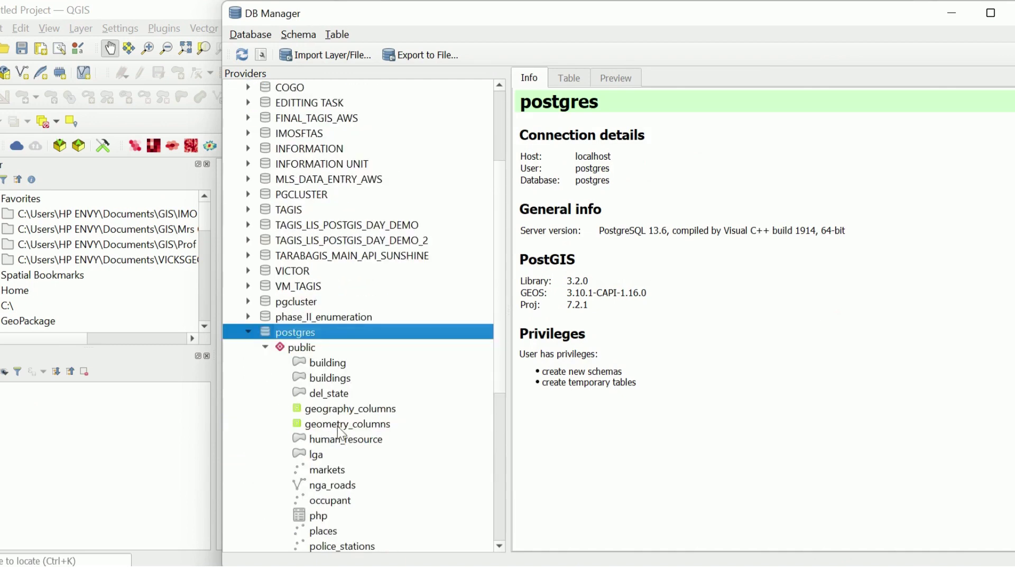
{"action": "scroll", "scroll_direction": "down", "scroll_amount": 3}
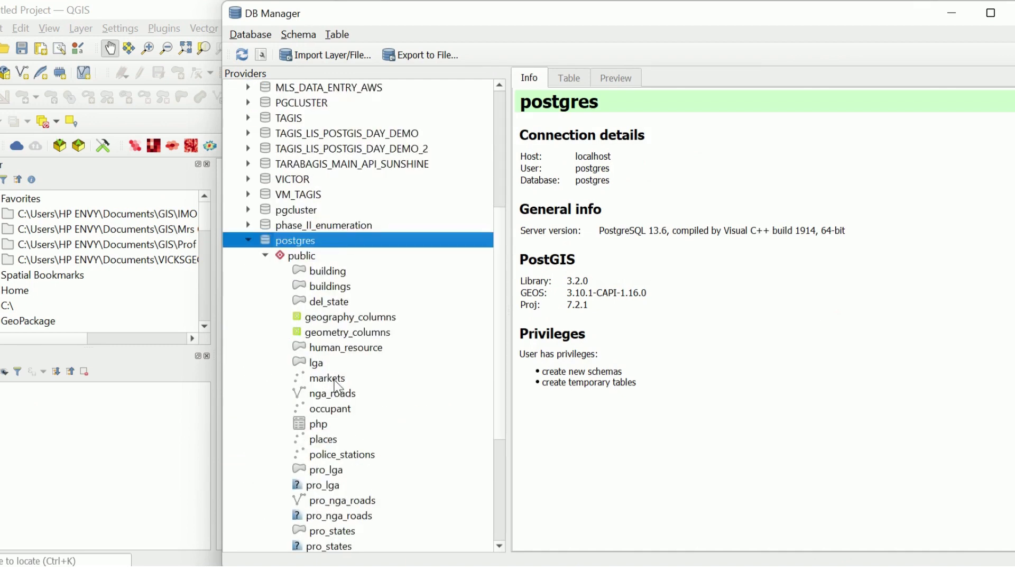
{"action": "scroll", "scroll_direction": "down", "scroll_amount": 3}
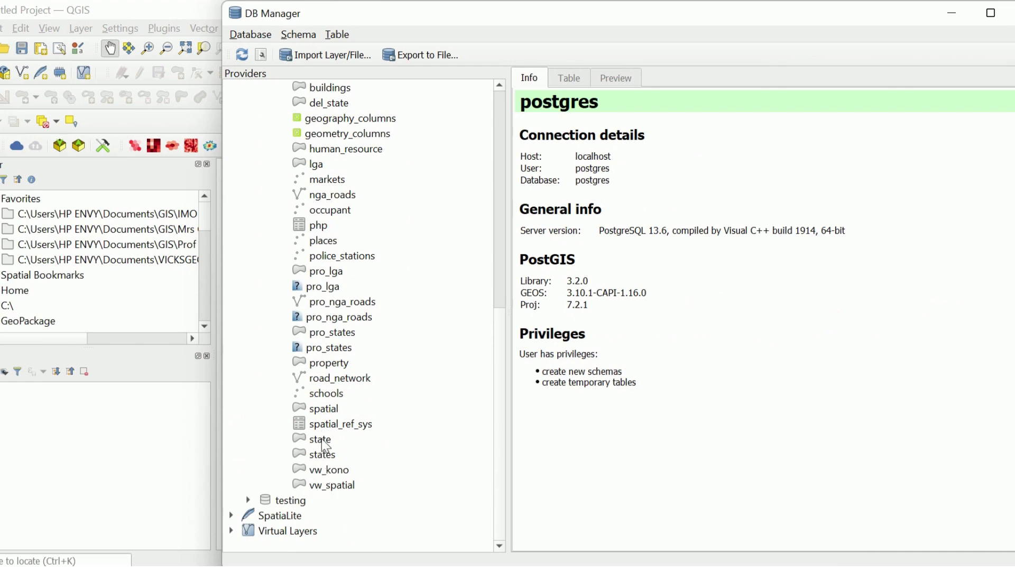
View Info for the schools, police_stations, markets and state tables.
{"action": "left_click", "coordinate": [326, 393]}
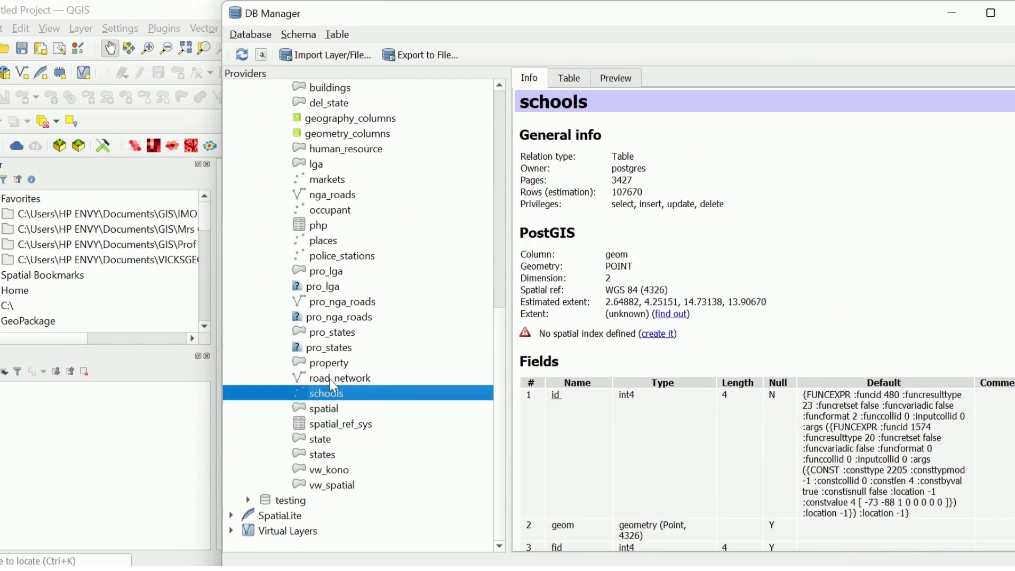
{"action": "mouse_move", "coordinate": [338, 302]}
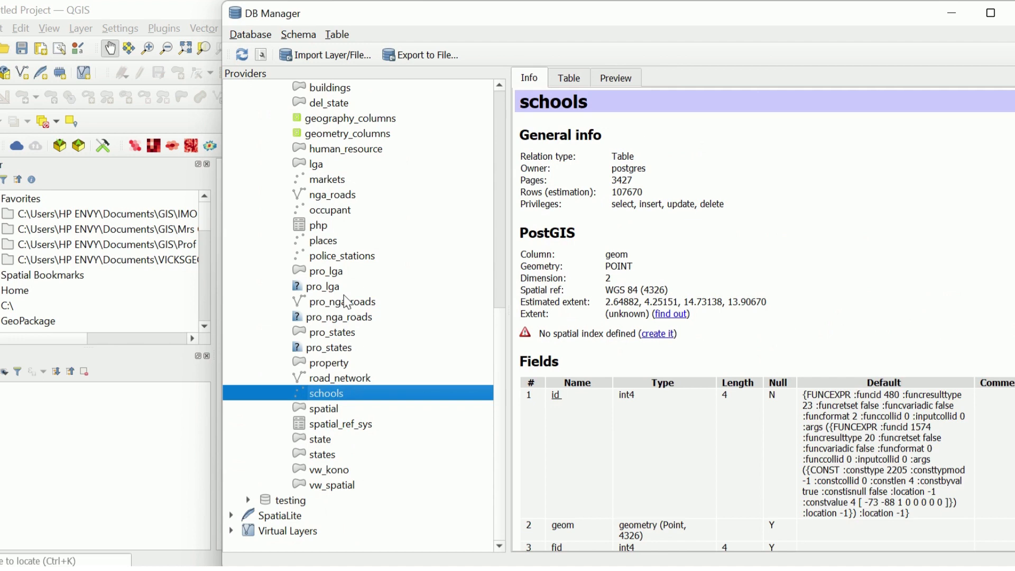
{"action": "left_click", "coordinate": [342, 255]}
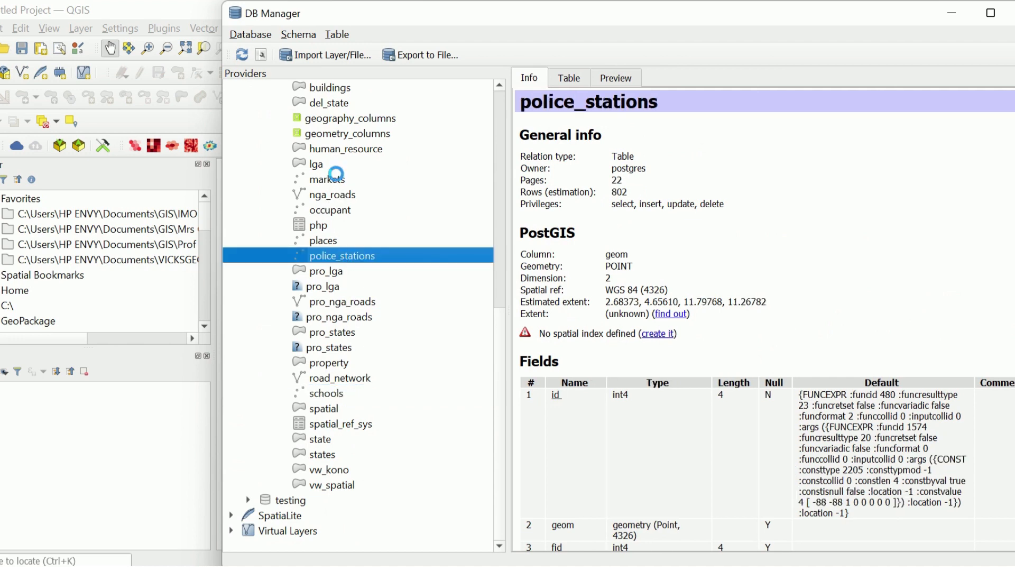
{"action": "left_click", "coordinate": [327, 178]}
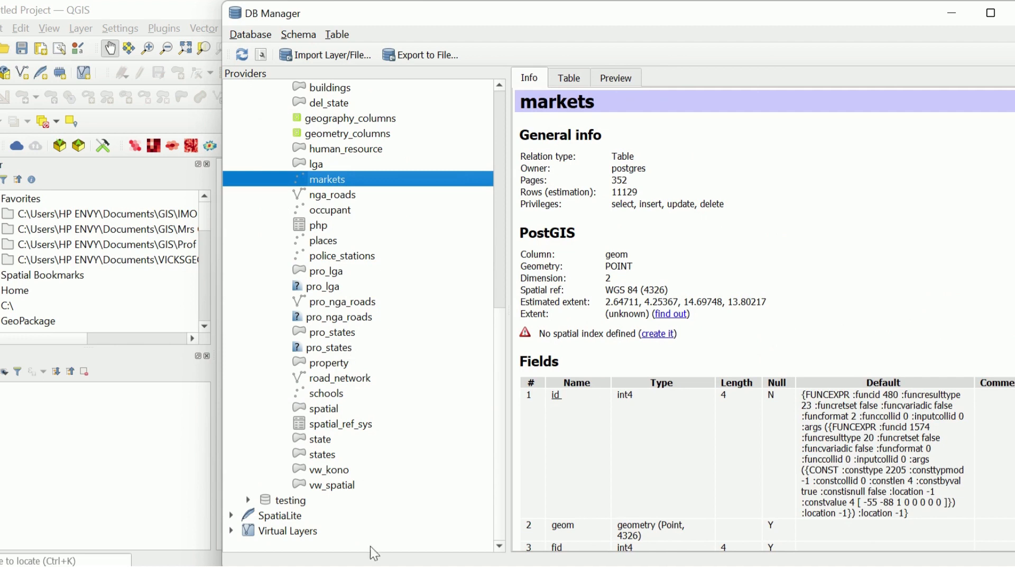
{"action": "left_click", "coordinate": [319, 439]}
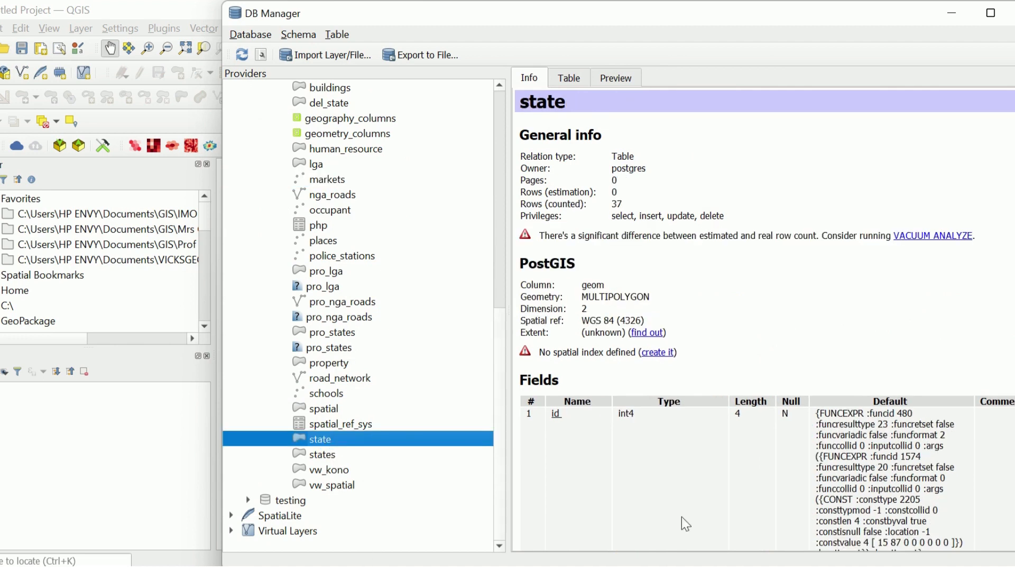
{"action": "mouse_move", "coordinate": [354, 472]}
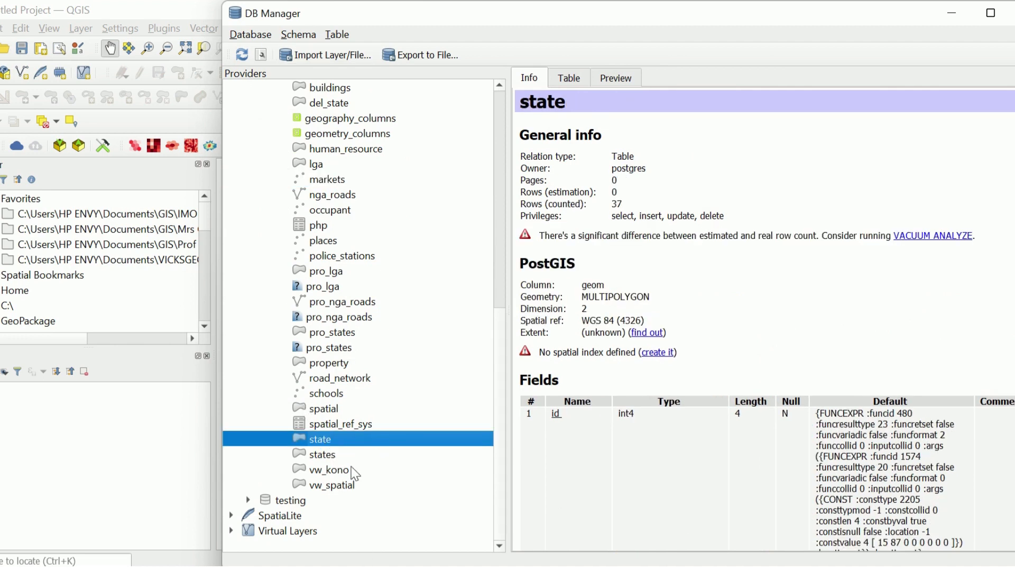
{"action": "mouse_move", "coordinate": [256, 101]}
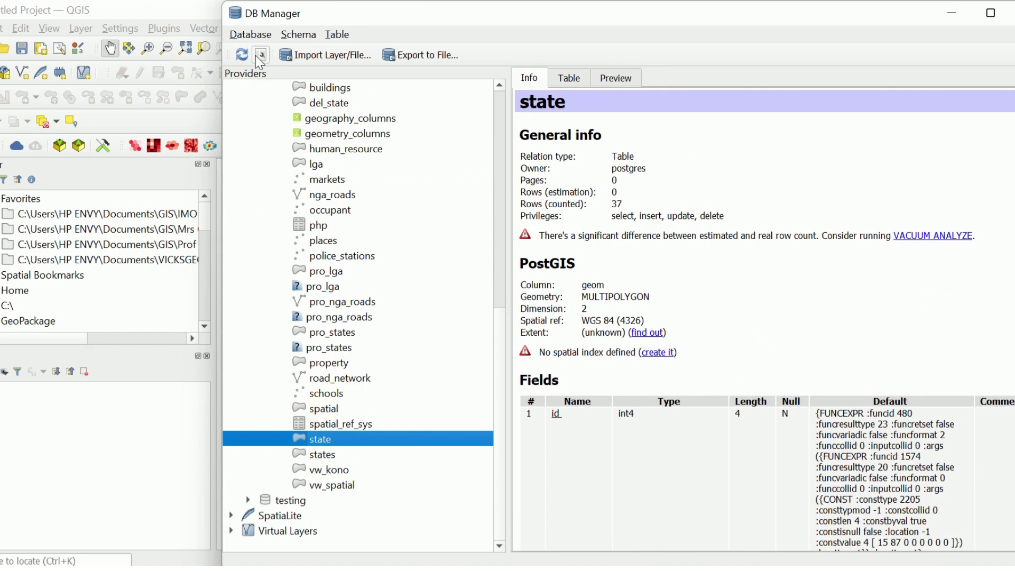
{"action": "left_click", "coordinate": [260, 55]}
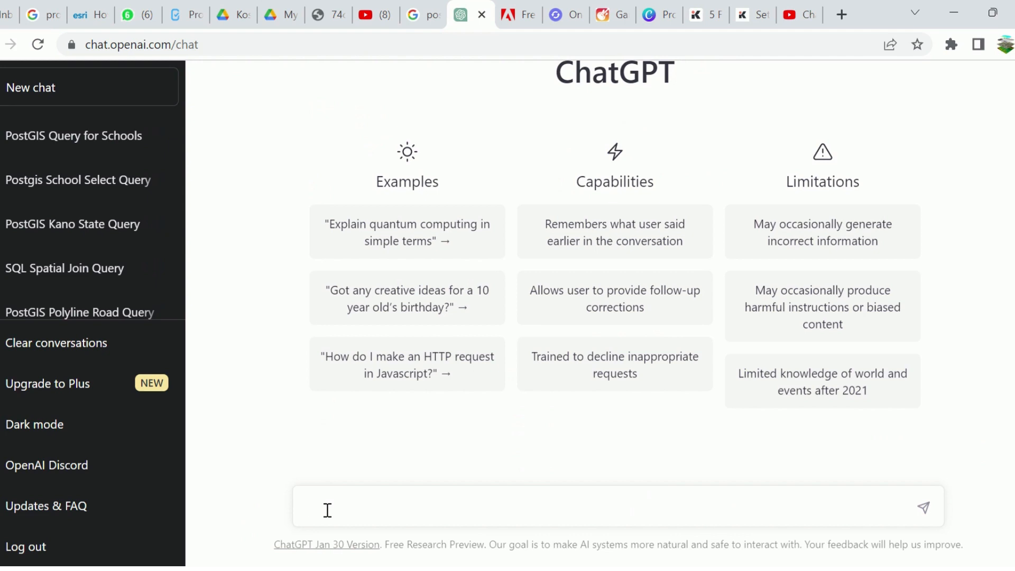
Ask ChatGPT to 'Create Postgis Querry to select Kano from state', removing the schools wording.
{"action": "left_click", "coordinate": [328, 510]}
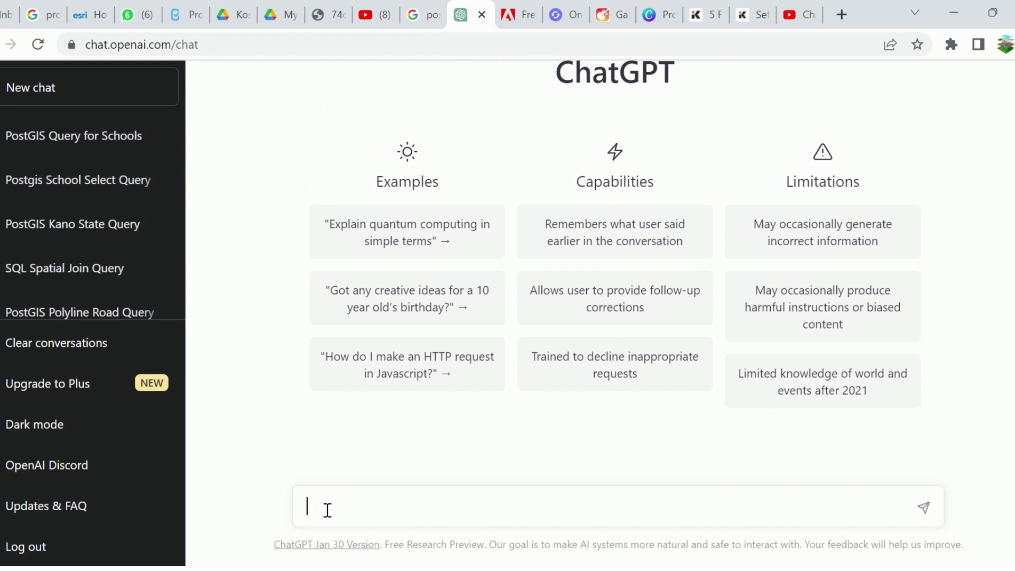
{"action": "type", "text": "Create Postgis Querry to select Schools that are within Kano from state"}
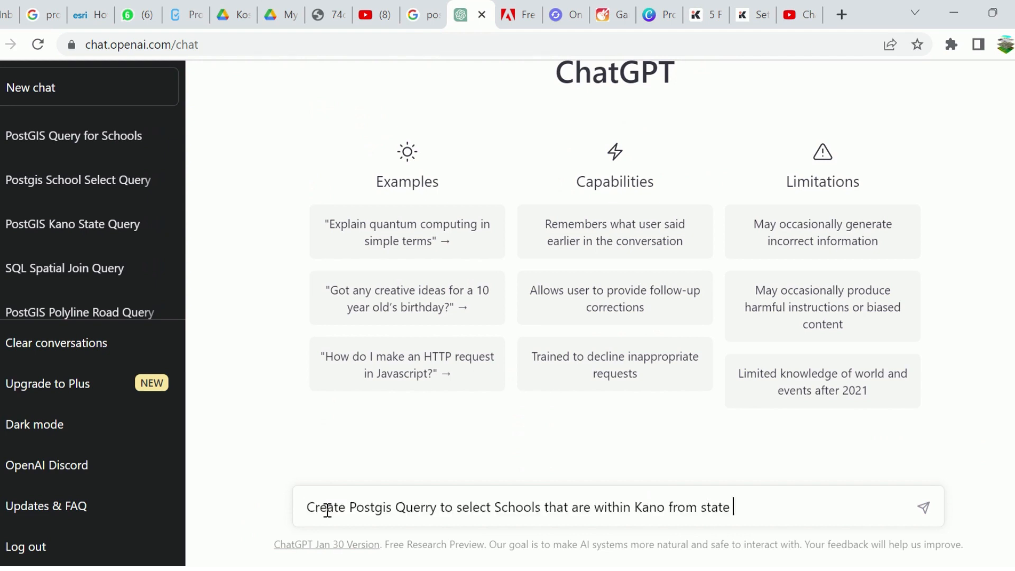
{"action": "left_click_drag", "start_coordinate": [499, 507], "coordinate": [732, 506]}
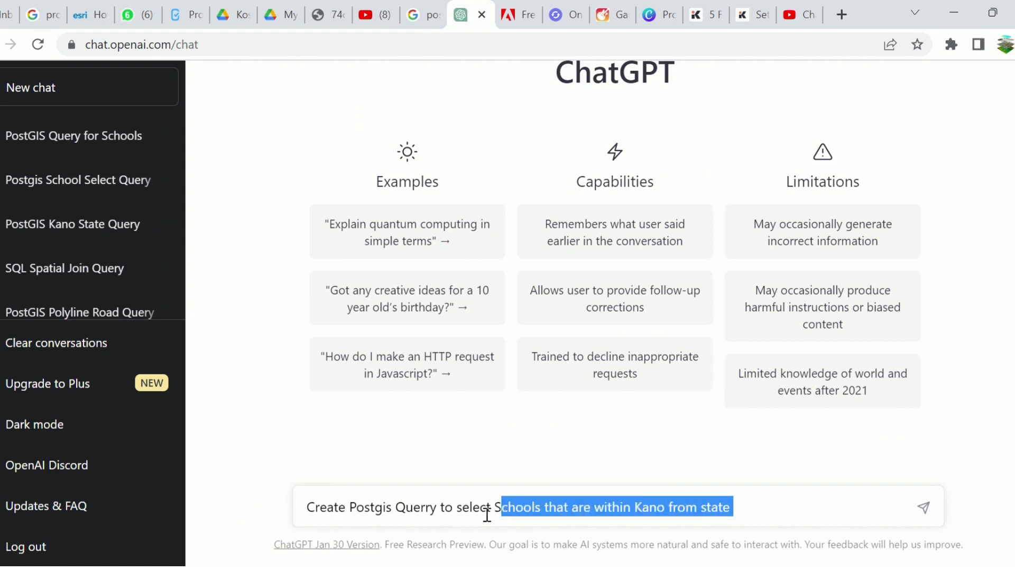
{"action": "left_click", "coordinate": [638, 507]}
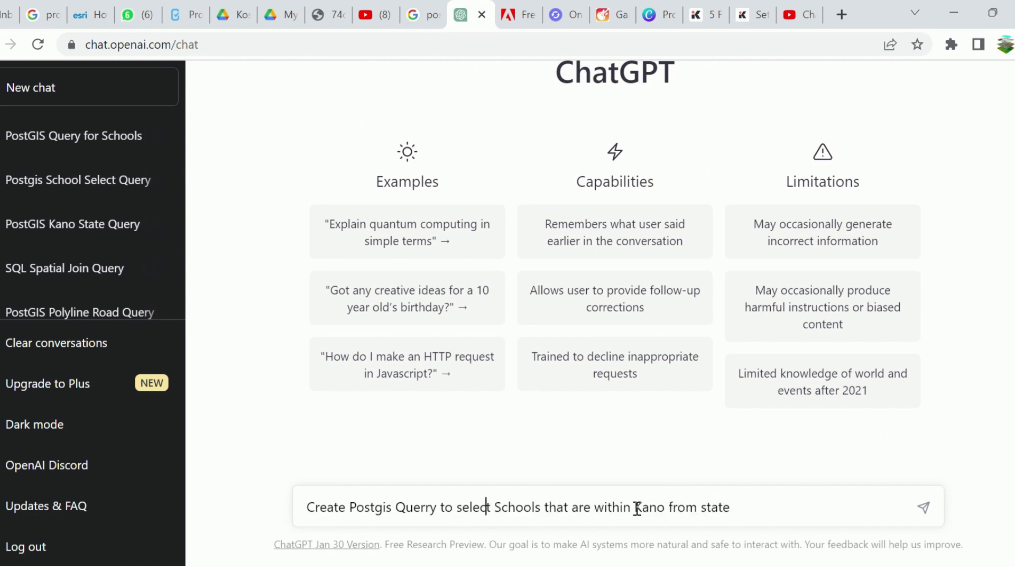
{"action": "mouse_move", "coordinate": [742, 502]}
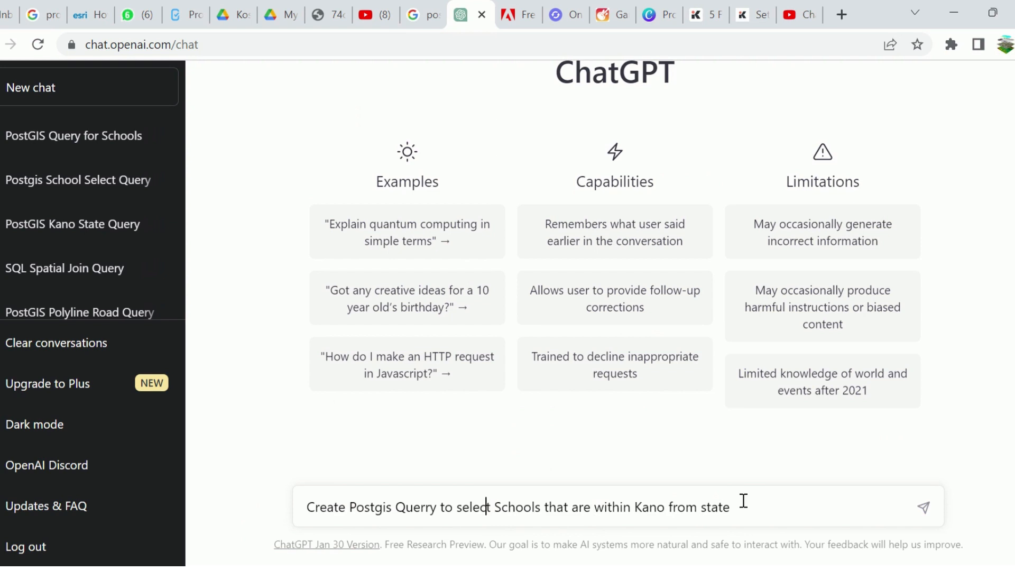
{"action": "left_click_drag", "start_coordinate": [553, 506], "coordinate": [734, 507]}
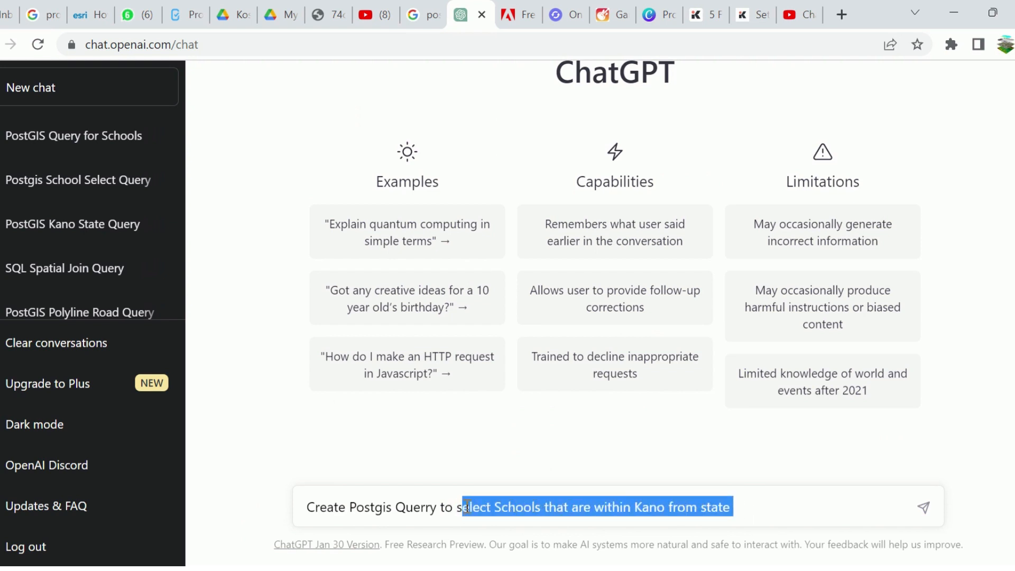
{"action": "left_click", "coordinate": [498, 507]}
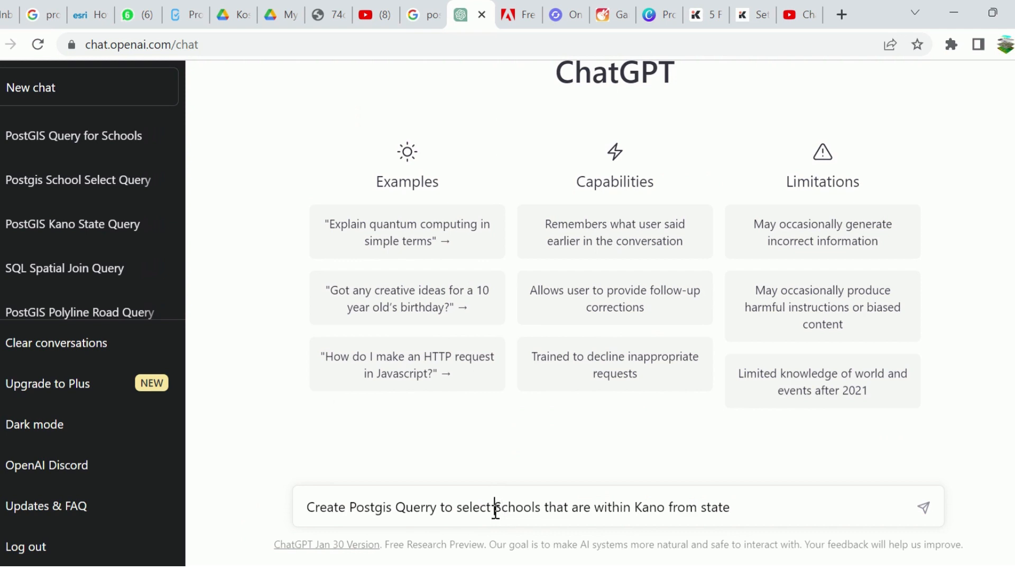
{"action": "left_click_drag", "start_coordinate": [494, 507], "coordinate": [629, 506]}
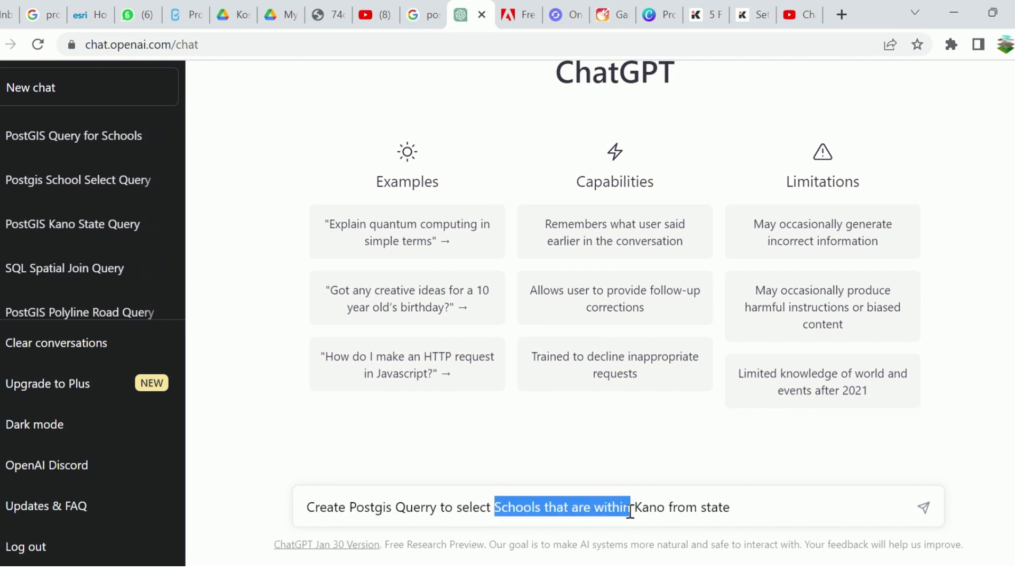
{"action": "key", "text": "Delete"}
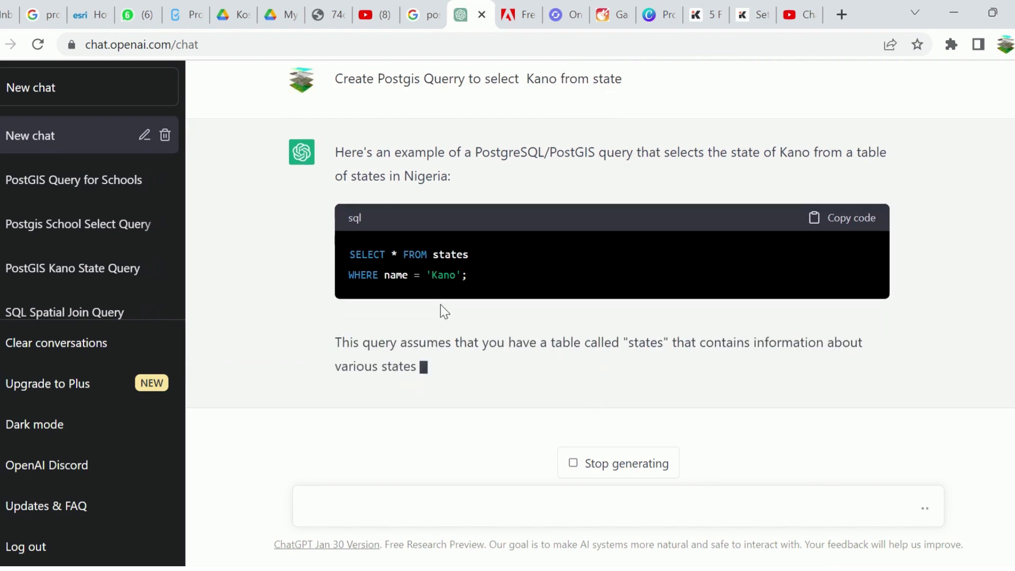
{"action": "left_click_drag", "start_coordinate": [348, 254], "coordinate": [467, 275]}
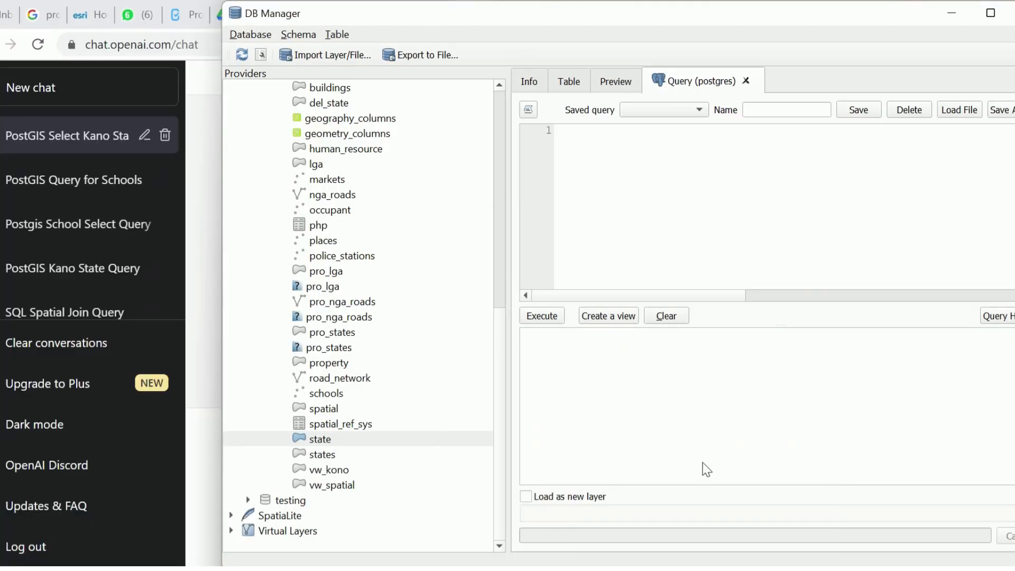
Put ChatGPT's Kano SQL in the query editor using table 'state', and select the state table.
{"action": "left_click", "coordinate": [616, 165]}
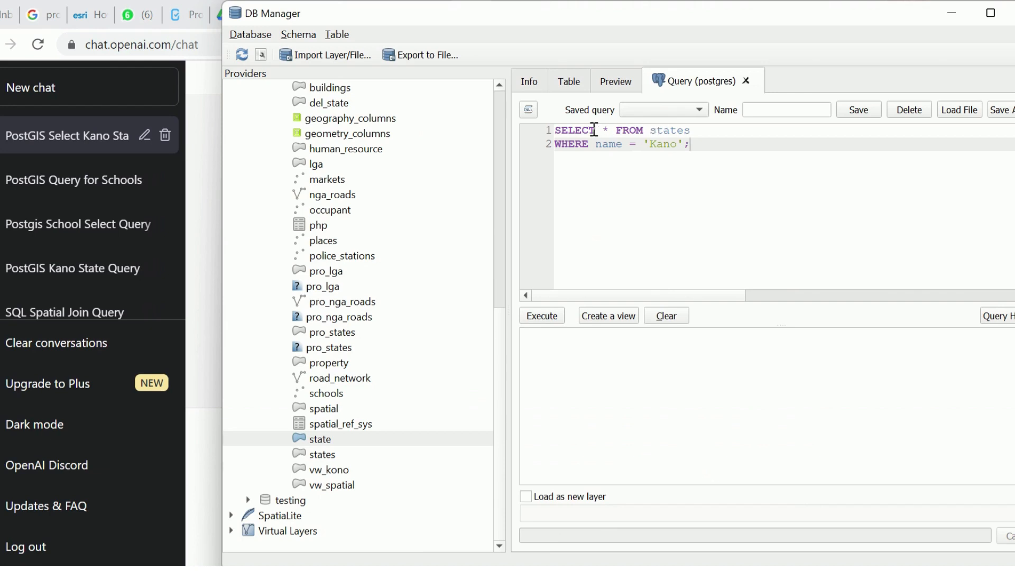
{"action": "mouse_move", "coordinate": [333, 417]}
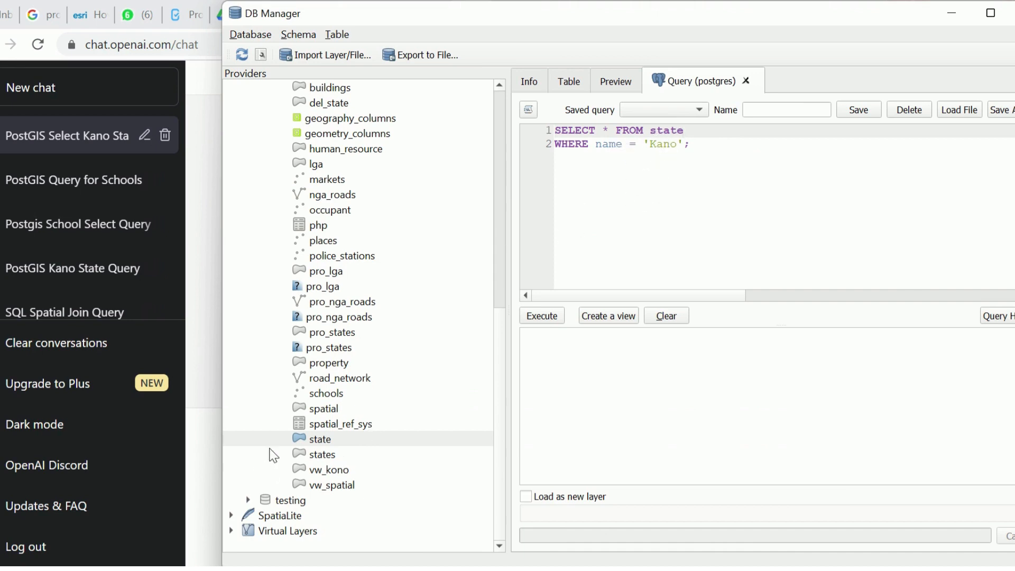
{"action": "left_click", "coordinate": [319, 438]}
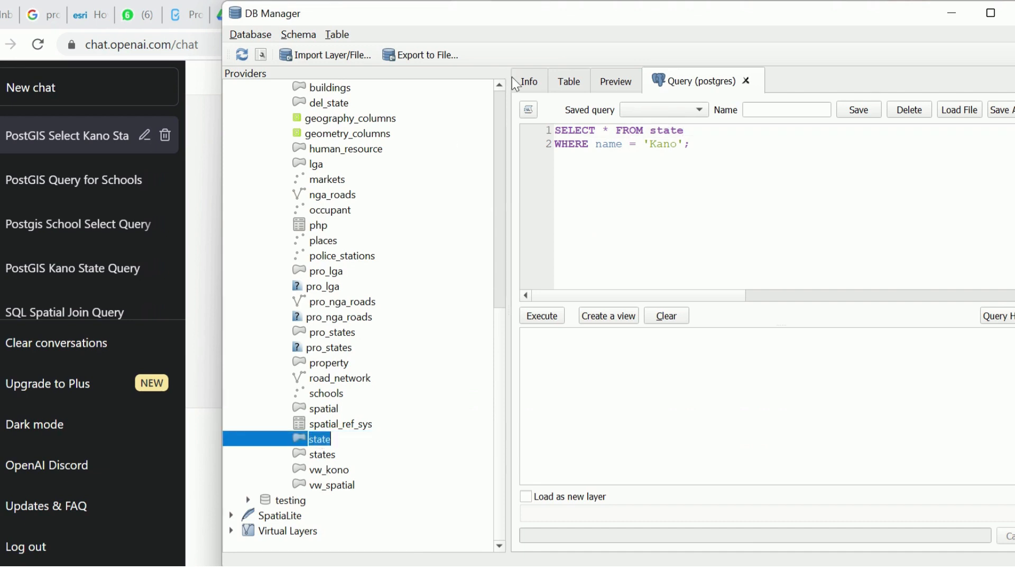
{"action": "left_click", "coordinate": [568, 81]}
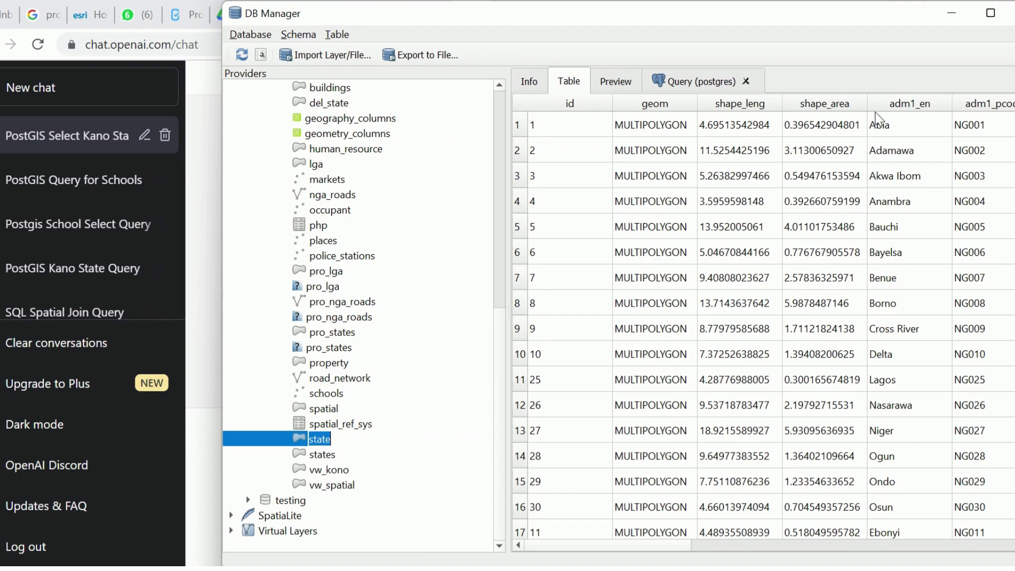
{"action": "mouse_move", "coordinate": [911, 107]}
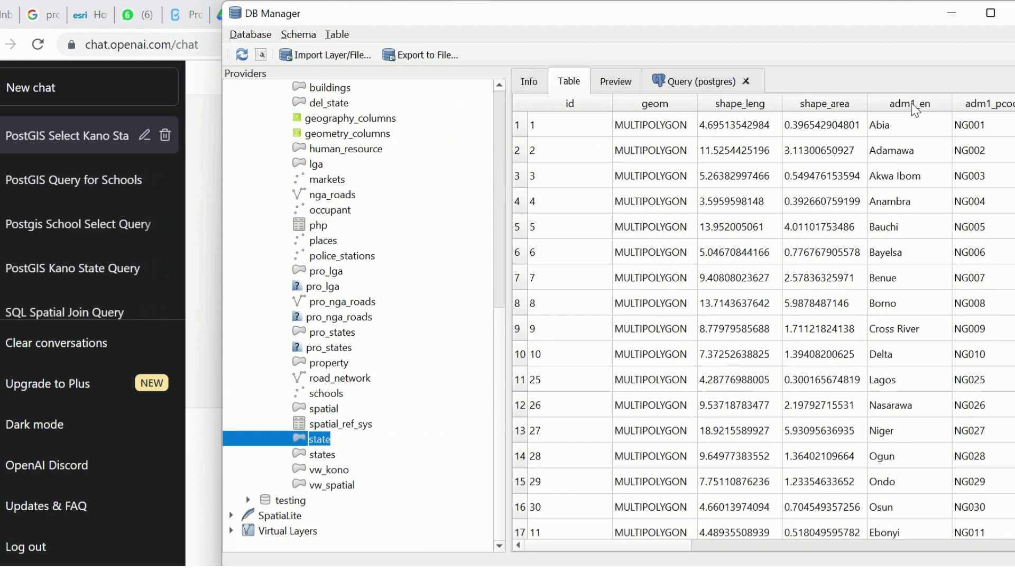
{"action": "mouse_move", "coordinate": [928, 109]}
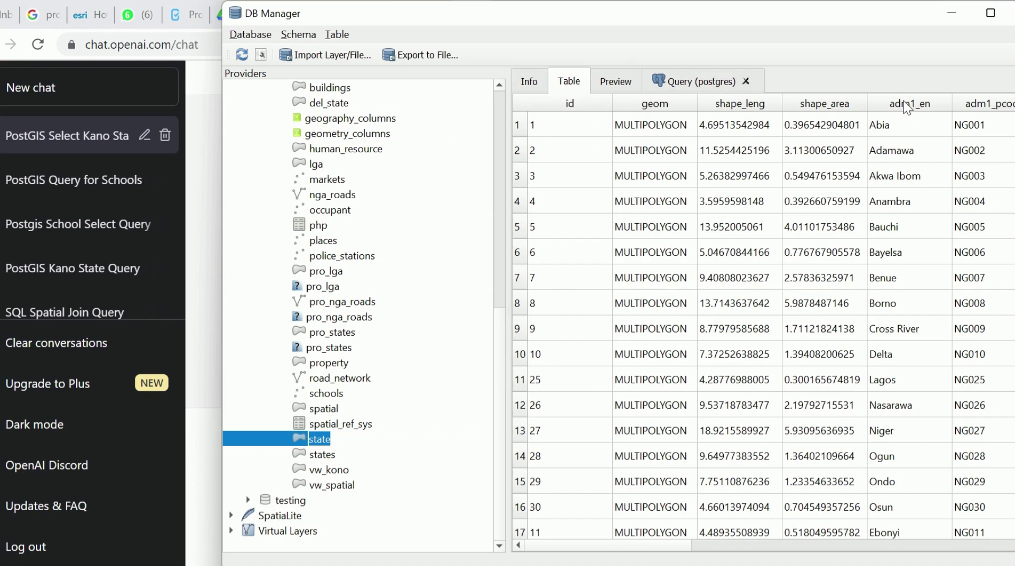
{"action": "mouse_move", "coordinate": [668, 63]}
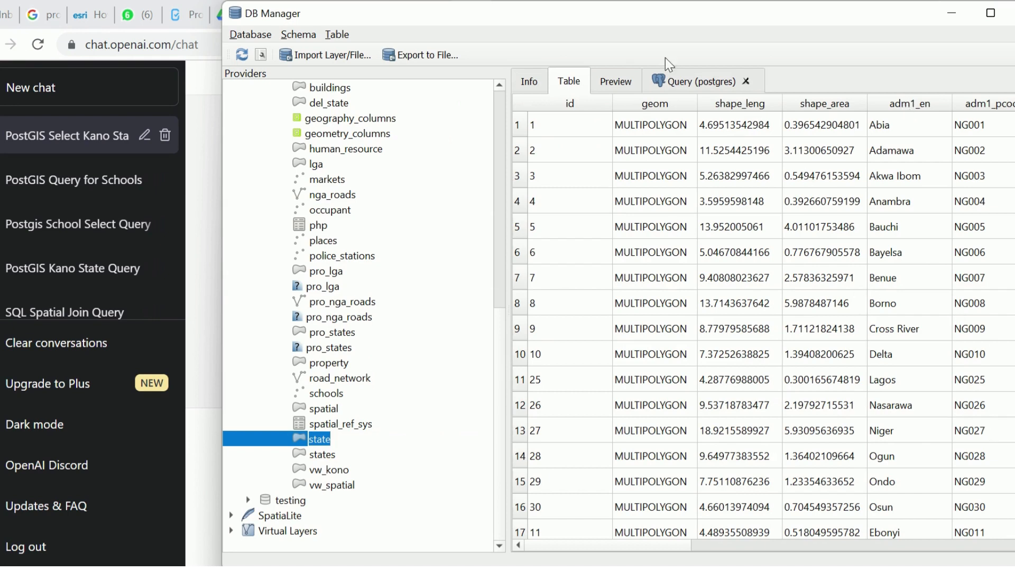
{"action": "left_click", "coordinate": [701, 80]}
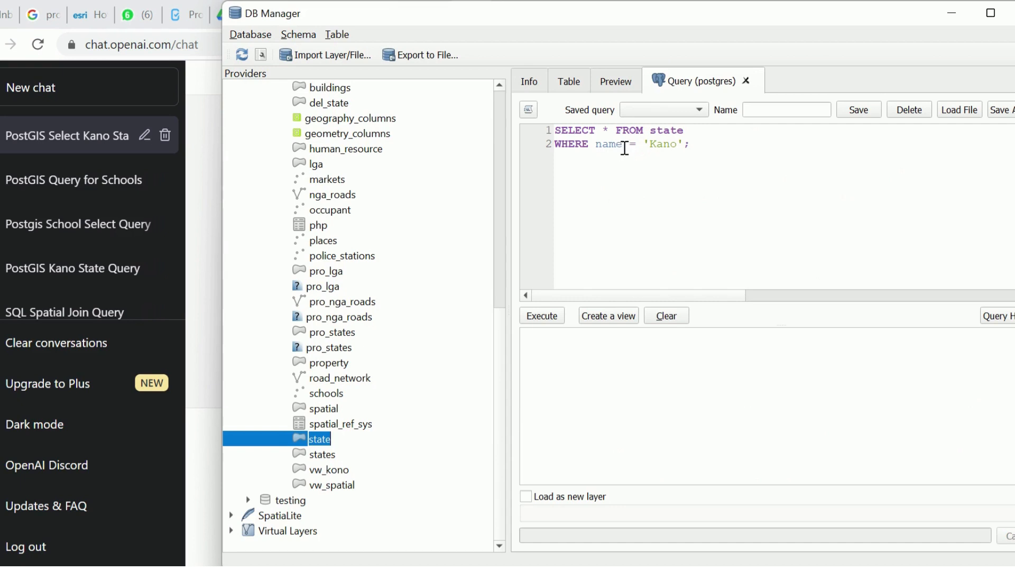
Switch the Kano filter from name to adm1_en and run the query, returning one row.
{"action": "key", "text": "Backspace"}
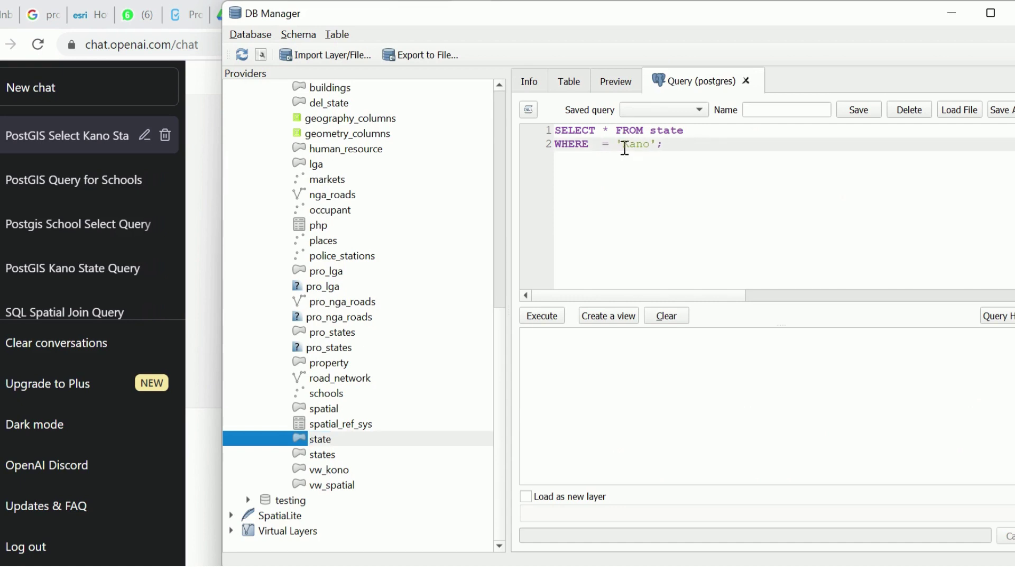
{"action": "type", "text": "adm"}
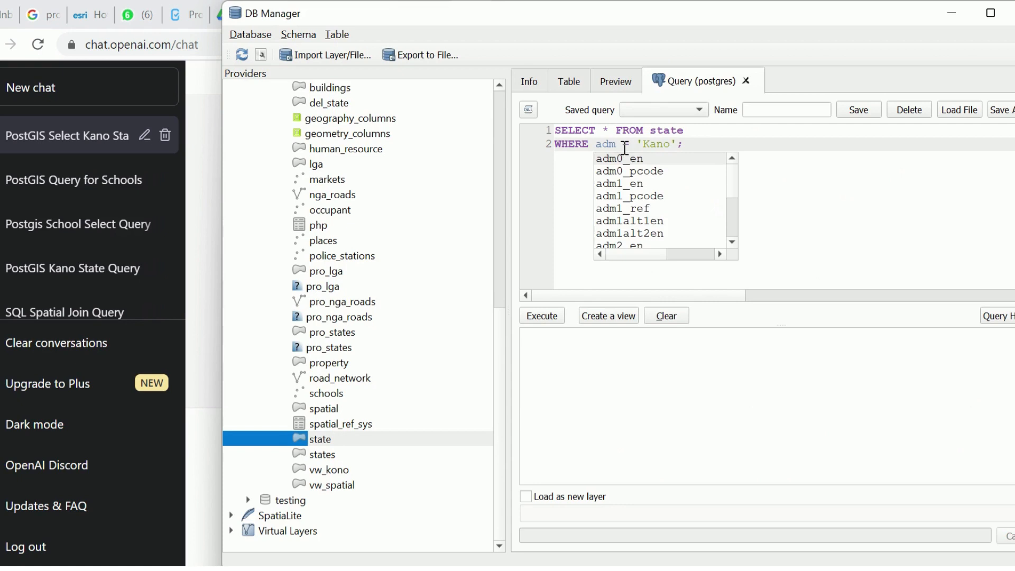
{"action": "left_click", "coordinate": [619, 184]}
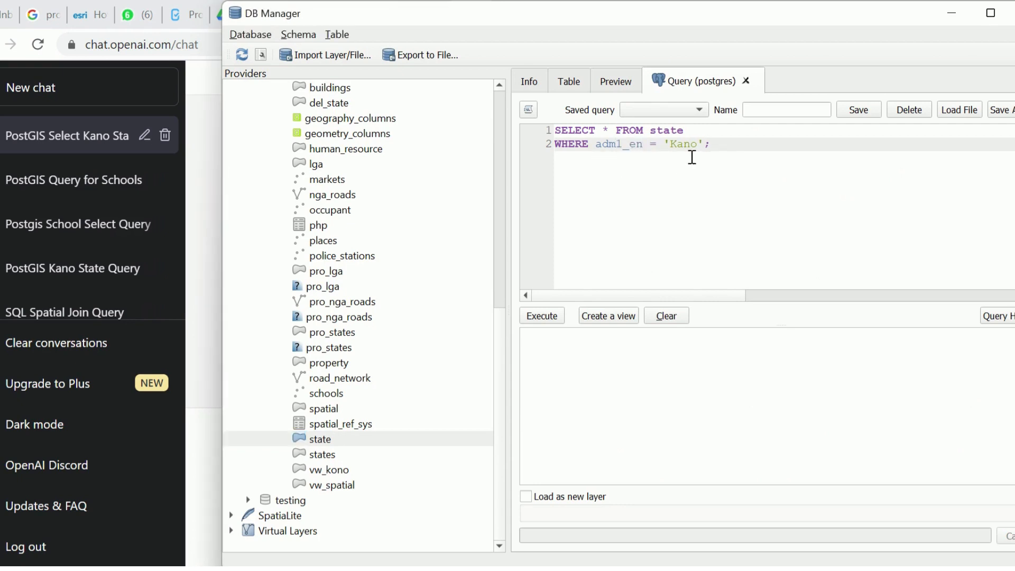
{"action": "left_click_drag", "start_coordinate": [637, 144], "coordinate": [709, 143]}
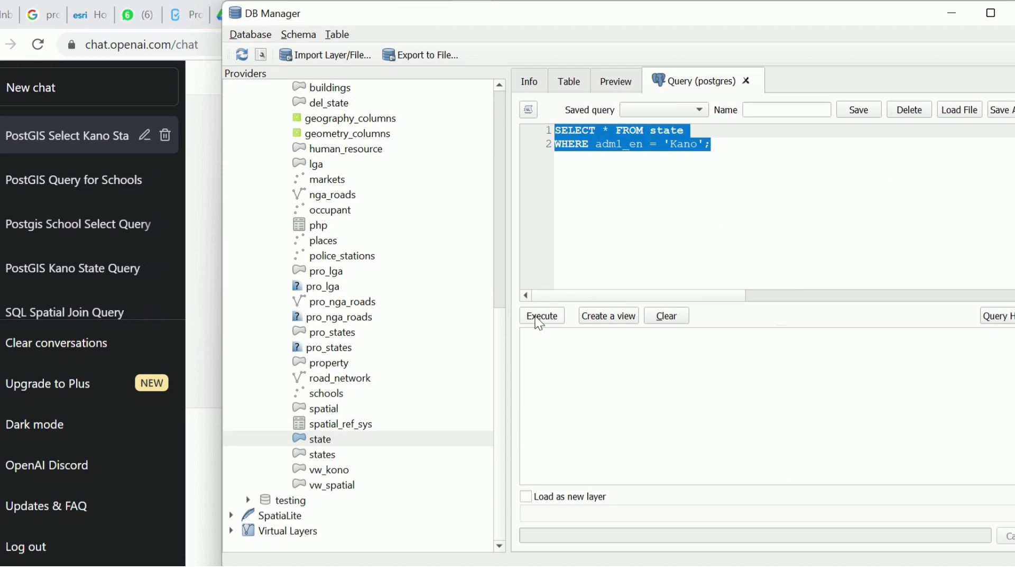
{"action": "left_click", "coordinate": [541, 316]}
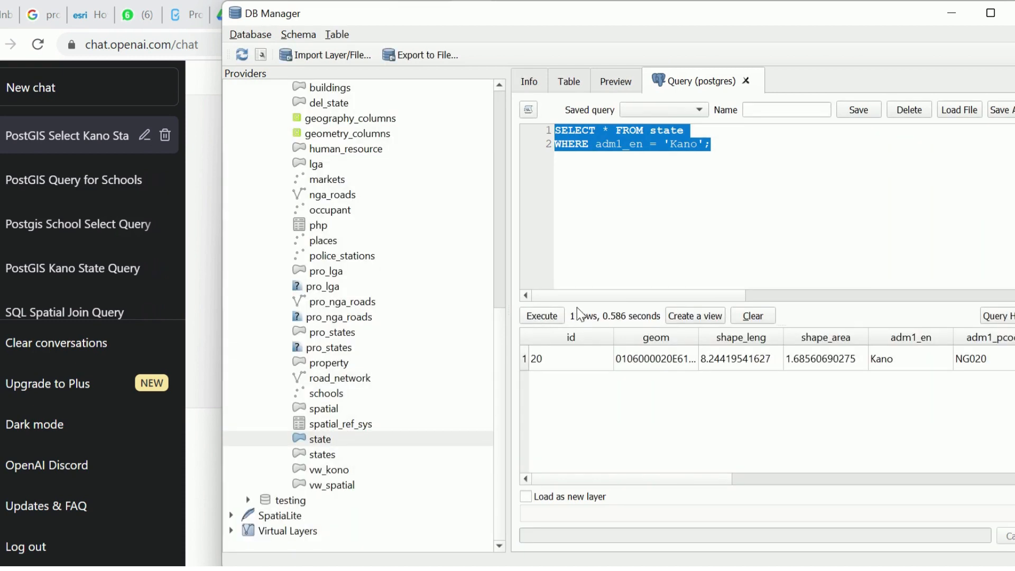
{"action": "mouse_move", "coordinate": [634, 460]}
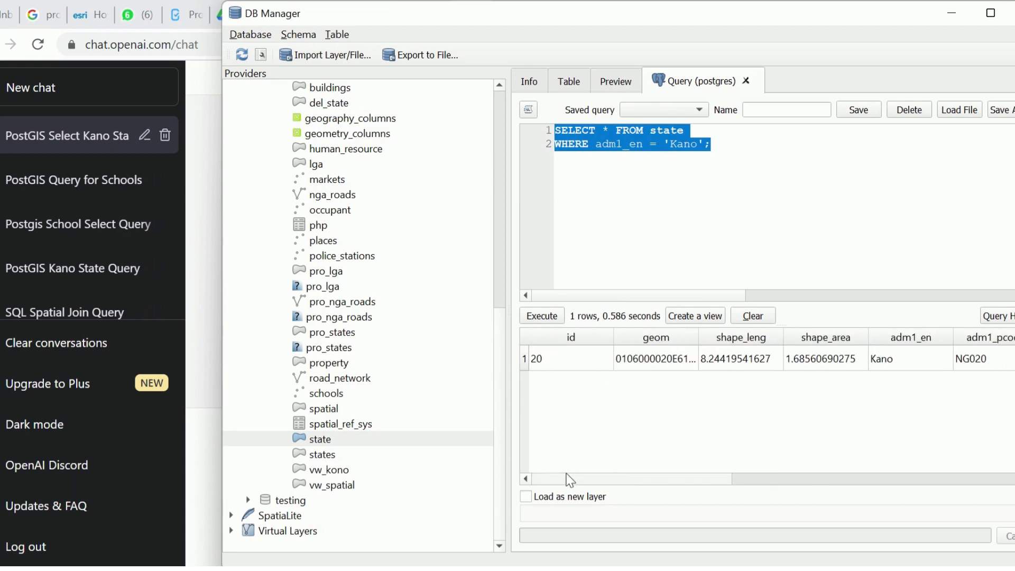
{"action": "mouse_move", "coordinate": [570, 466]}
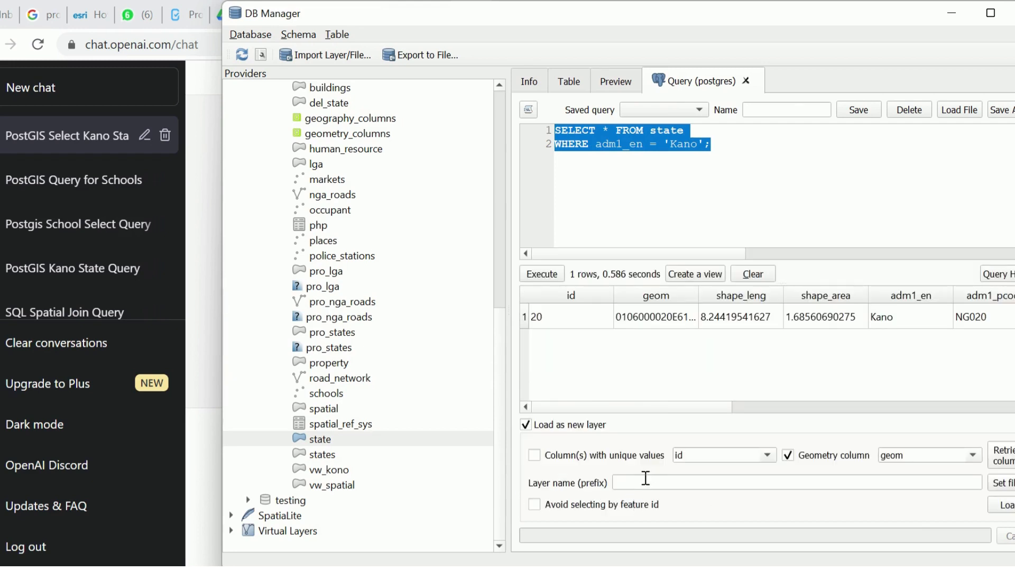
{"action": "mouse_move", "coordinate": [808, 466]}
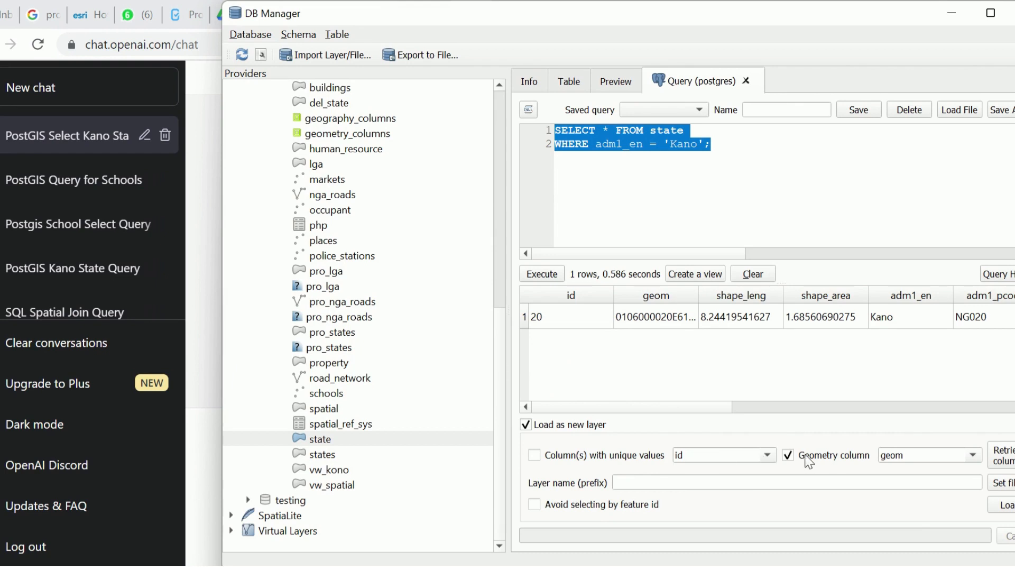
{"action": "mouse_move", "coordinate": [915, 467]}
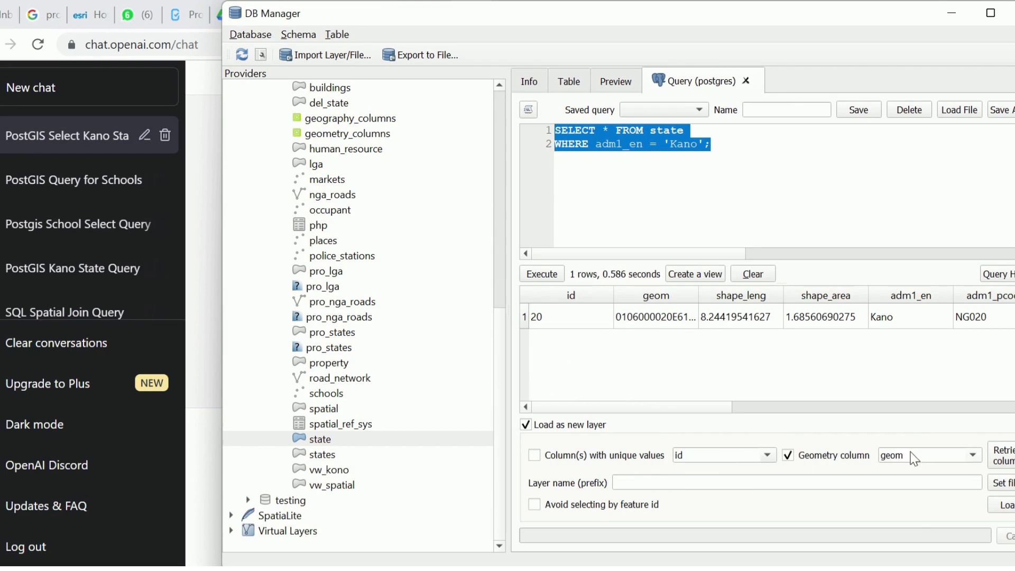
Enable 'Load as new layer' with geometry column geom and layer name Kano.
{"action": "left_click", "coordinate": [735, 483]}
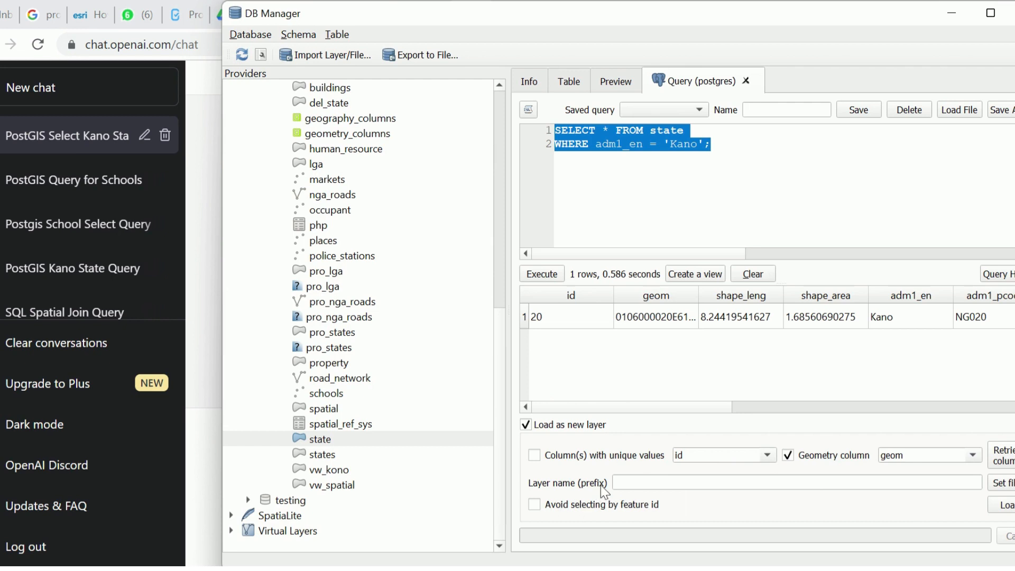
{"action": "left_click", "coordinate": [658, 482]}
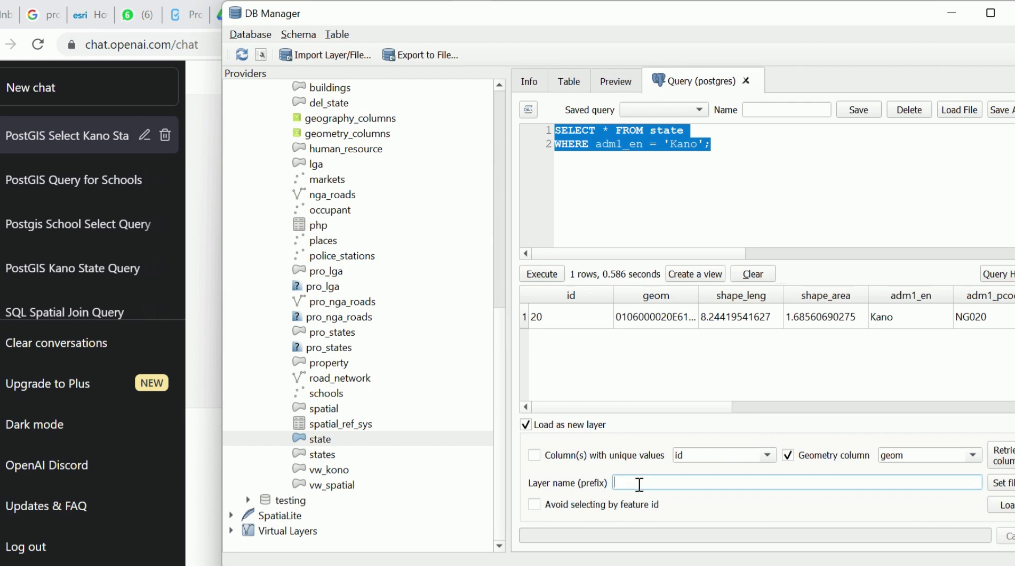
{"action": "type", "text": "K"}
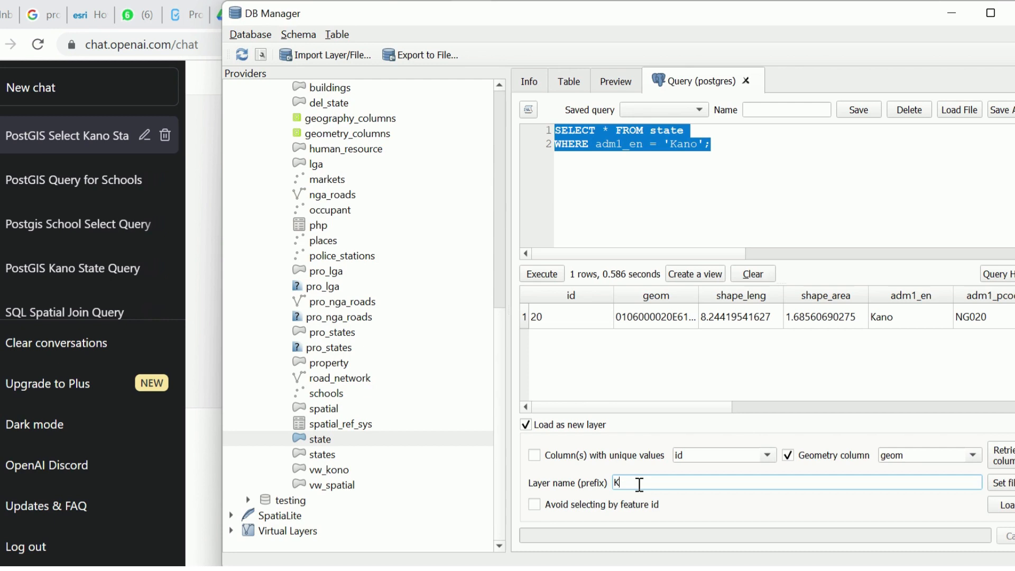
{"action": "type", "text": "ano"}
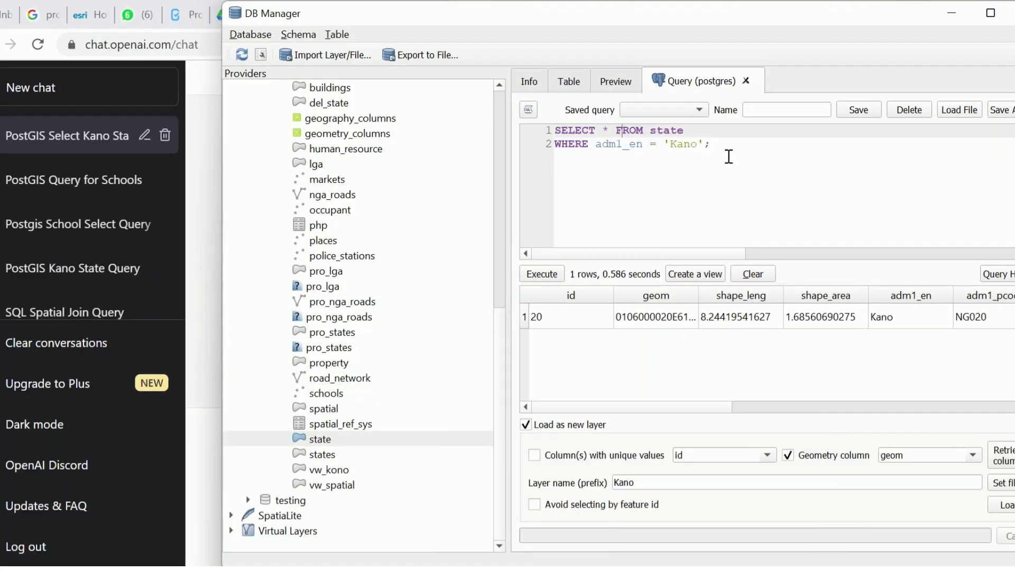
Copy the query for Lagos, run it, load it as layer Lagos, and pan the map.
{"action": "key", "text": "ctrl+a"}
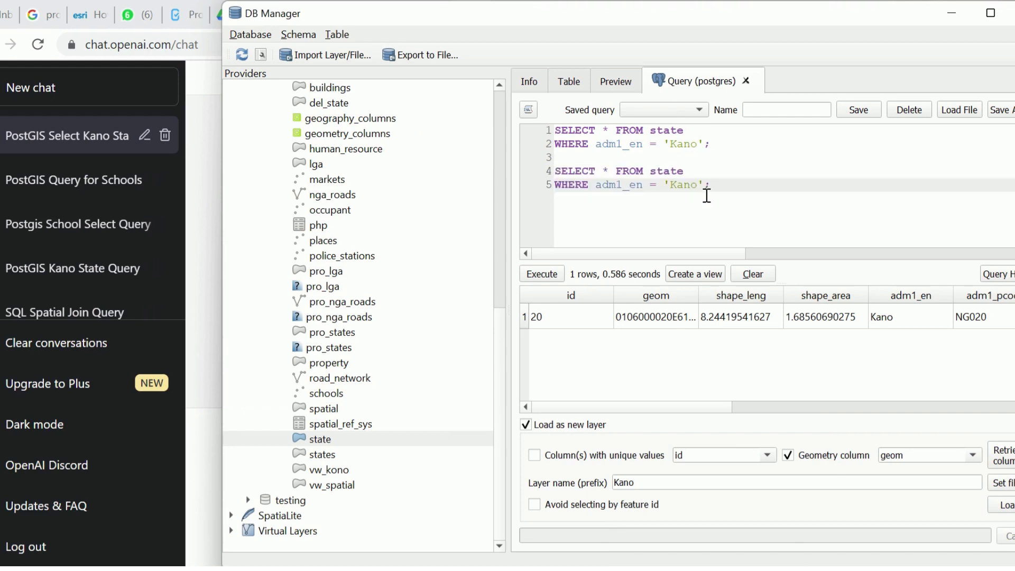
{"action": "mouse_move", "coordinate": [702, 184]}
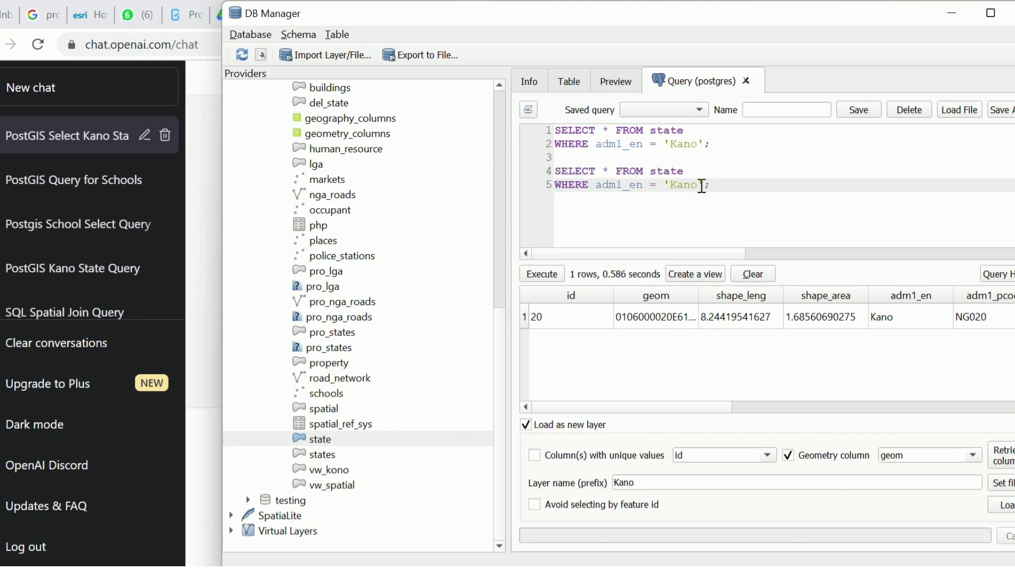
{"action": "type", "text": "Lagos"}
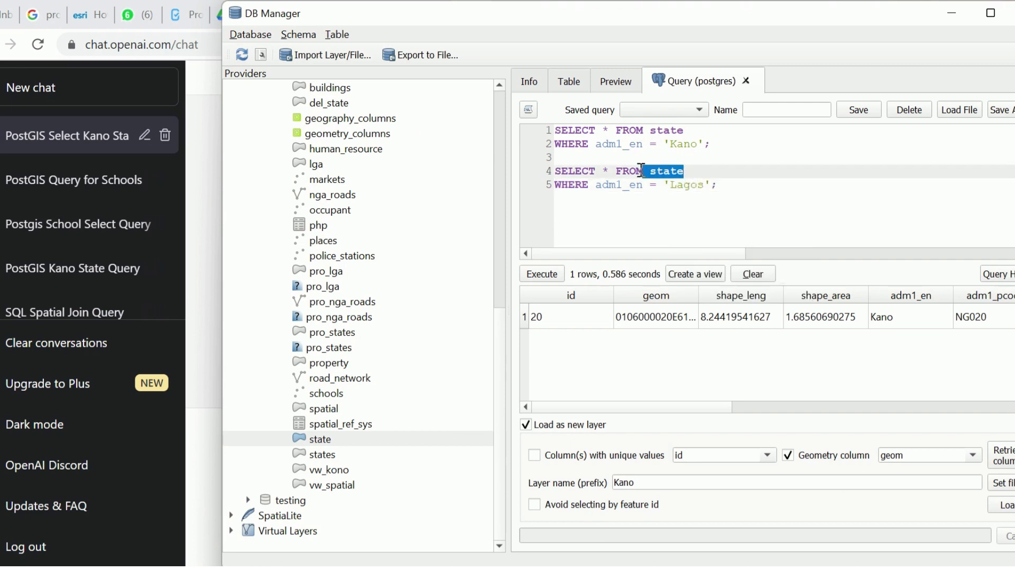
{"action": "left_click_drag", "start_coordinate": [646, 170], "coordinate": [554, 185]}
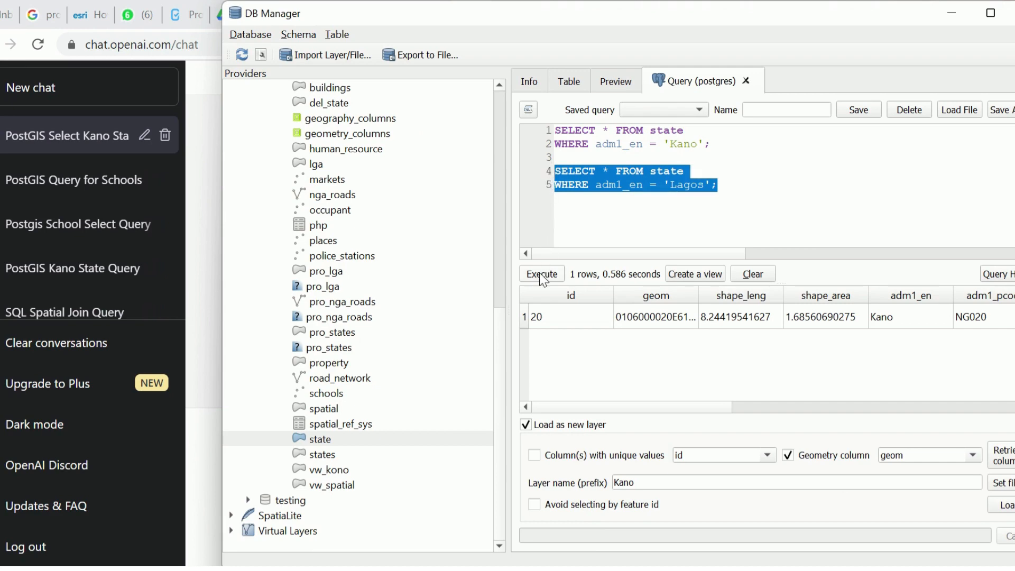
{"action": "left_click", "coordinate": [541, 274]}
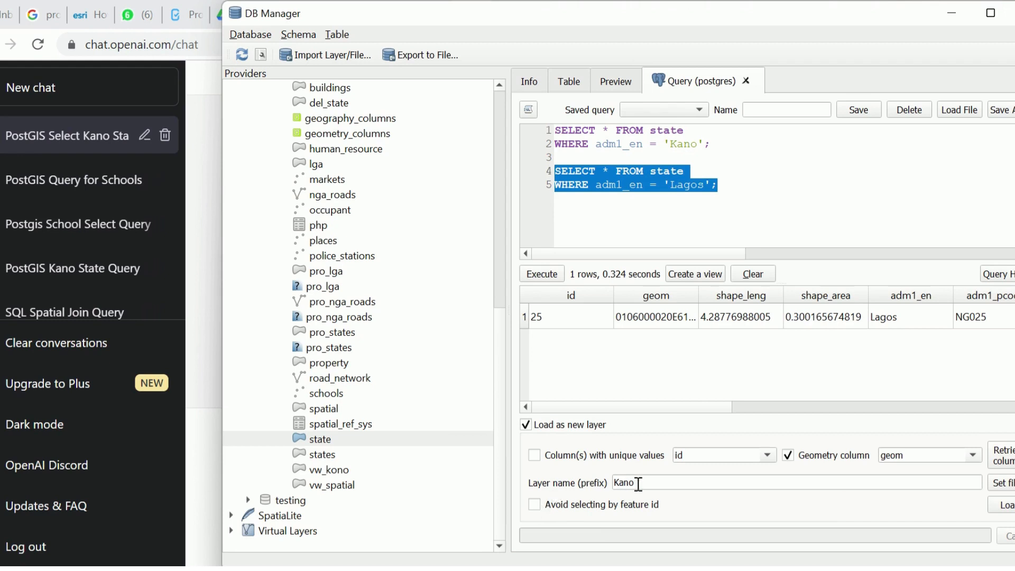
{"action": "type", "text": "La"}
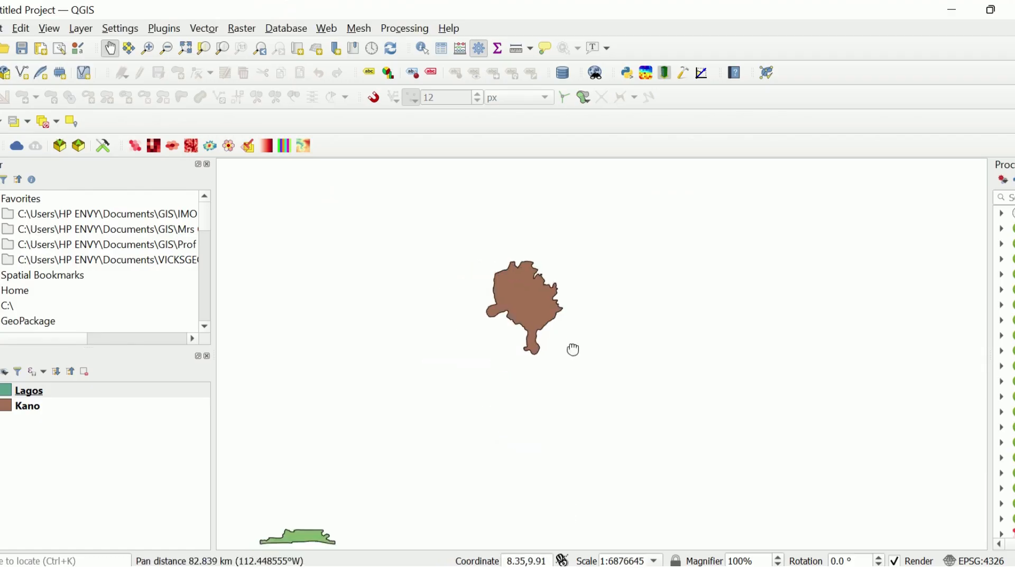
{"action": "left_click_drag", "start_coordinate": [573, 349], "coordinate": [625, 251]}
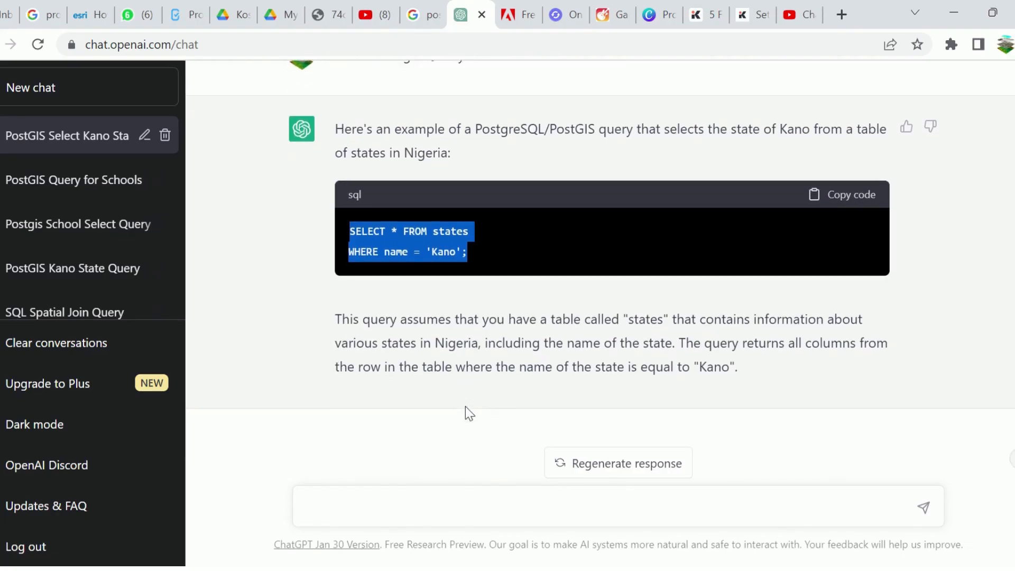
{"action": "mouse_move", "coordinate": [467, 466]}
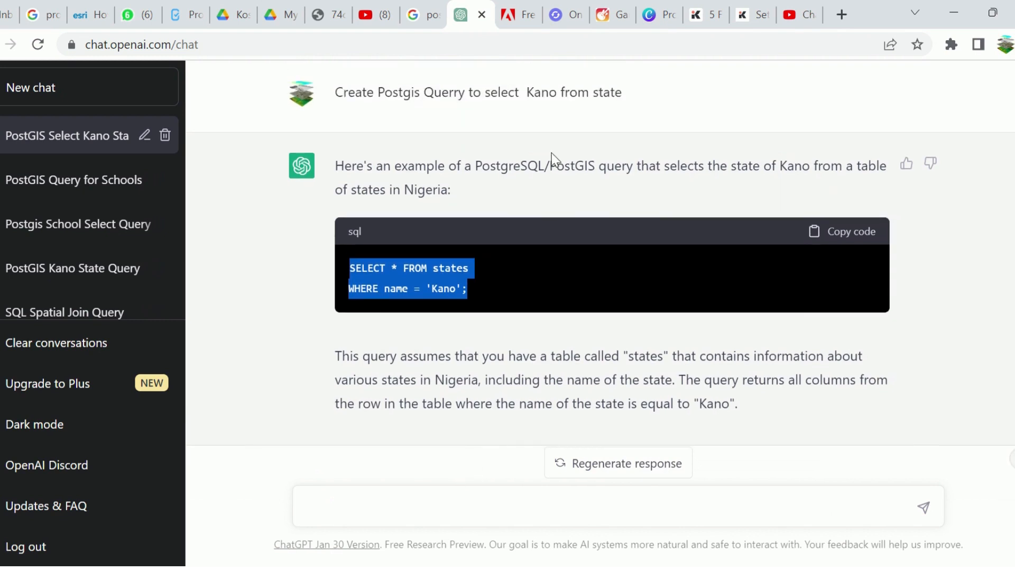
Insert 'schools that are within' before Kano in the prompt and send it.
{"action": "left_click_drag", "start_coordinate": [431, 92], "coordinate": [626, 92]}
{"action": "type", "text": "Create Postgis Querry to select  Kano from state"}
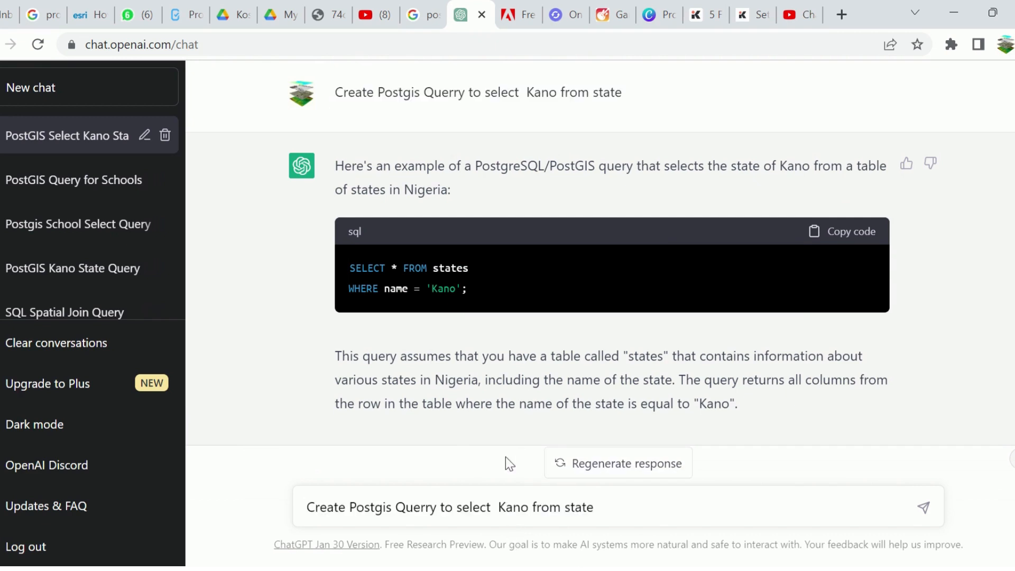
{"action": "left_click", "coordinate": [497, 507]}
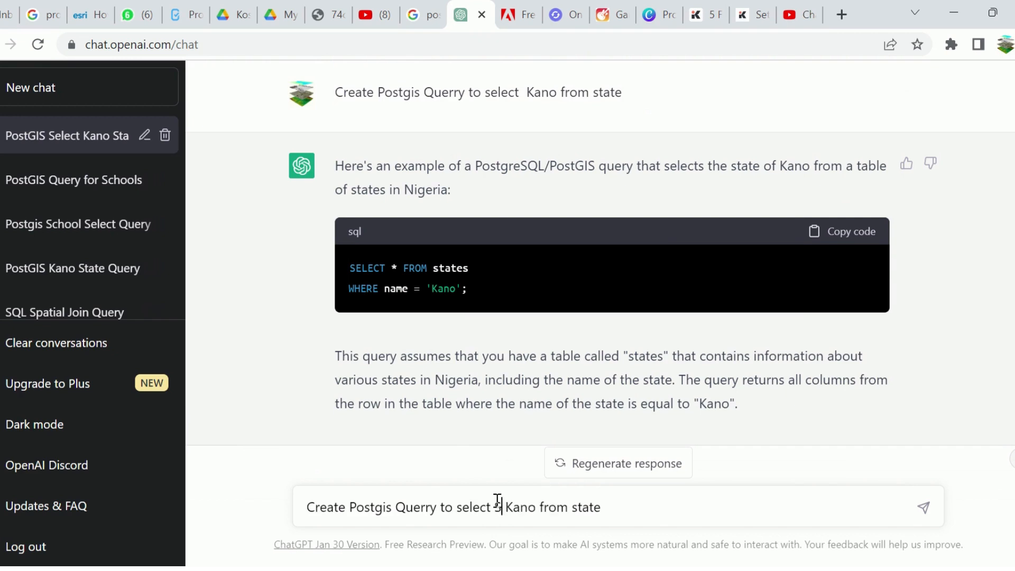
{"action": "type", "text": "schools"}
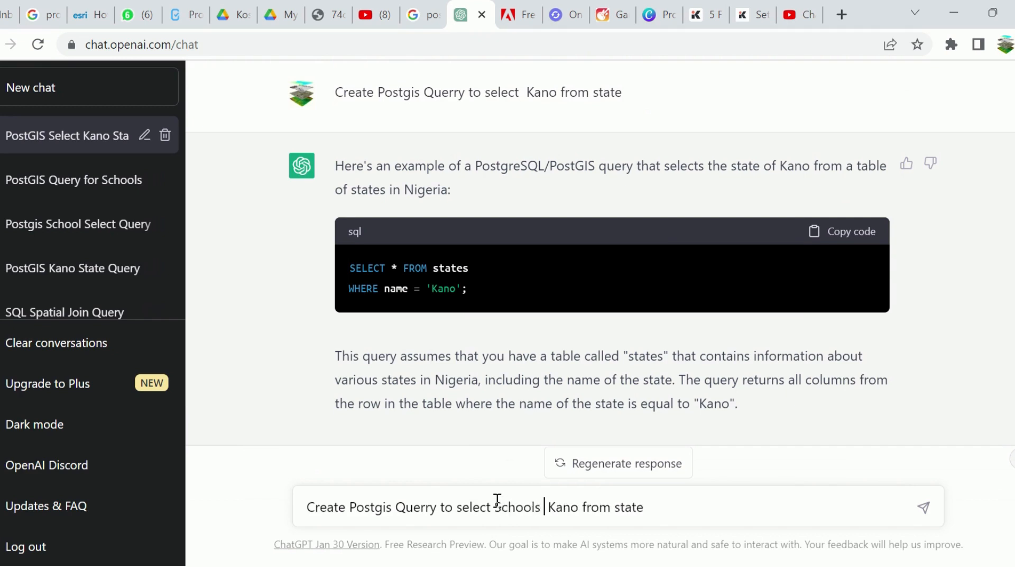
{"action": "type", "text": "that are"}
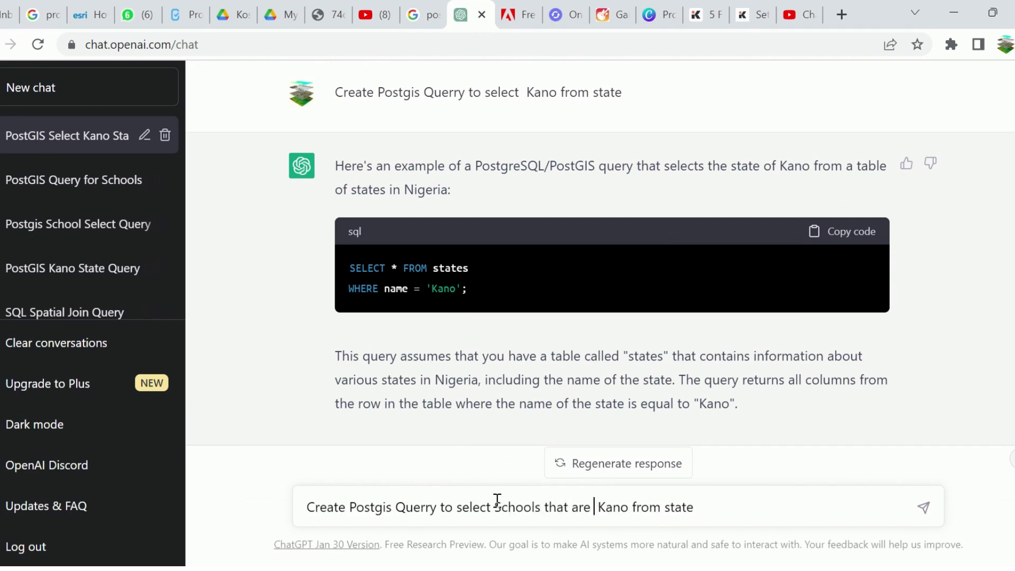
{"action": "type", "text": "within"}
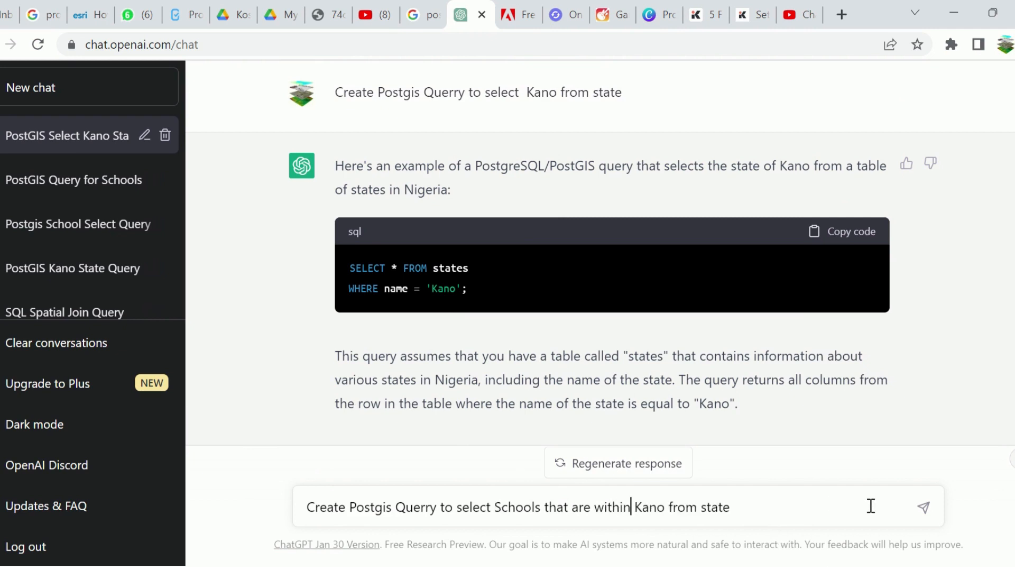
{"action": "left_click", "coordinate": [923, 506]}
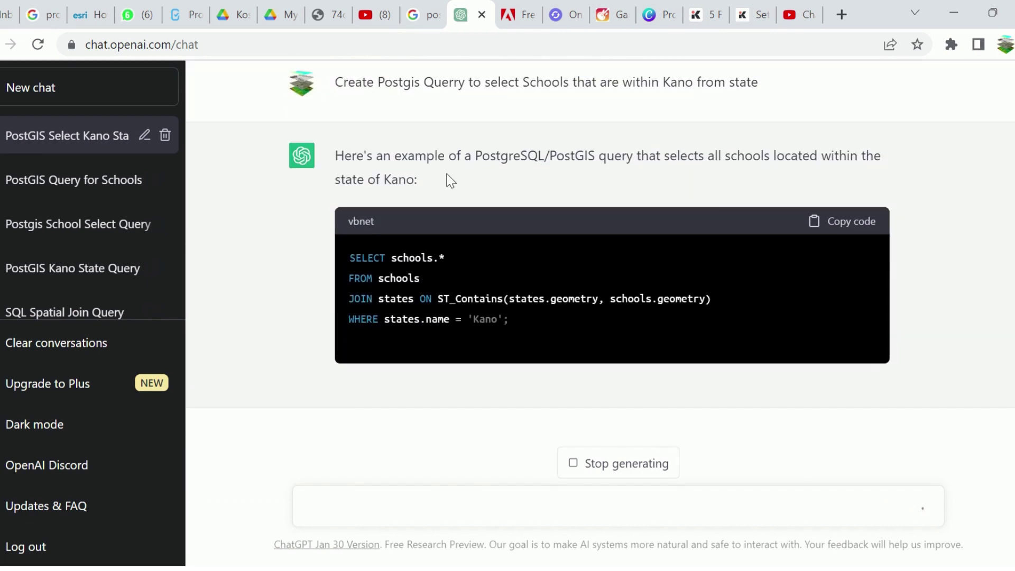
Scroll through ChatGPT's ST_Contains schools-and-states join reply.
{"action": "scroll", "scroll_direction": "down", "scroll_amount": 3}
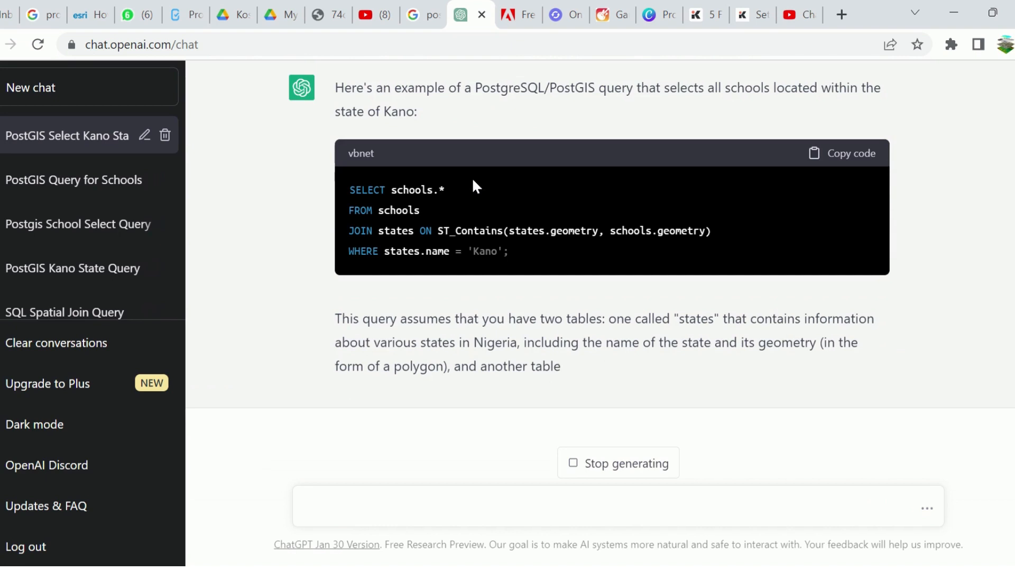
{"action": "scroll", "scroll_direction": "down", "scroll_amount": 3}
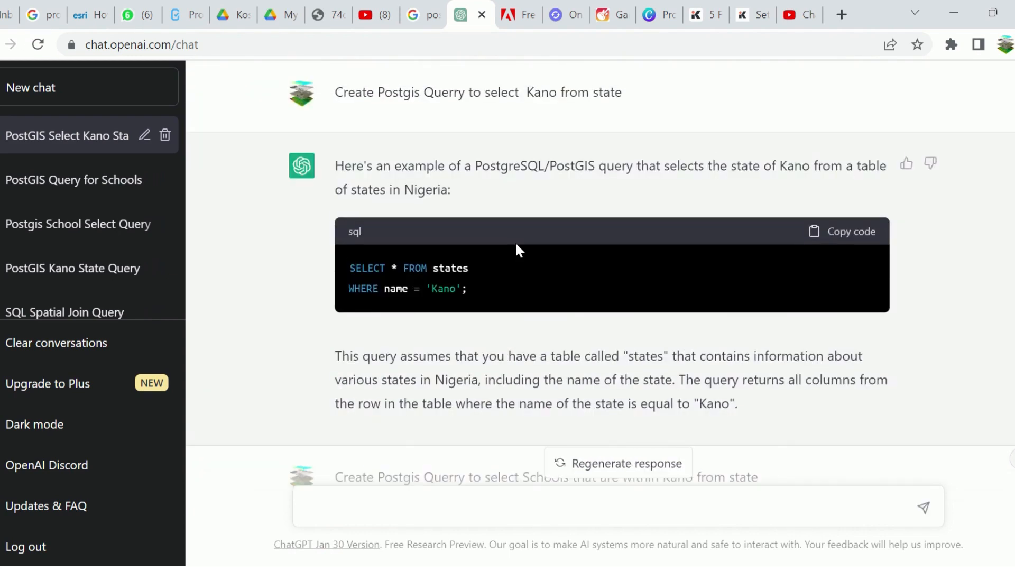
{"action": "scroll", "scroll_direction": "down", "scroll_amount": 3}
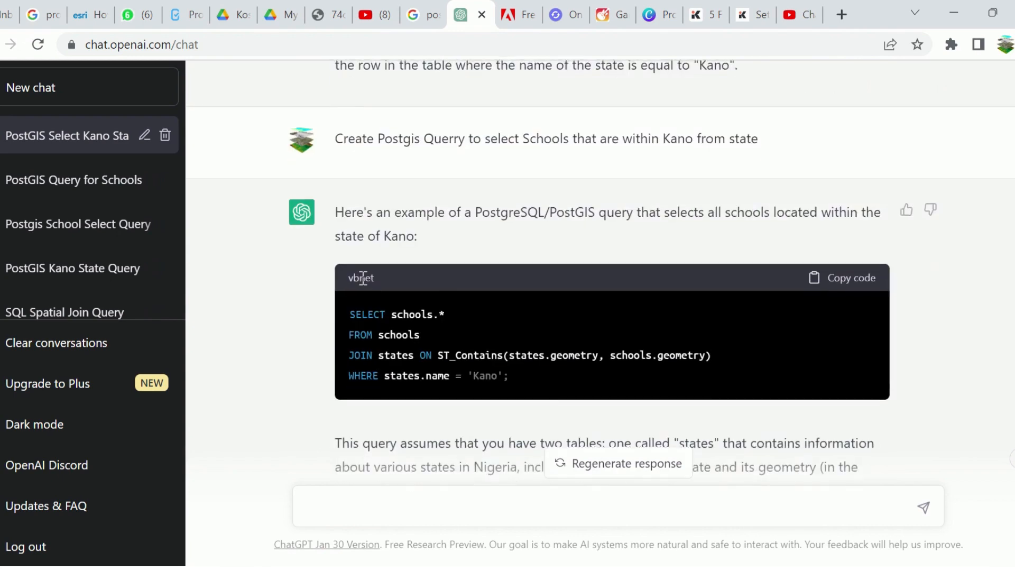
{"action": "scroll", "scroll_direction": "up", "scroll_amount": 3}
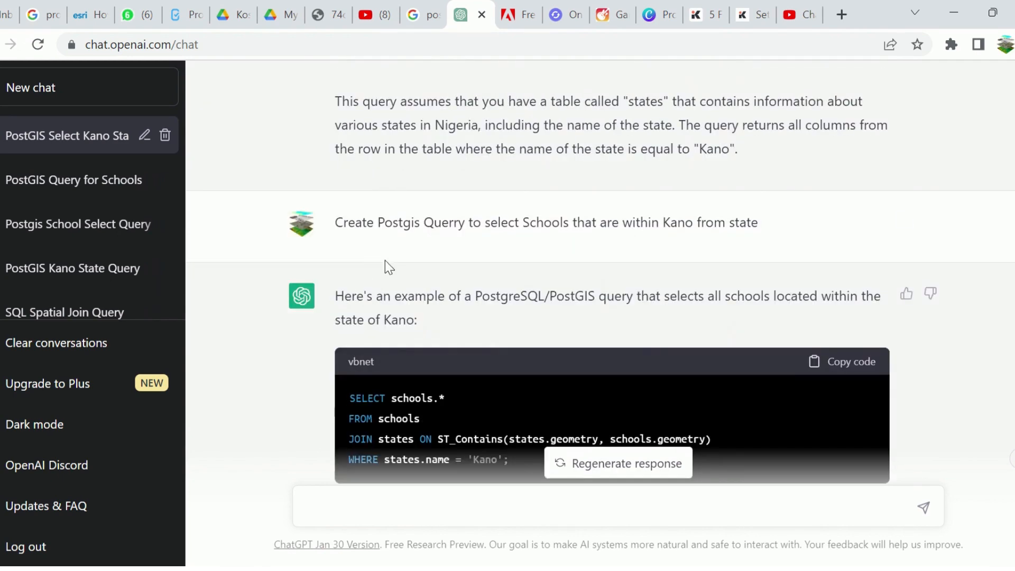
{"action": "mouse_move", "coordinate": [428, 222]}
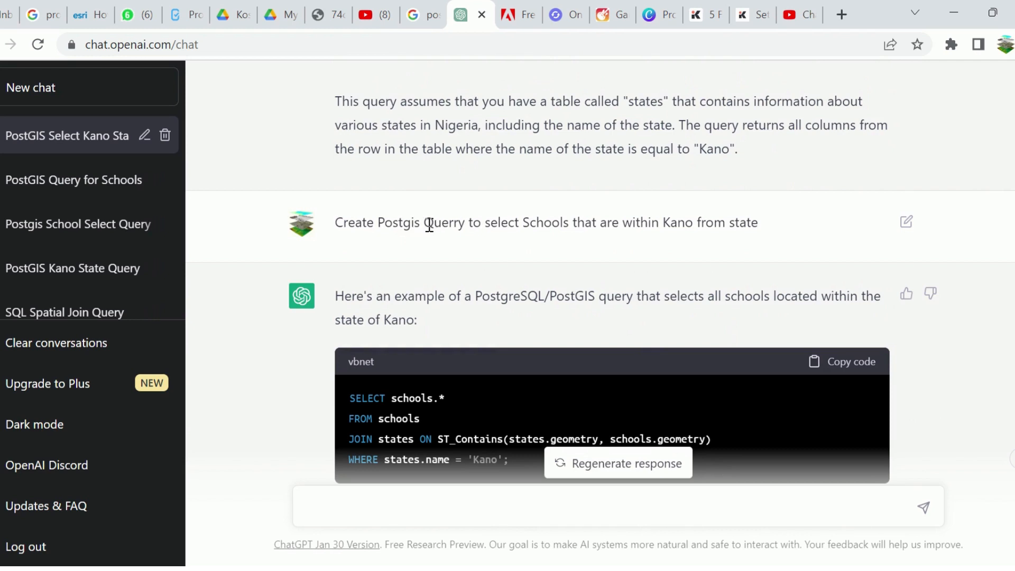
{"action": "mouse_move", "coordinate": [460, 231]}
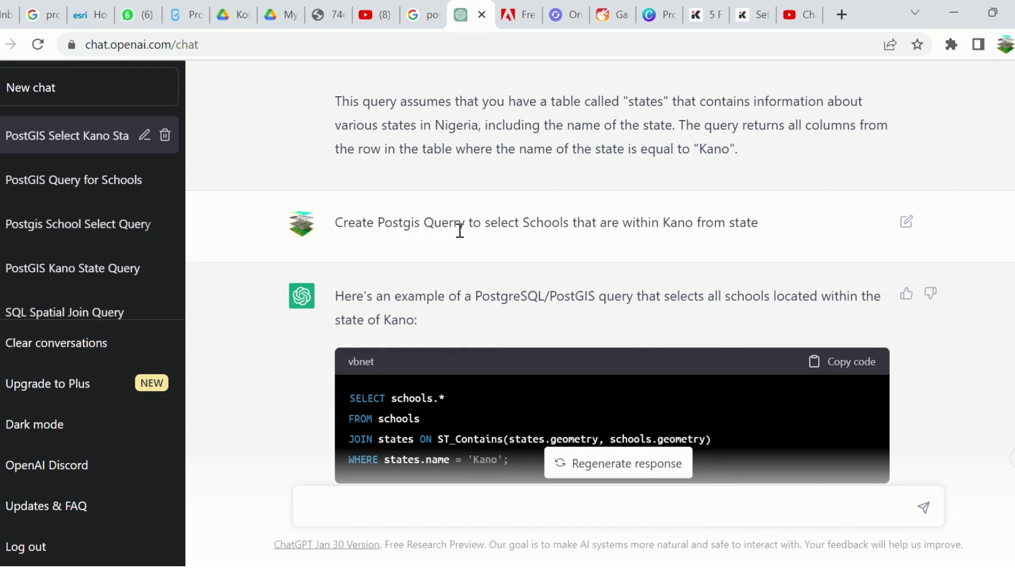
{"action": "mouse_move", "coordinate": [456, 225]}
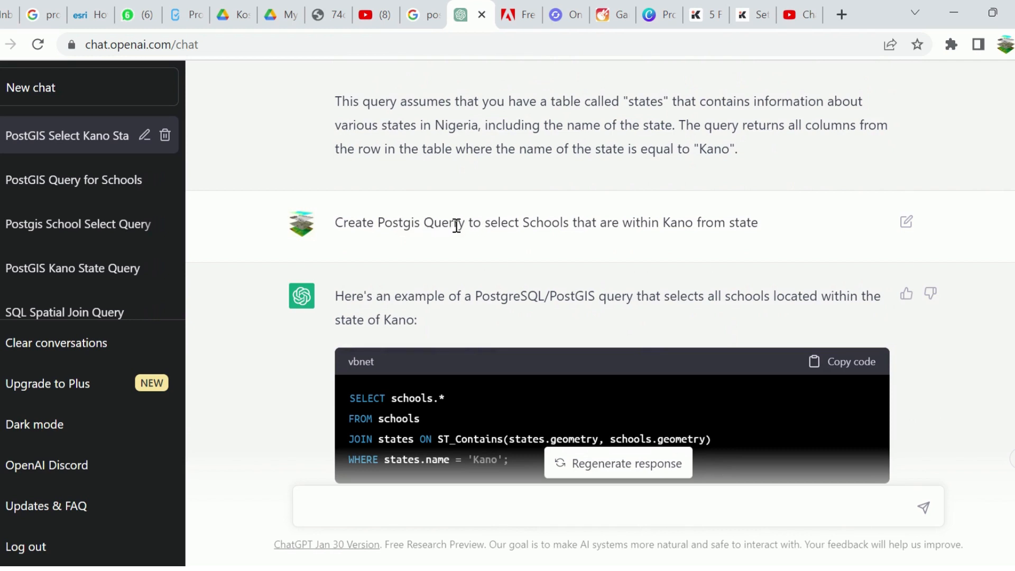
{"action": "scroll", "scroll_direction": "down", "scroll_amount": 3}
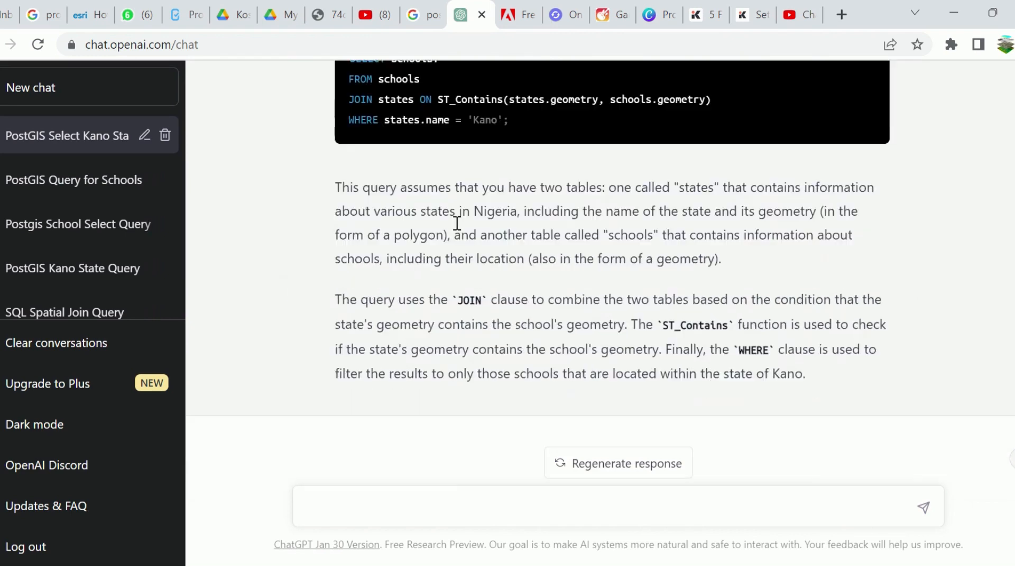
{"action": "scroll", "scroll_direction": "down", "scroll_amount": 3}
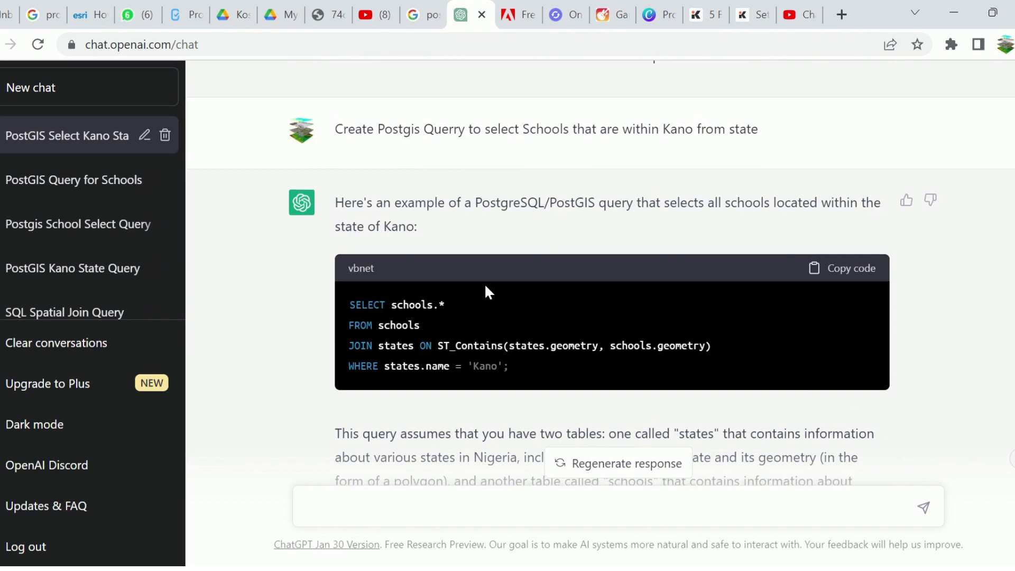
{"action": "scroll", "scroll_direction": "down", "scroll_amount": 3}
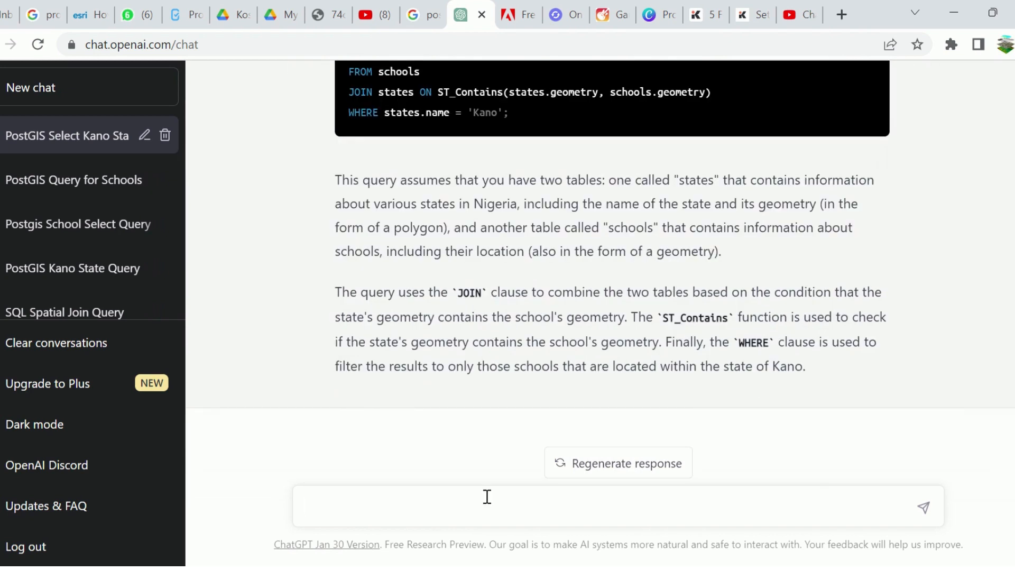
Send the prompt 'Create Postgis Query to select Kano from state' and review the reply.
{"action": "type", "text": "Create Postgis Query to select  Kano from state"}
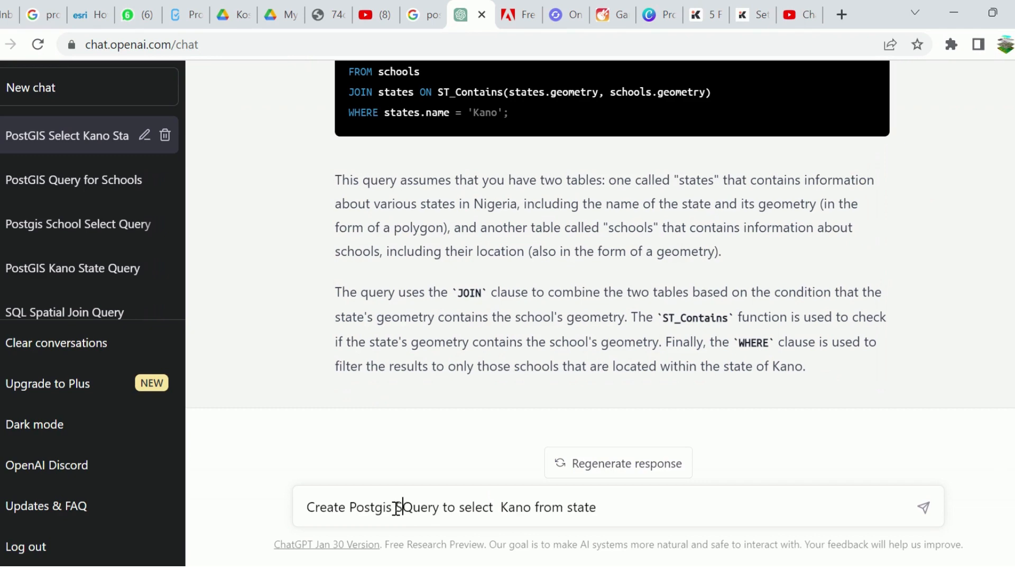
{"action": "left_click", "coordinate": [923, 508]}
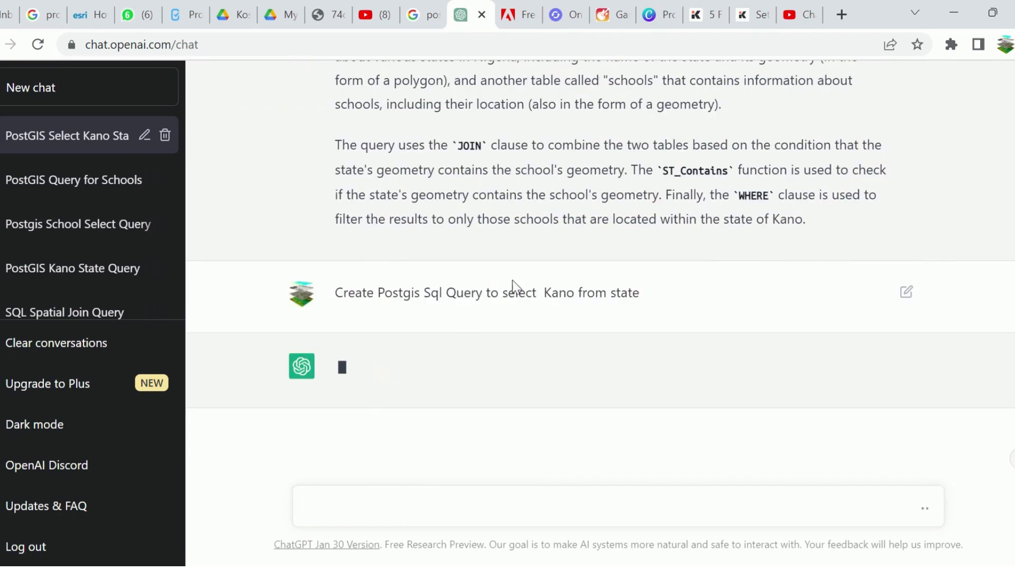
{"action": "triple_click", "coordinate": [486, 293]}
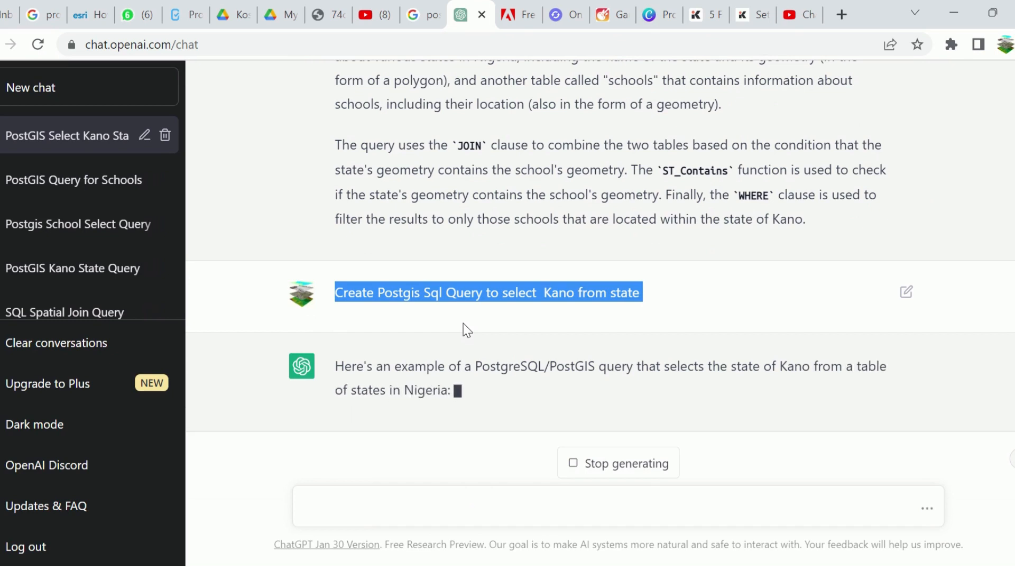
{"action": "scroll", "scroll_direction": "down", "scroll_amount": 3}
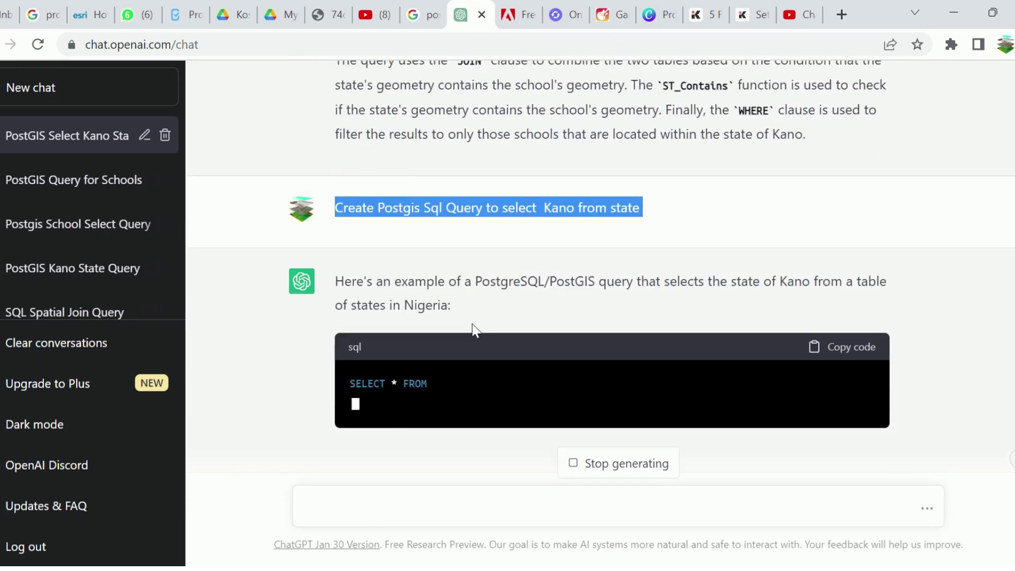
{"action": "scroll", "scroll_direction": "down", "scroll_amount": 3}
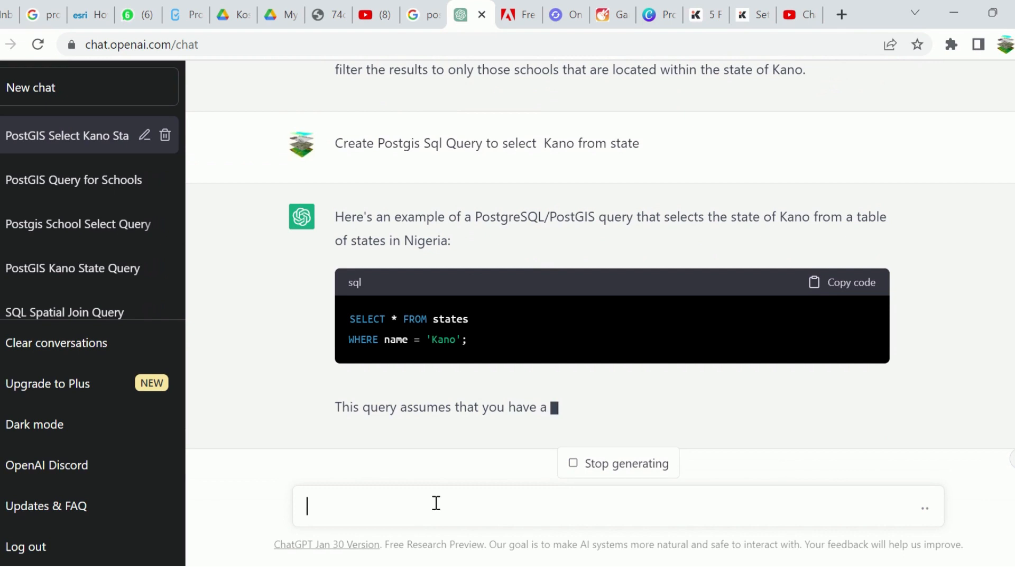
Re-enter the prompt as a schools-within-Kano request and send it.
{"action": "type", "text": "Create Postgis Sql Query to select Kano from state"}
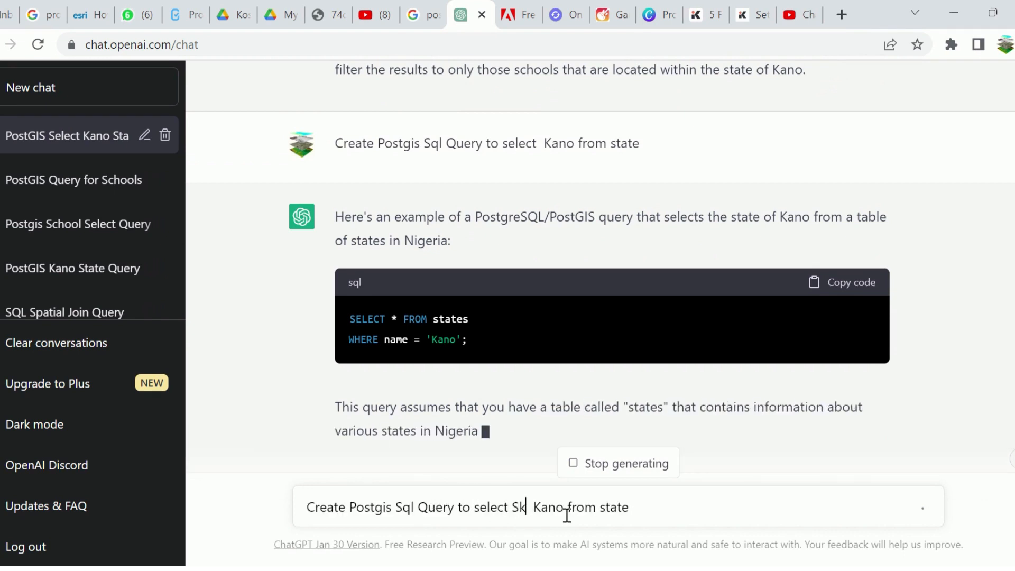
{"action": "type", "text": "chool that are within"}
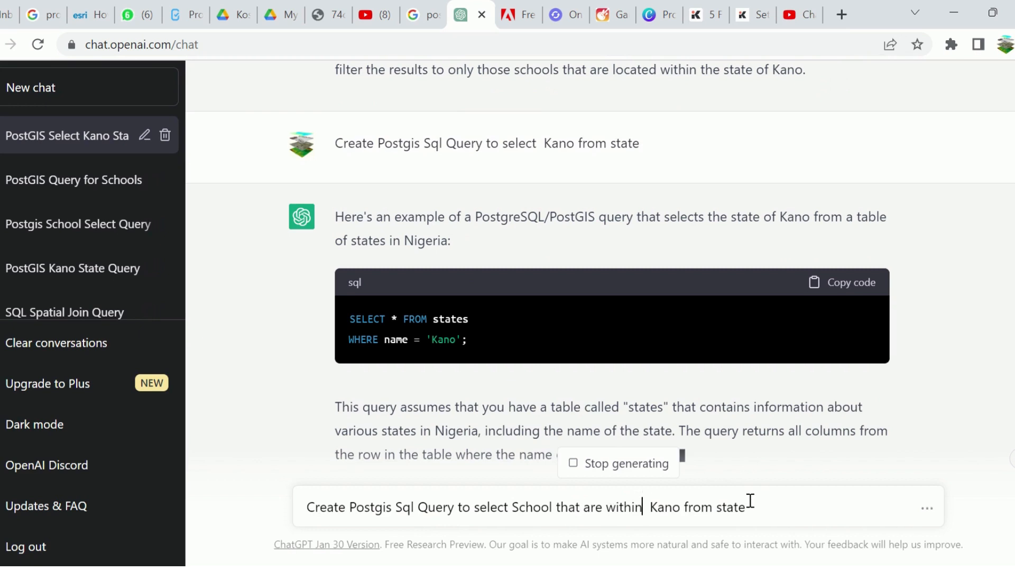
{"action": "scroll", "scroll_direction": "down", "scroll_amount": 3}
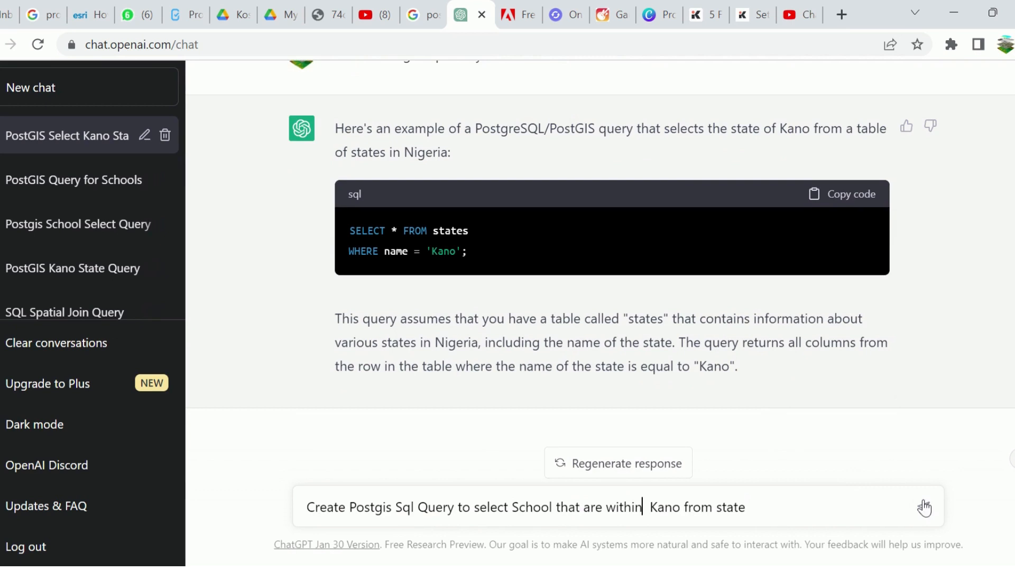
{"action": "left_click", "coordinate": [922, 507]}
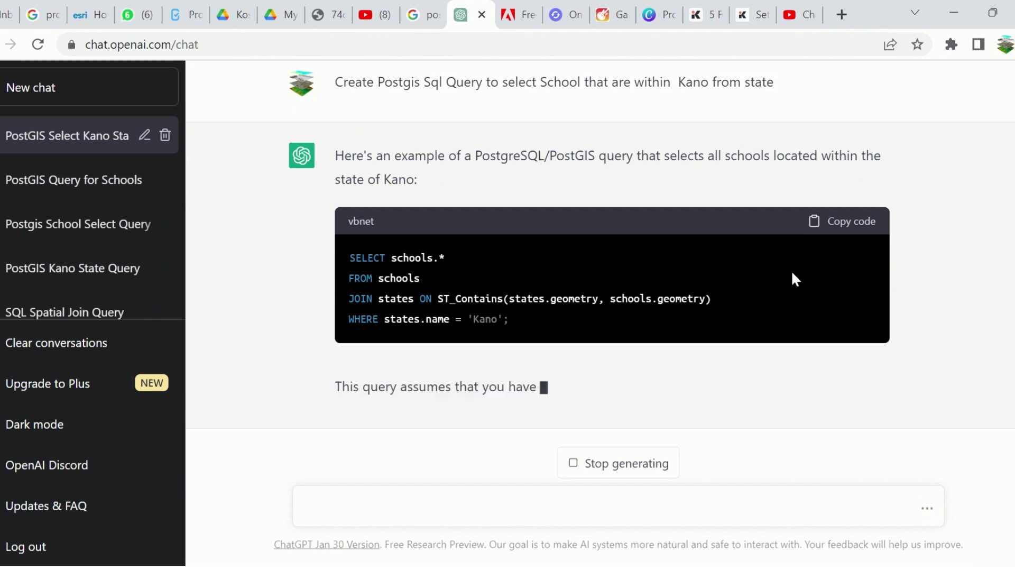
{"action": "scroll", "scroll_direction": "down", "scroll_amount": 3}
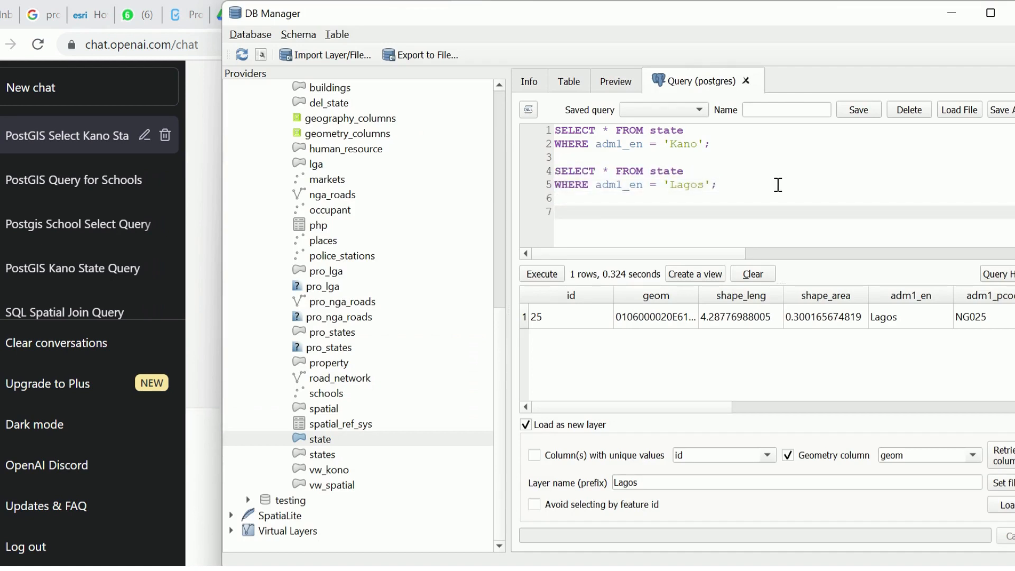
Enter the 'SELECT schools.*' join query and type adm in place of states.name.
{"action": "type", "text": "SELECT schools.*"}
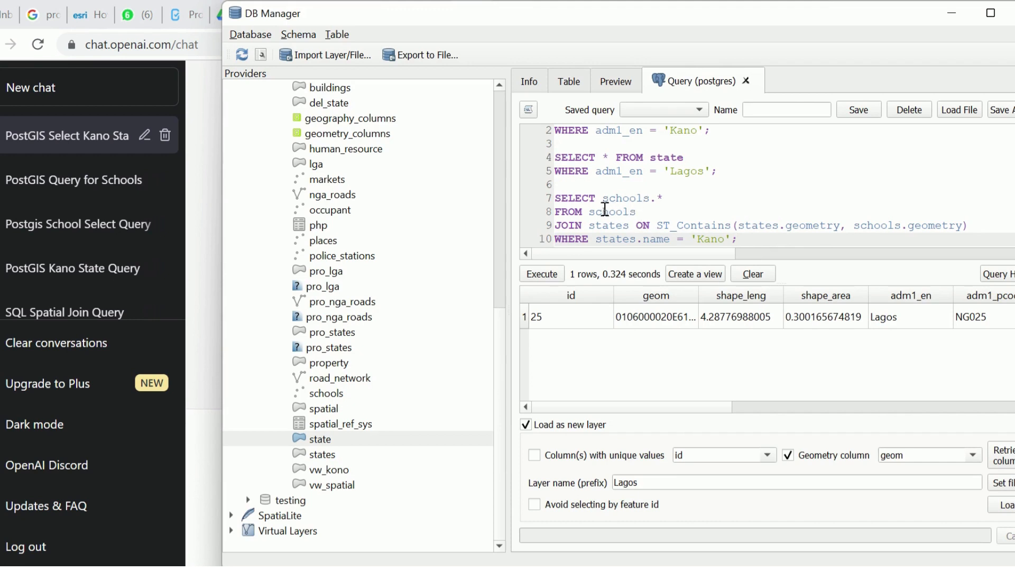
{"action": "mouse_move", "coordinate": [627, 225]}
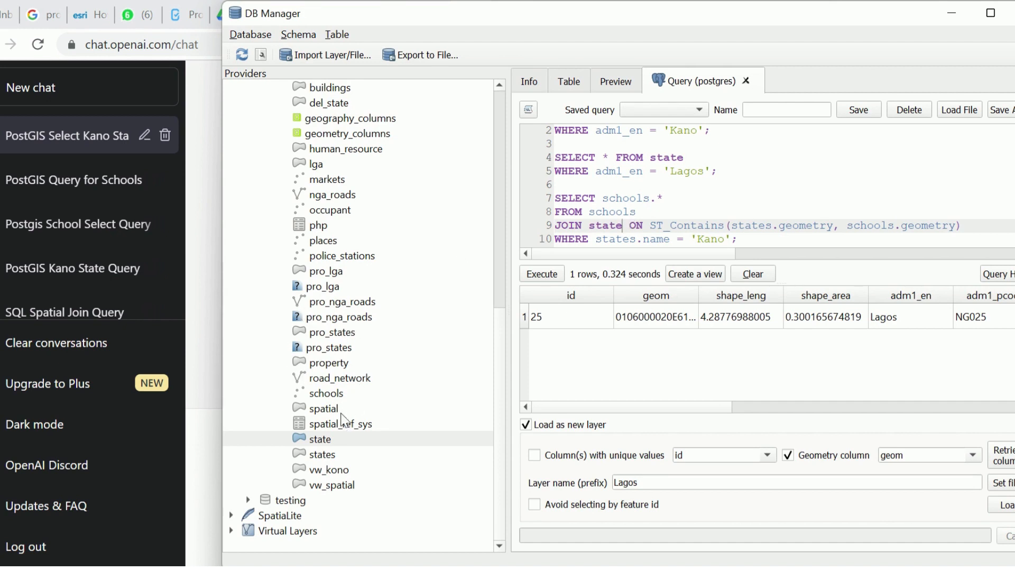
{"action": "mouse_move", "coordinate": [629, 262]}
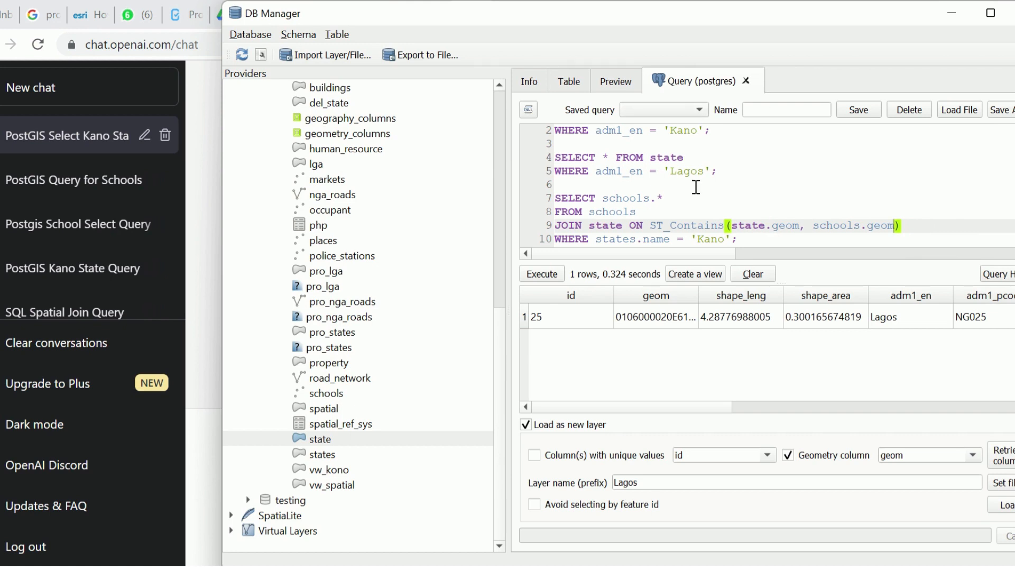
{"action": "mouse_move", "coordinate": [571, 119]}
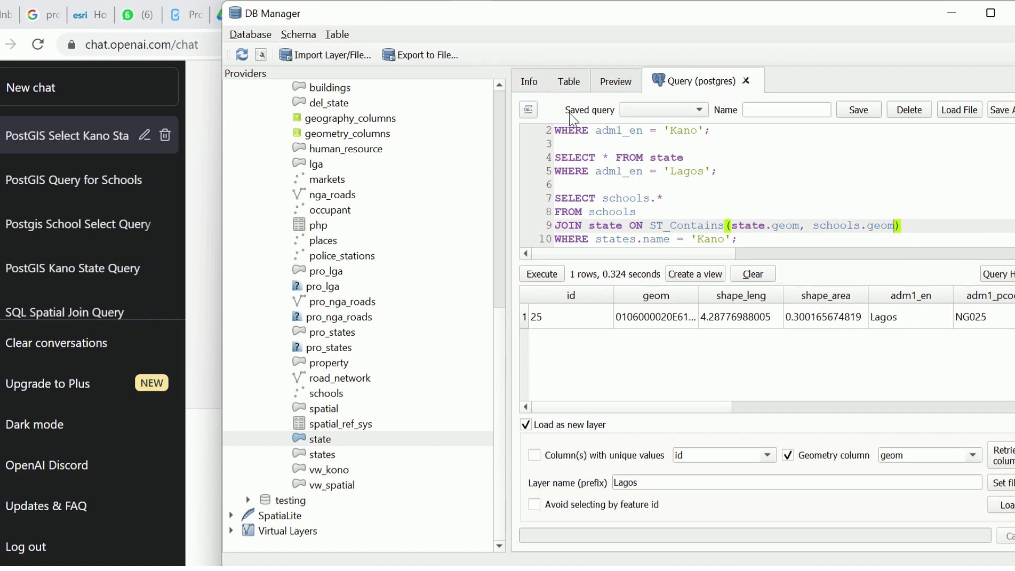
{"action": "mouse_move", "coordinate": [648, 276]}
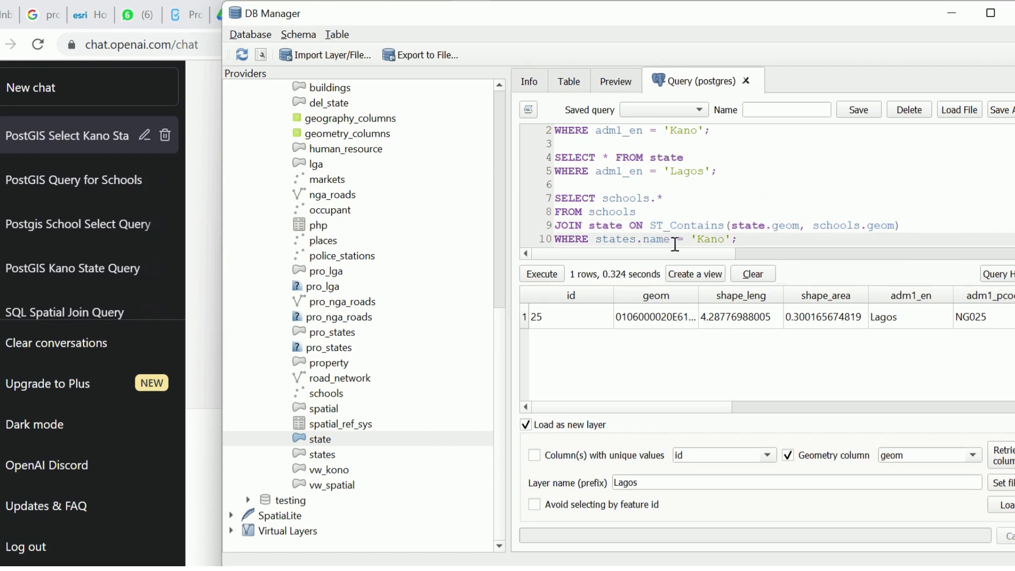
{"action": "mouse_move", "coordinate": [677, 199]}
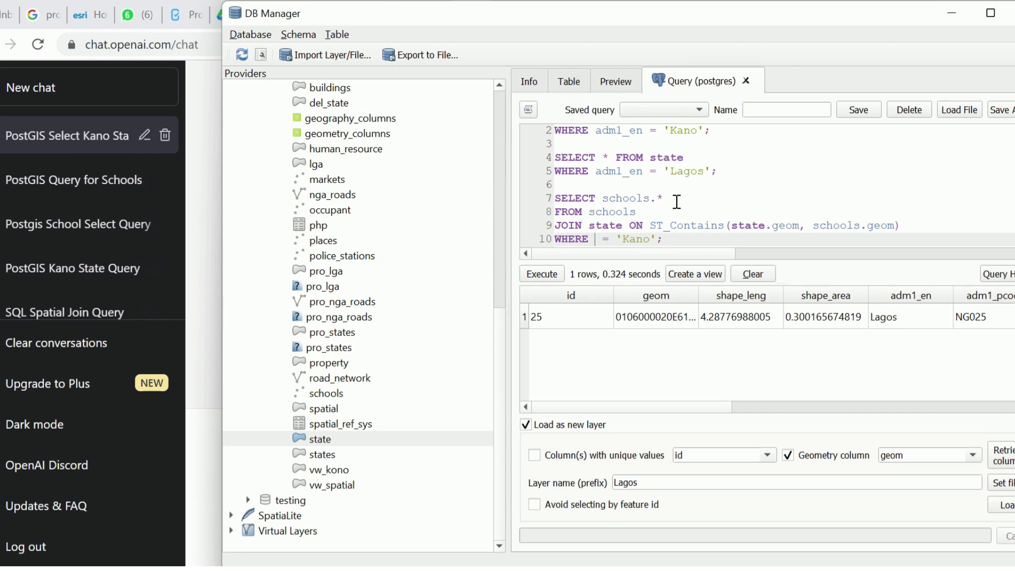
{"action": "type", "text": "ad"}
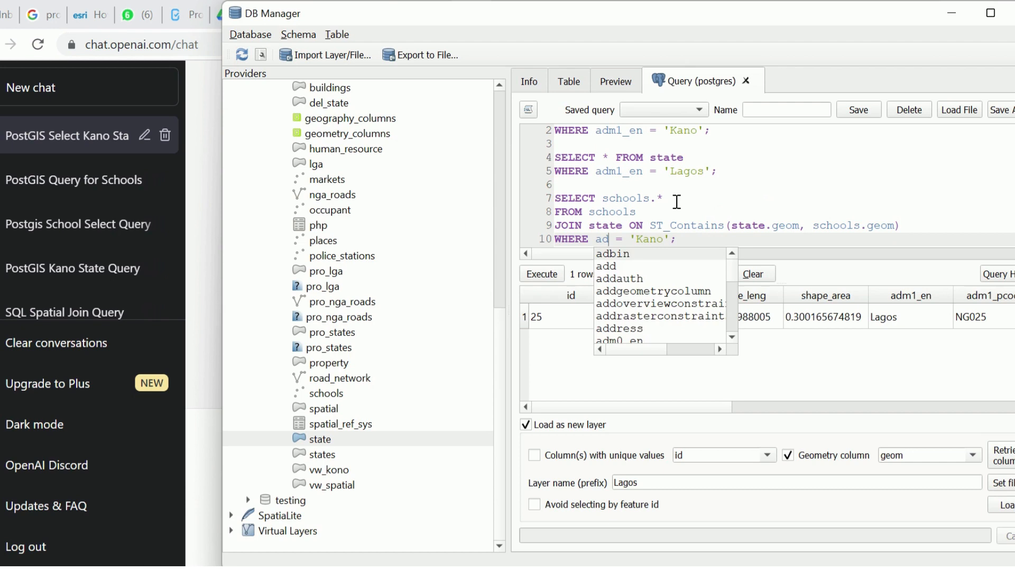
{"action": "type", "text": "m1_en"}
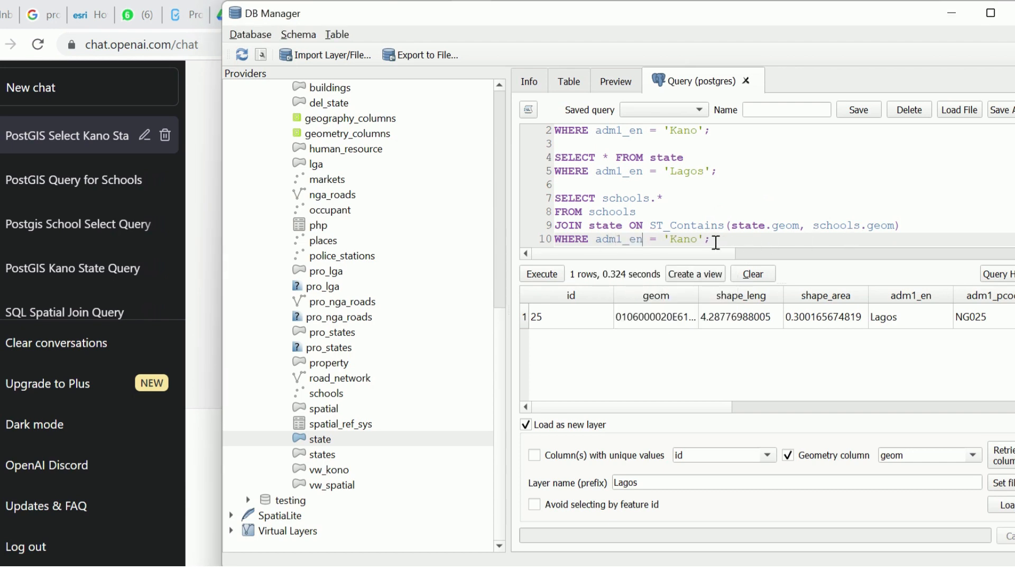
Run the four-line schools-within-Kano adm1_en query and scroll through its 5,925 result rows.
{"action": "left_click_drag", "start_coordinate": [553, 198], "coordinate": [710, 239]}
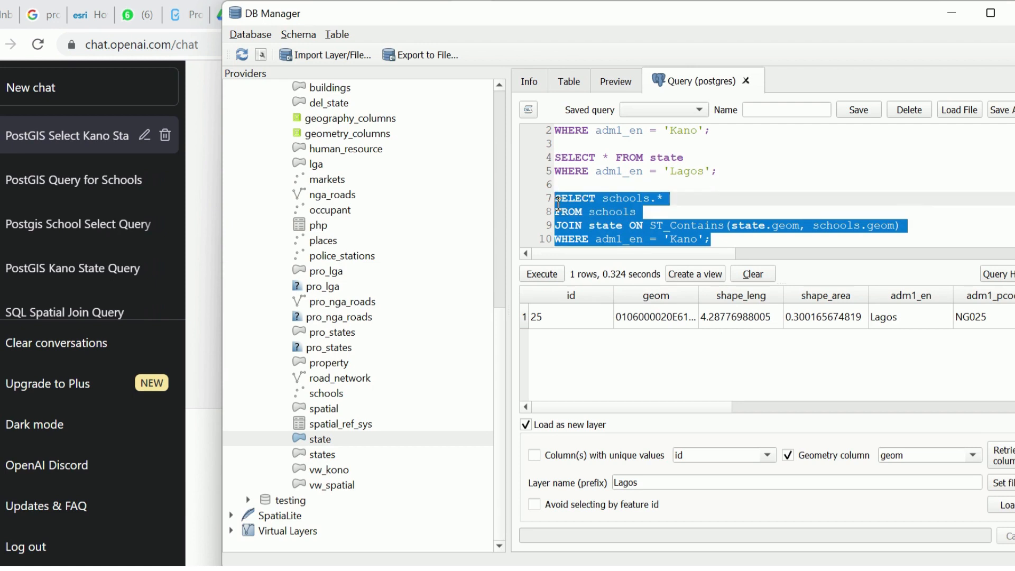
{"action": "left_click", "coordinate": [541, 274]}
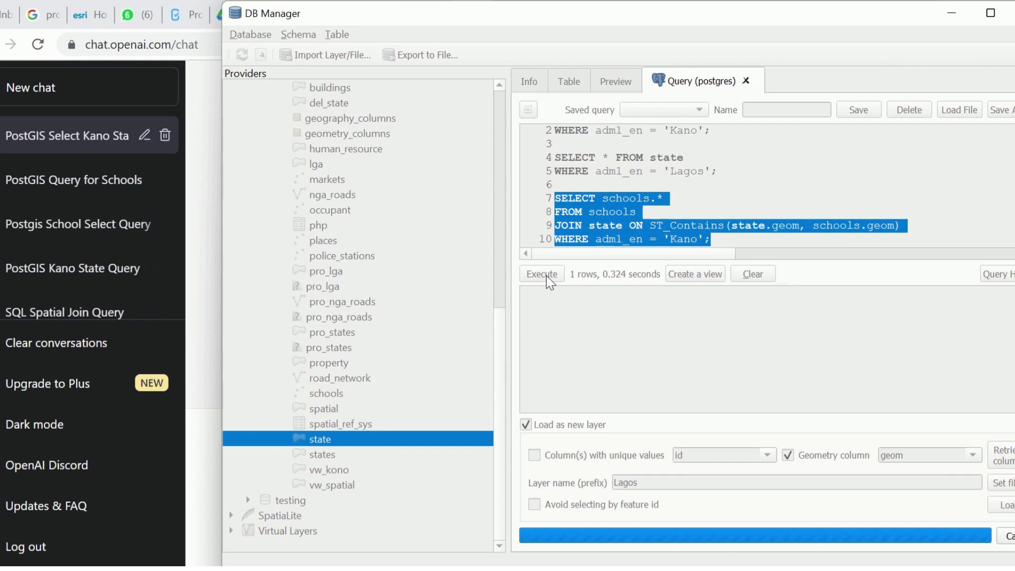
{"action": "left_click", "coordinate": [542, 274]}
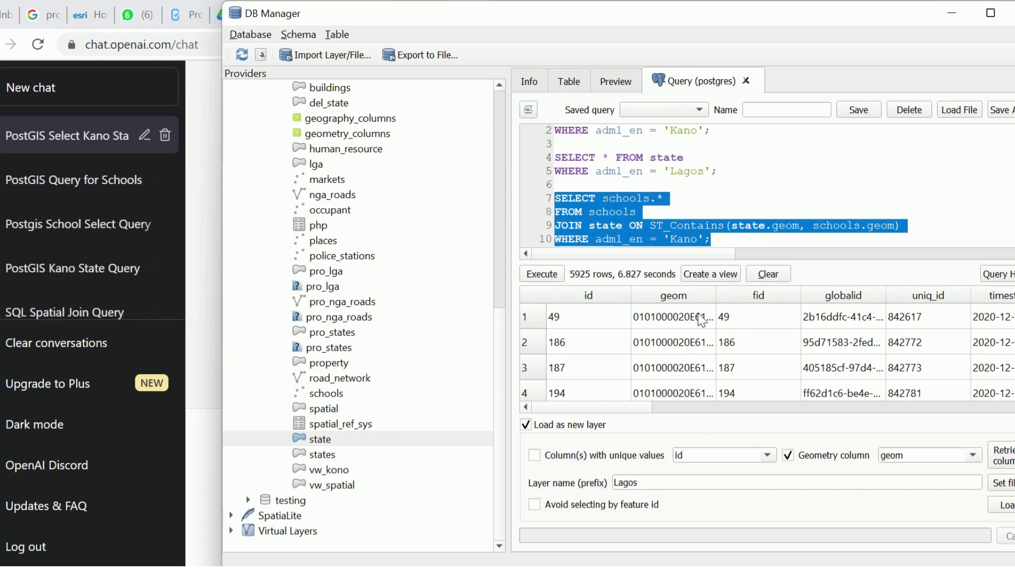
{"action": "scroll", "scroll_direction": "down", "scroll_amount": 3}
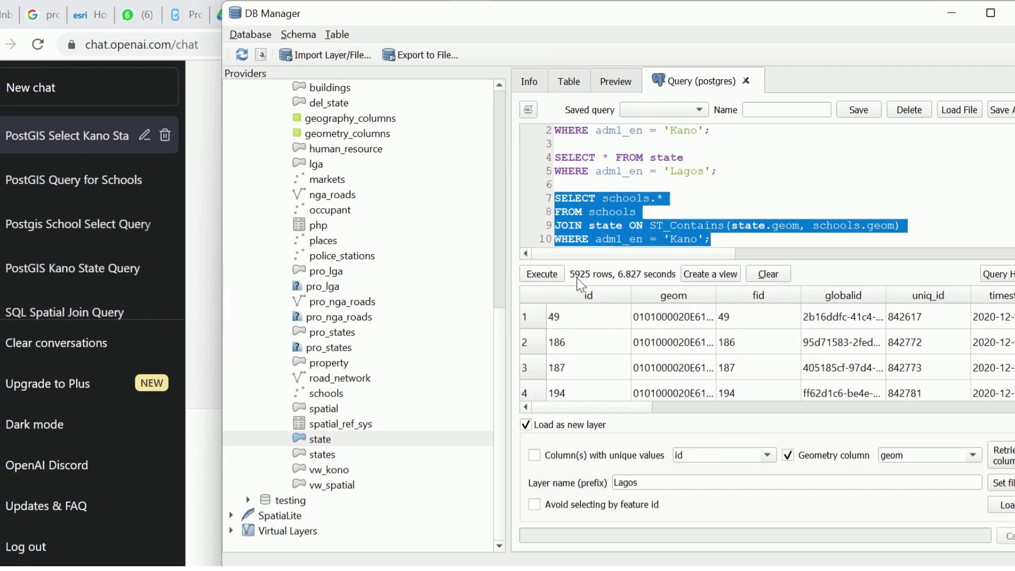
{"action": "mouse_move", "coordinate": [632, 295]}
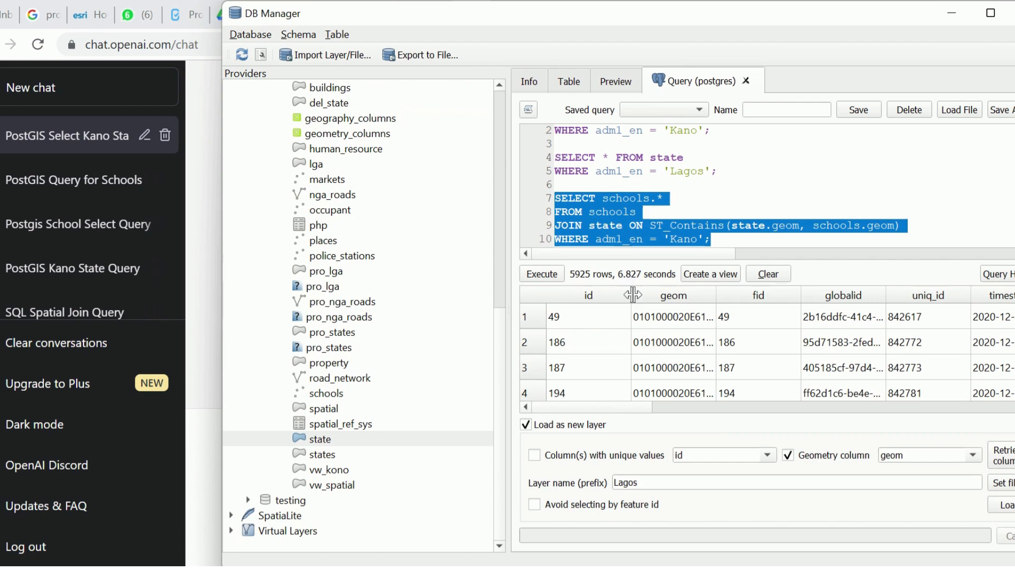
{"action": "mouse_move", "coordinate": [619, 327]}
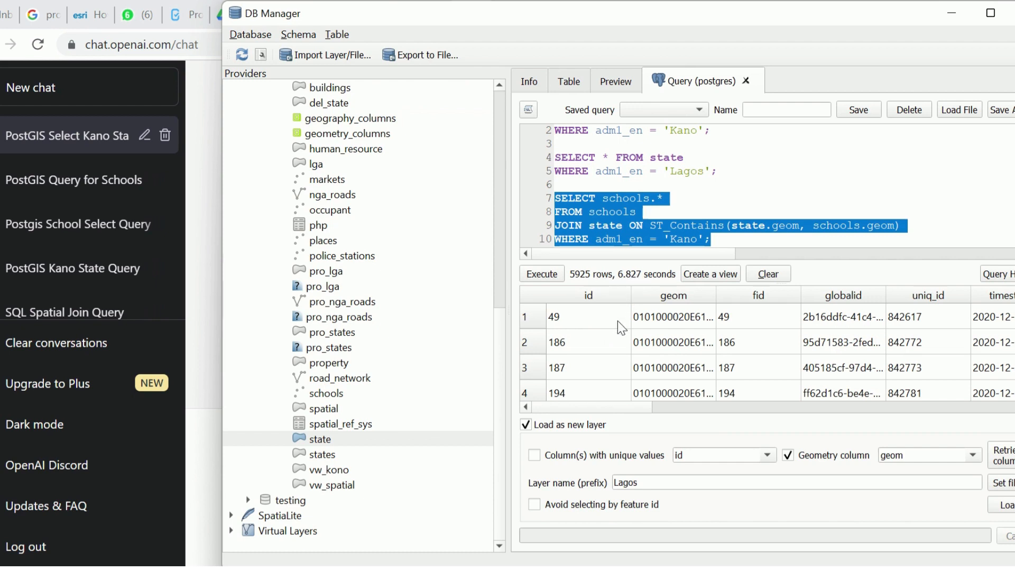
{"action": "scroll", "scroll_direction": "down", "scroll_amount": 3}
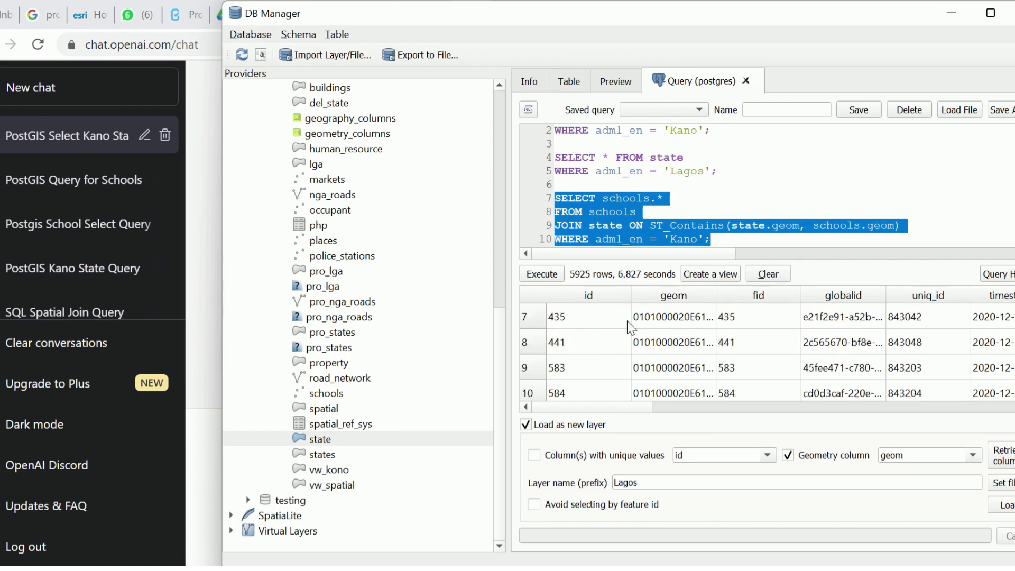
{"action": "mouse_move", "coordinate": [613, 353]}
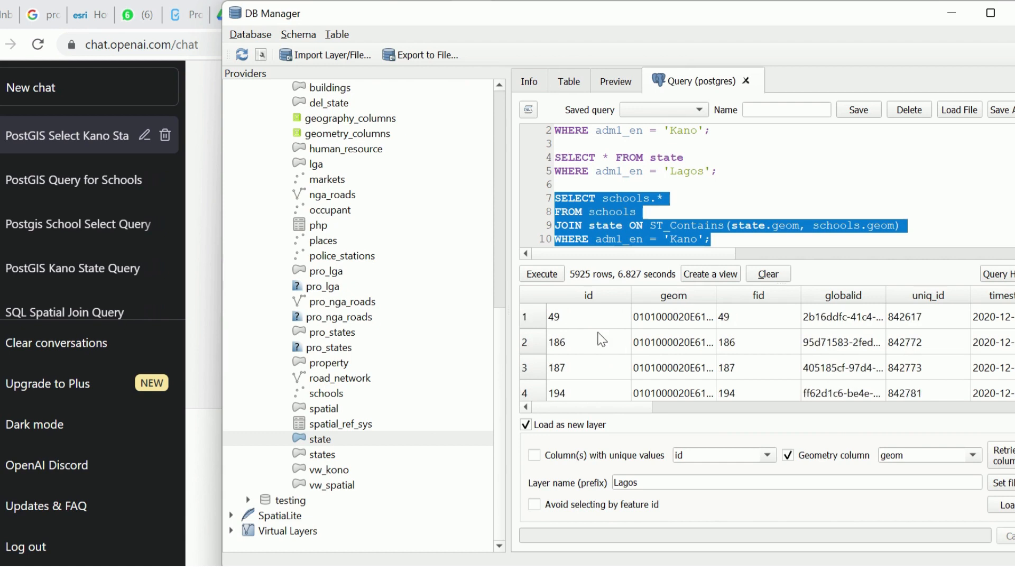
{"action": "scroll", "scroll_direction": "down", "scroll_amount": 3}
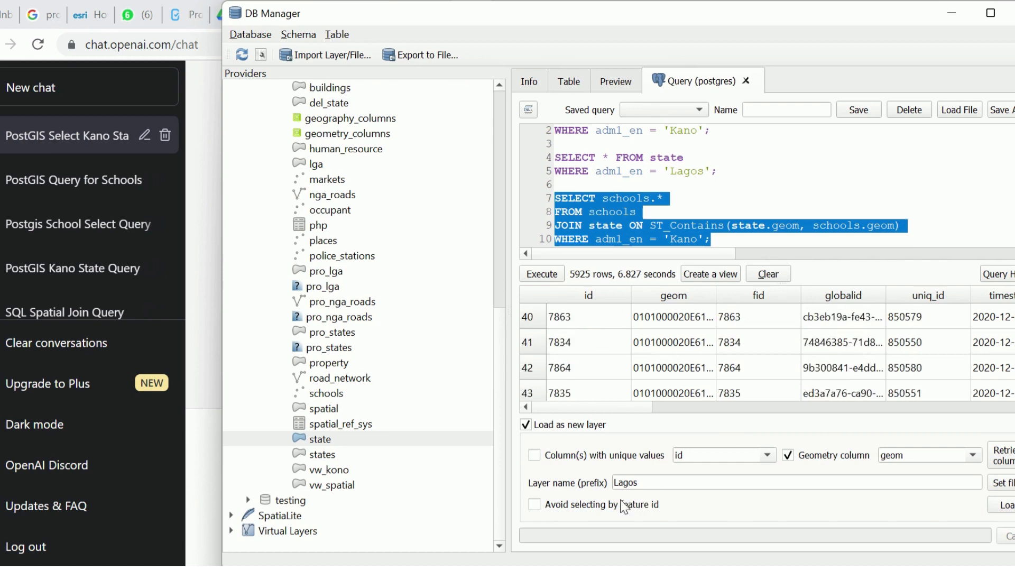
Change the result layer name prefix from Lagos to Schools, then return to the query editor.
{"action": "double_click", "coordinate": [625, 483]}
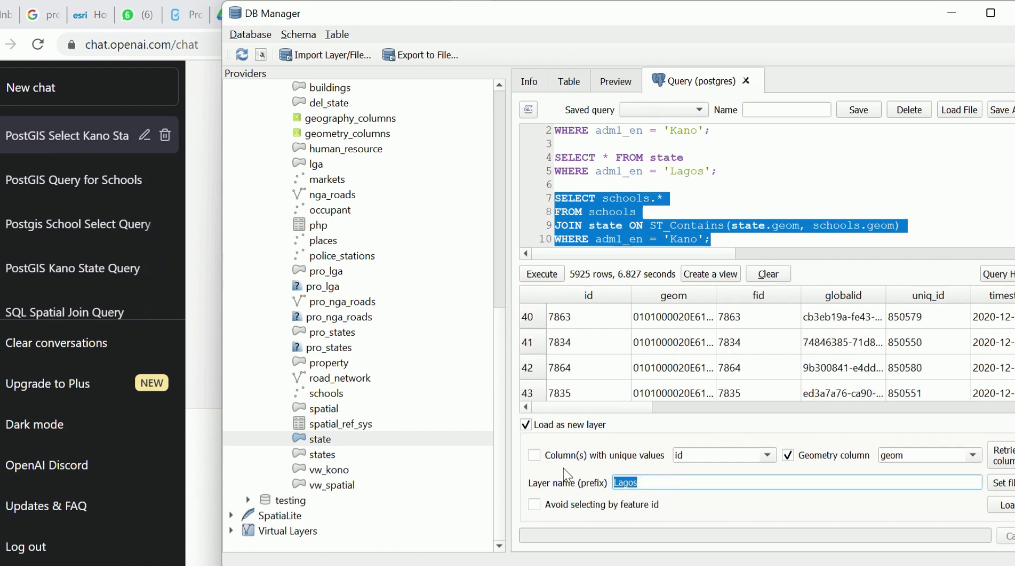
{"action": "type", "text": "School"}
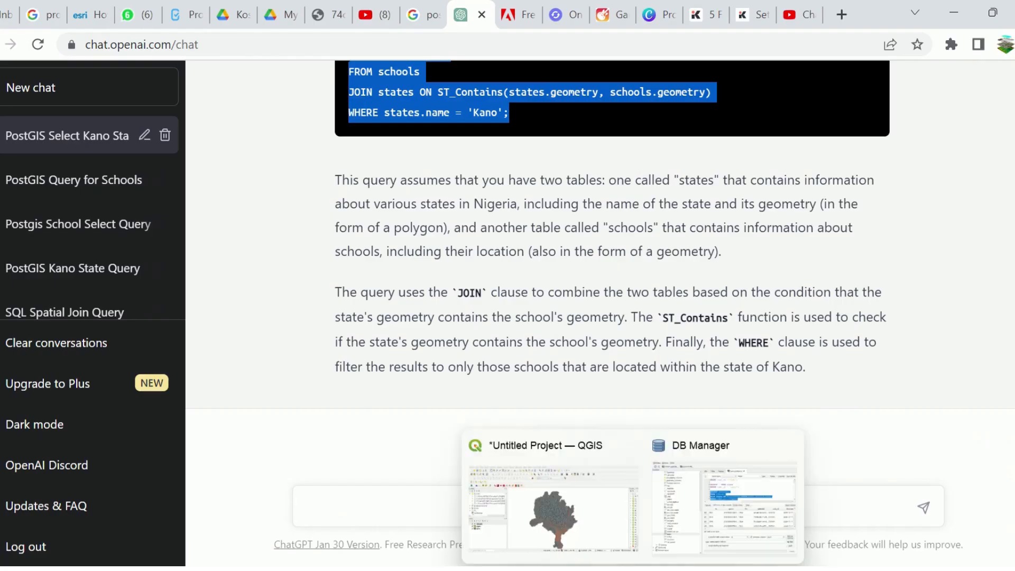
{"action": "left_click", "coordinate": [704, 445]}
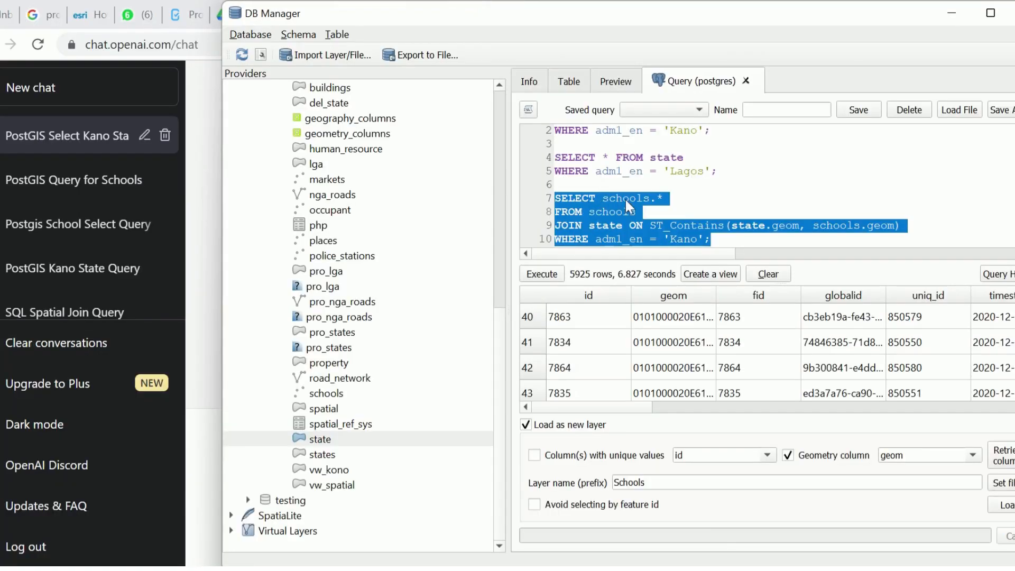
{"action": "left_click", "coordinate": [713, 239]}
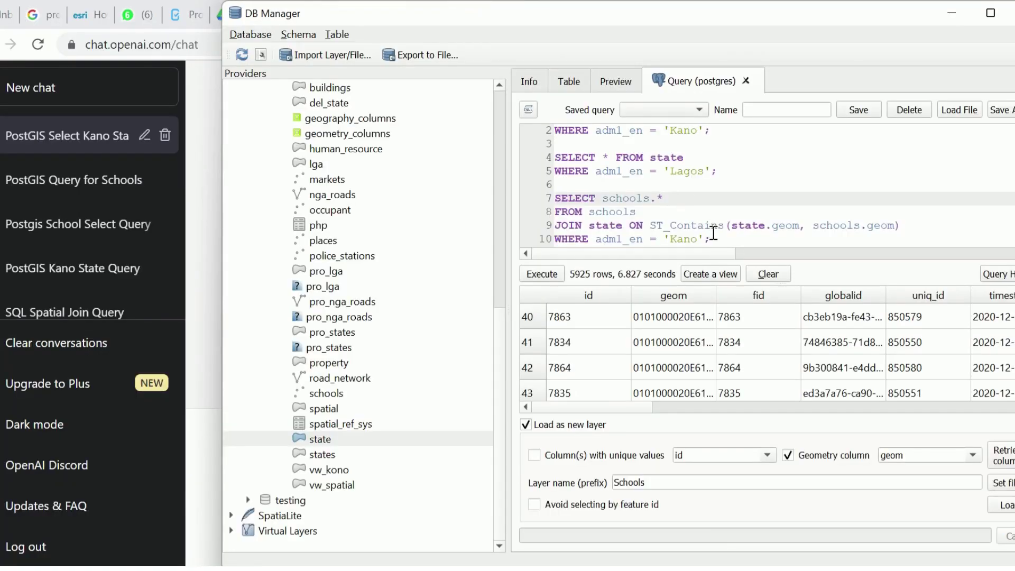
Copy the schools query, swap in police_stations as the table and join geometry, and select it.
{"action": "left_click_drag", "start_coordinate": [554, 198], "coordinate": [709, 239]}
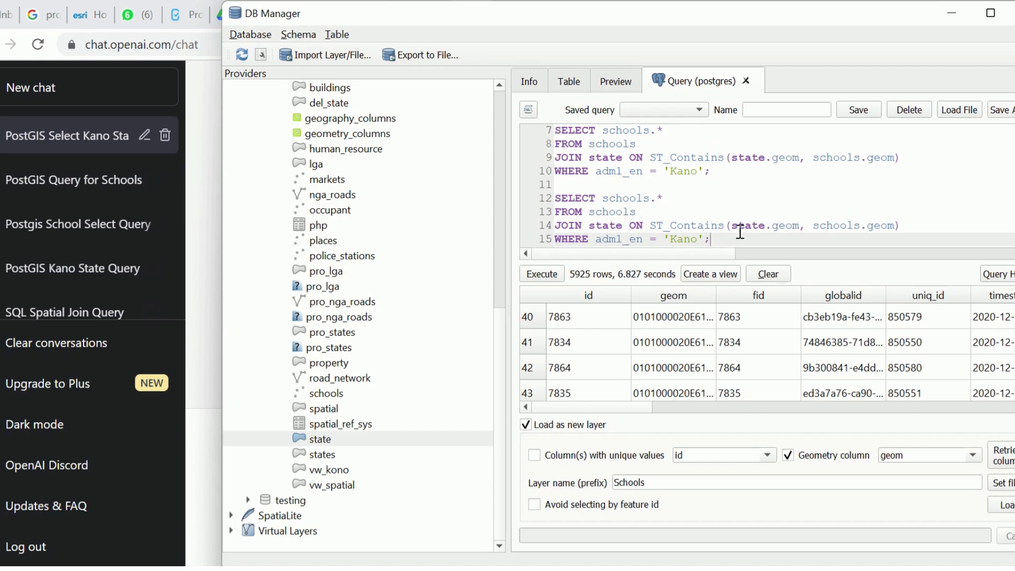
{"action": "mouse_move", "coordinate": [376, 245]}
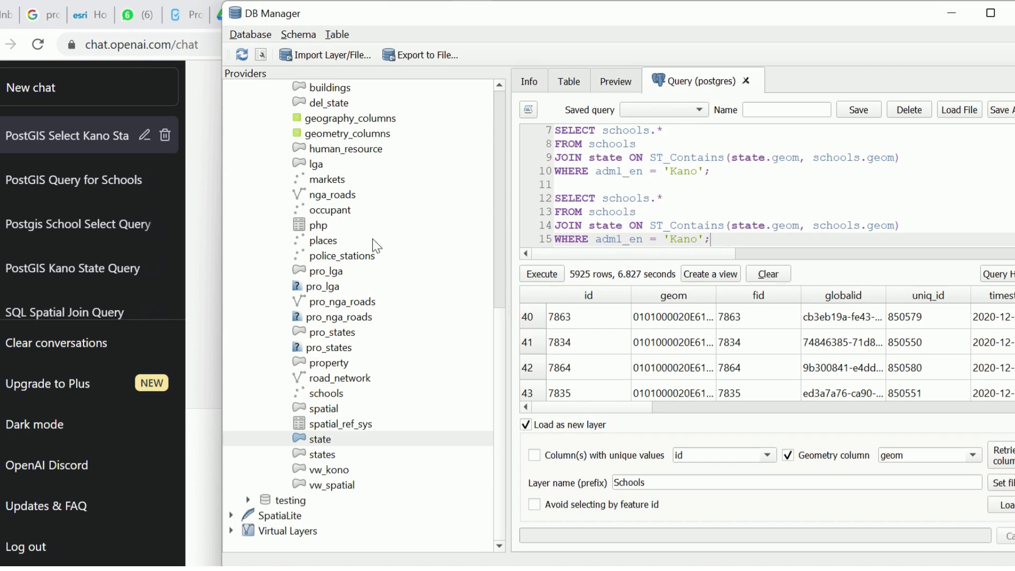
{"action": "mouse_move", "coordinate": [337, 260]}
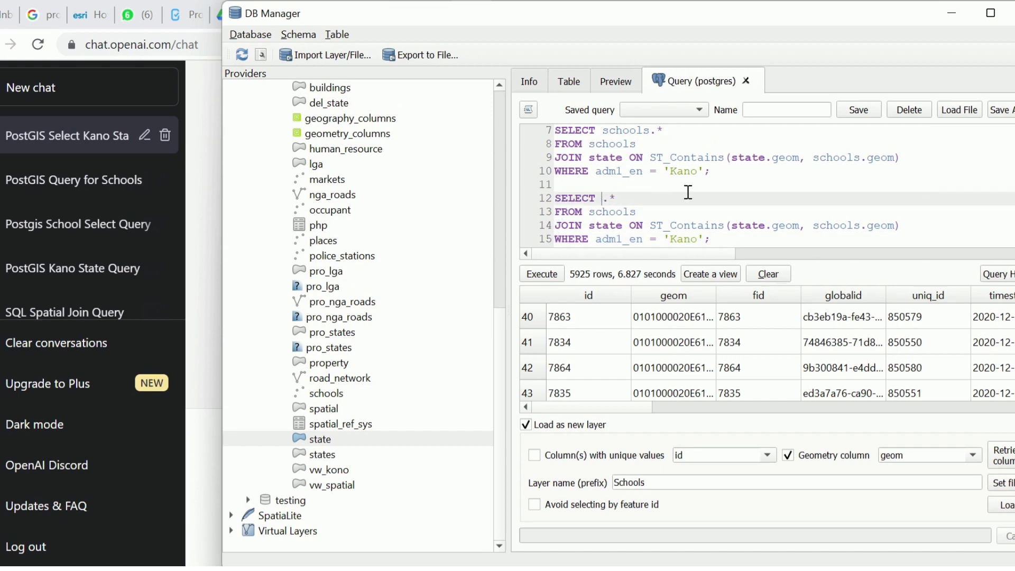
{"action": "type", "text": "pol"}
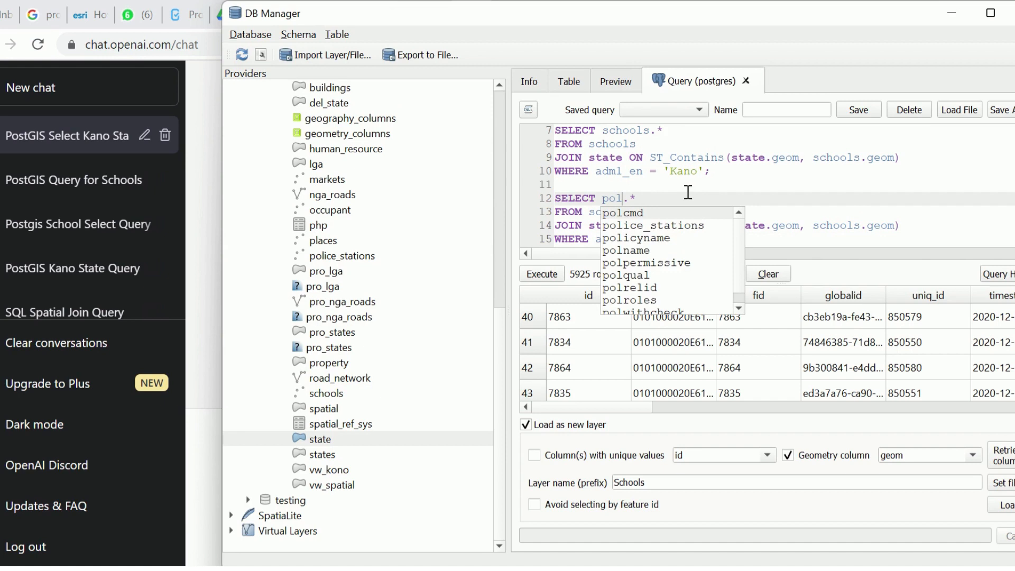
{"action": "mouse_move", "coordinate": [670, 232]}
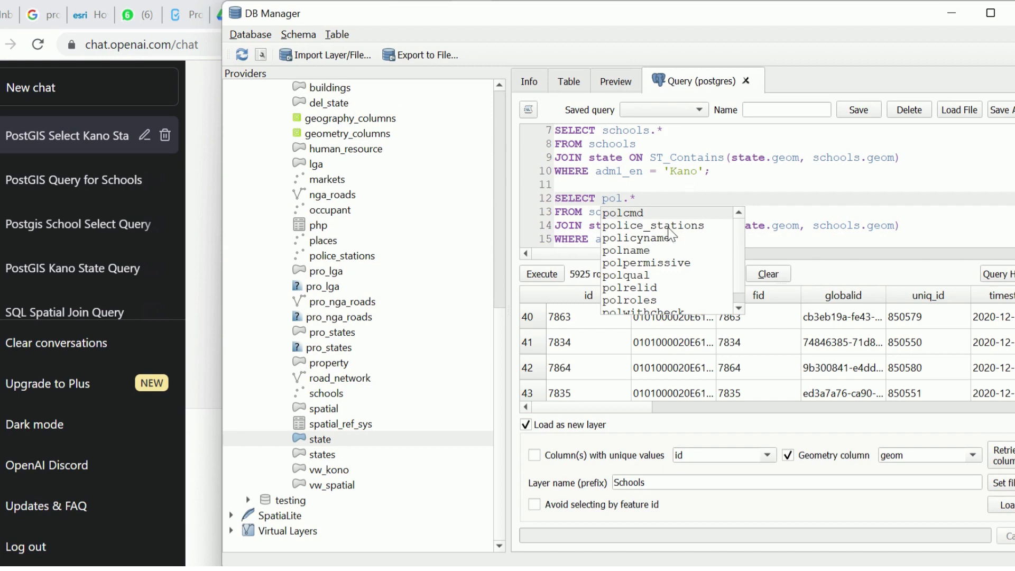
{"action": "left_click", "coordinate": [653, 225]}
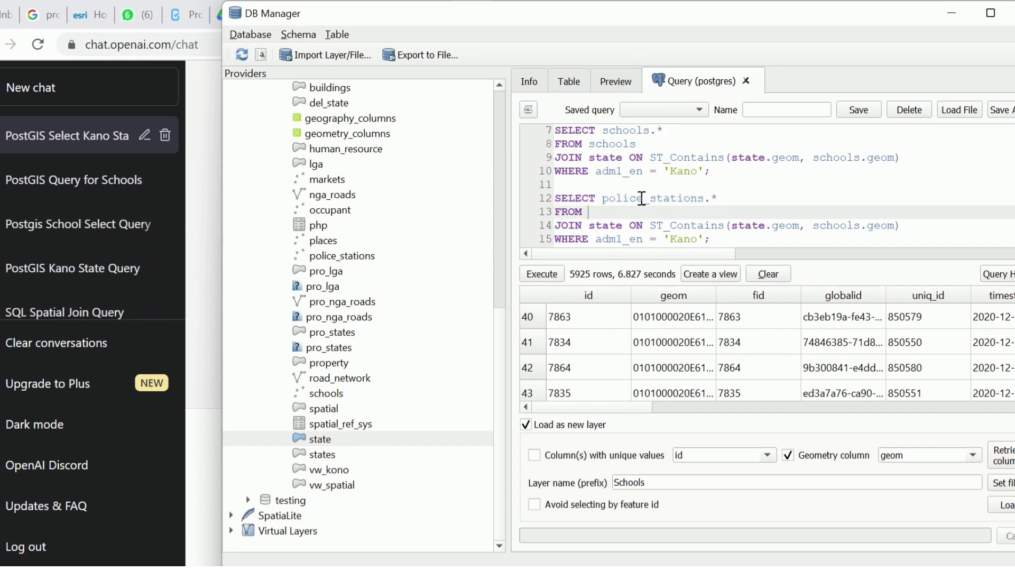
{"action": "type", "text": "police_stations"}
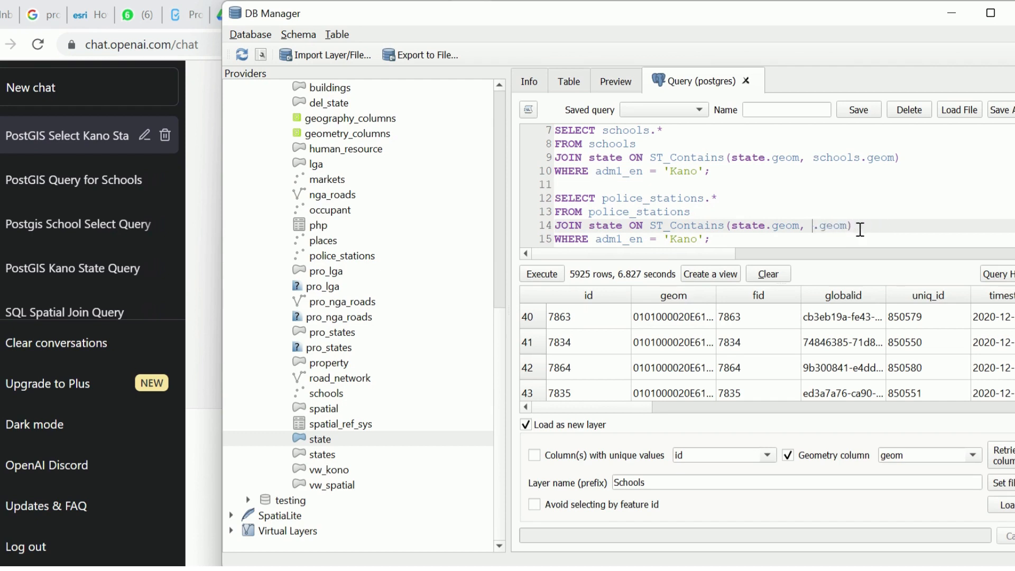
{"action": "type", "text": "pol"}
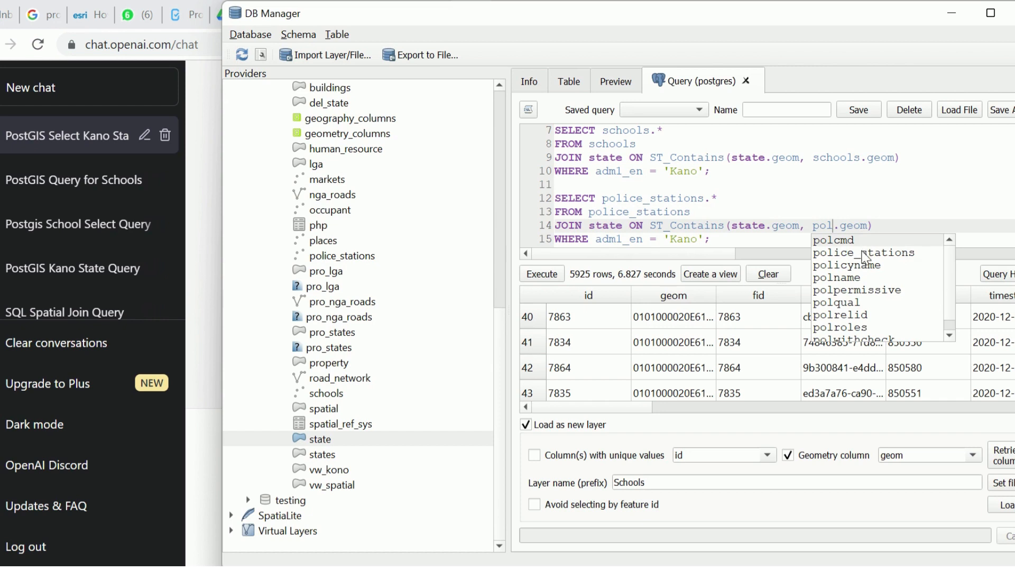
{"action": "left_click", "coordinate": [863, 253]}
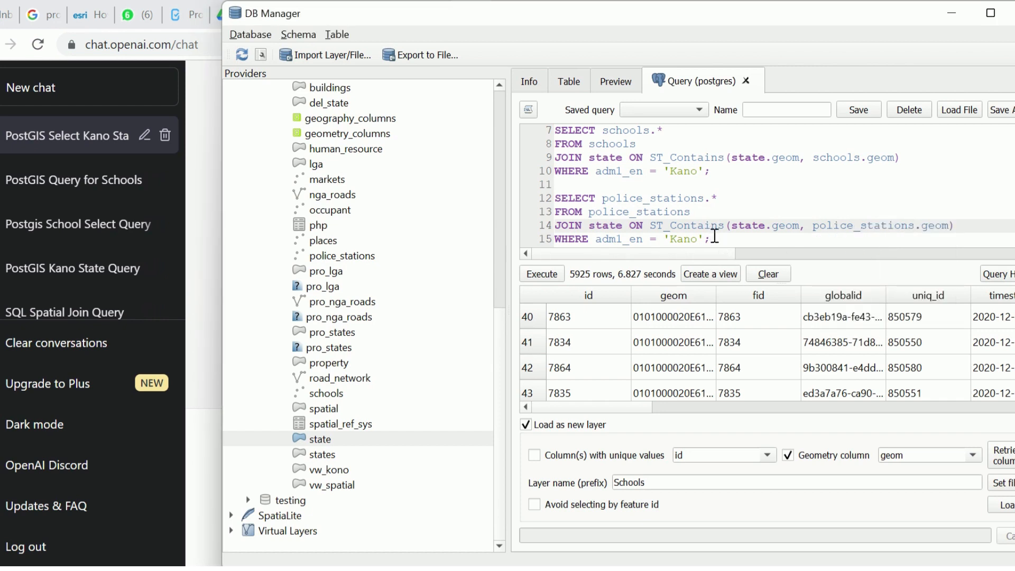
{"action": "left_click_drag", "start_coordinate": [554, 197], "coordinate": [712, 239]}
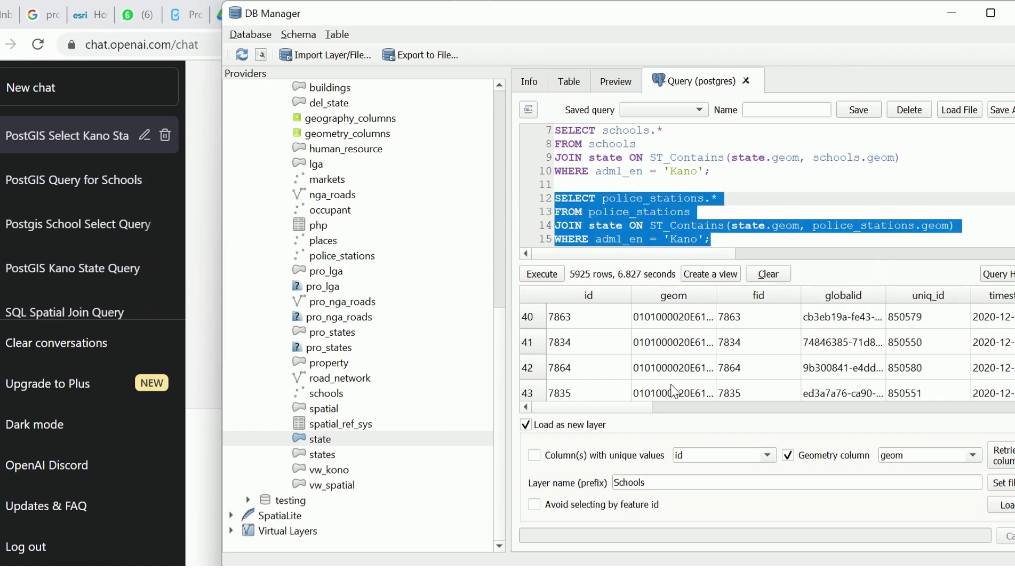
{"action": "mouse_move", "coordinate": [563, 269]}
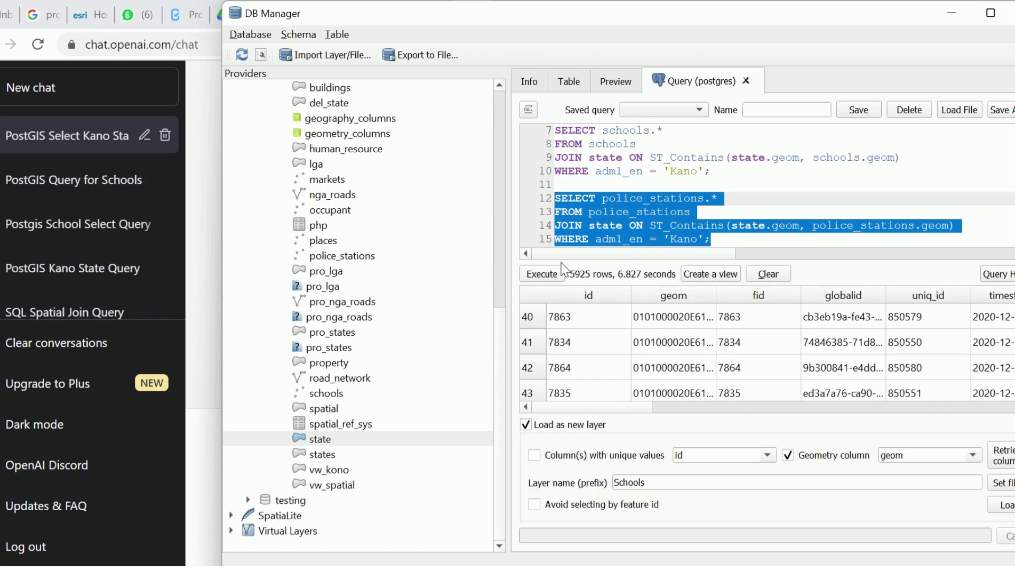
Reselect and execute the police_stations-within-Kano query again, which returns 0 rows.
{"action": "left_click", "coordinate": [542, 273]}
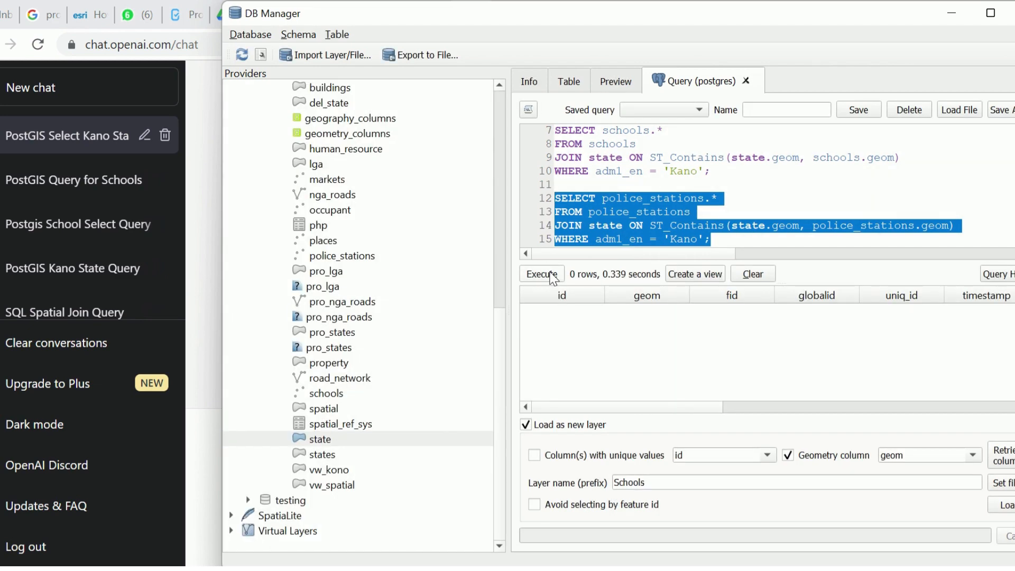
{"action": "mouse_move", "coordinate": [664, 220]}
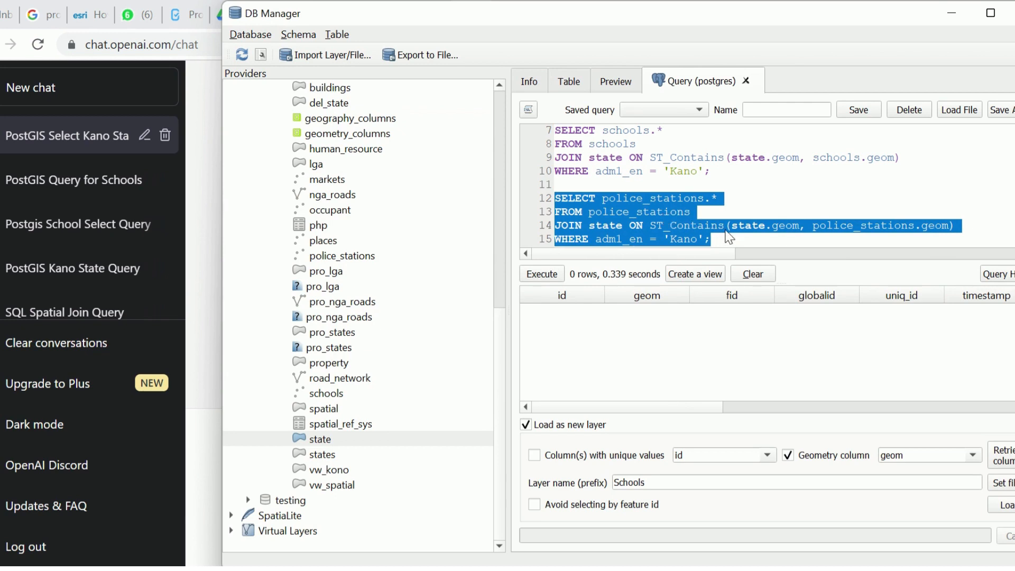
{"action": "mouse_move", "coordinate": [611, 226]}
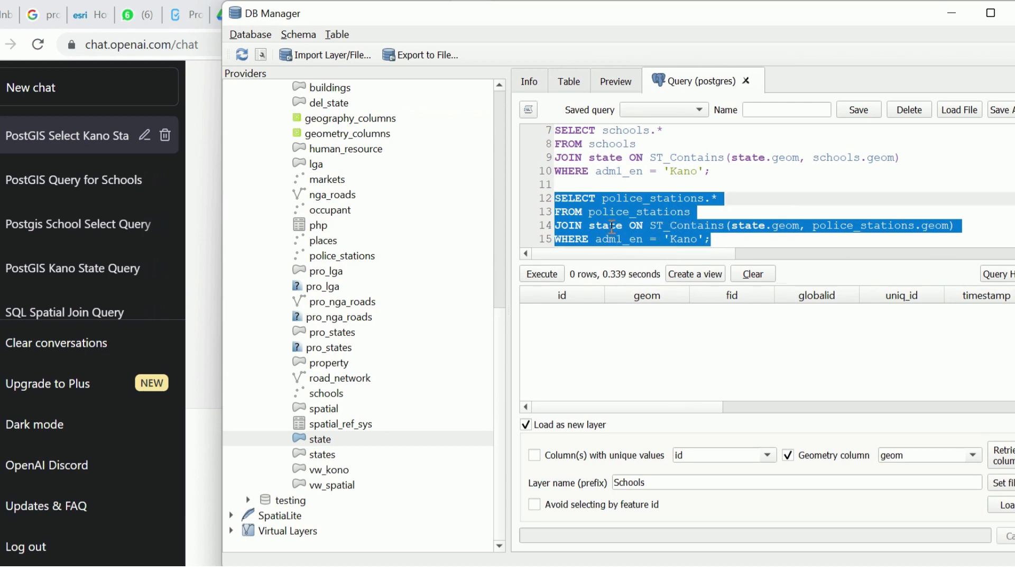
{"action": "left_click", "coordinate": [625, 225]}
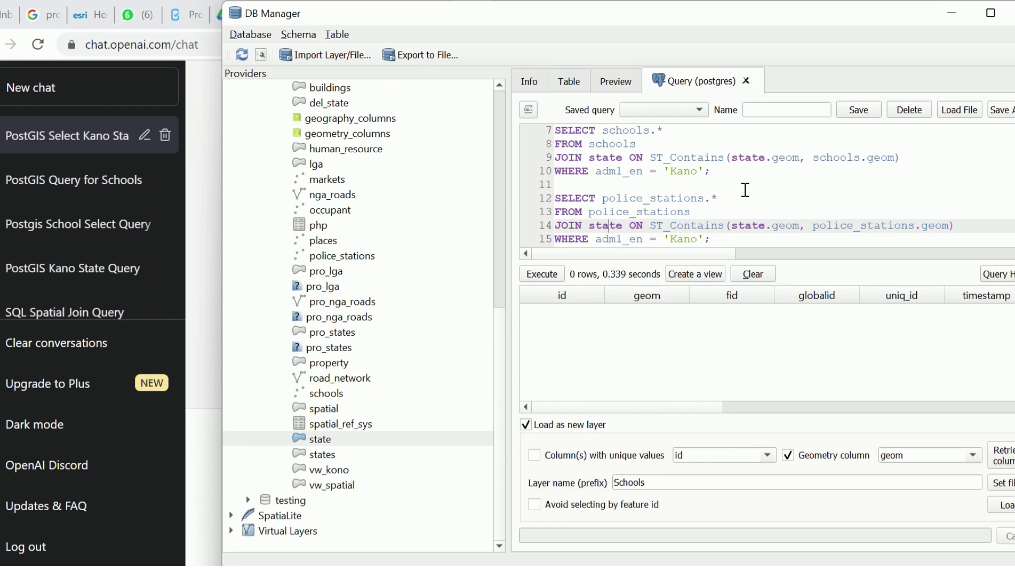
{"action": "left_click_drag", "start_coordinate": [555, 211], "coordinate": [710, 239]}
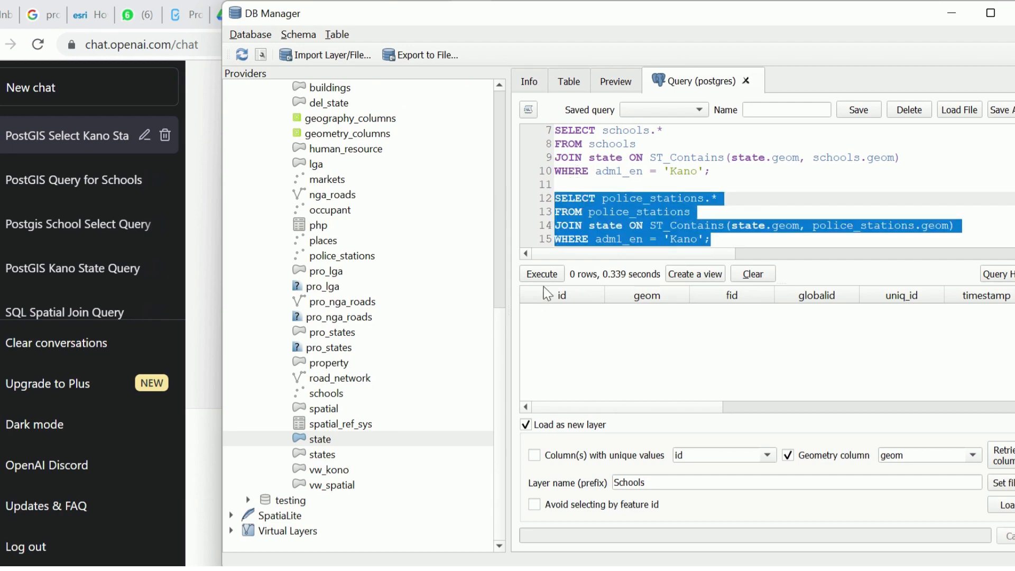
{"action": "left_click", "coordinate": [541, 274]}
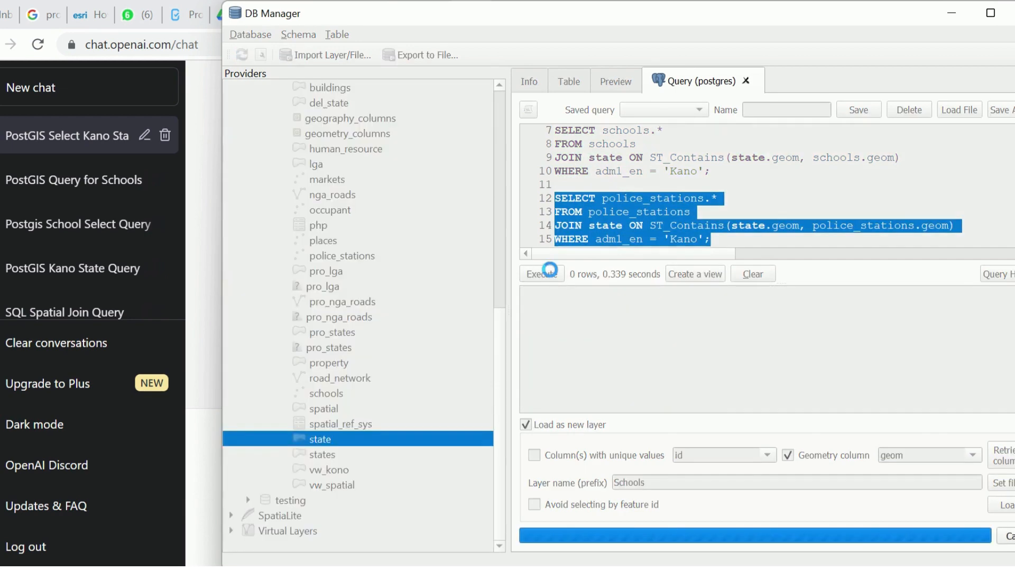
{"action": "left_click", "coordinate": [541, 274]}
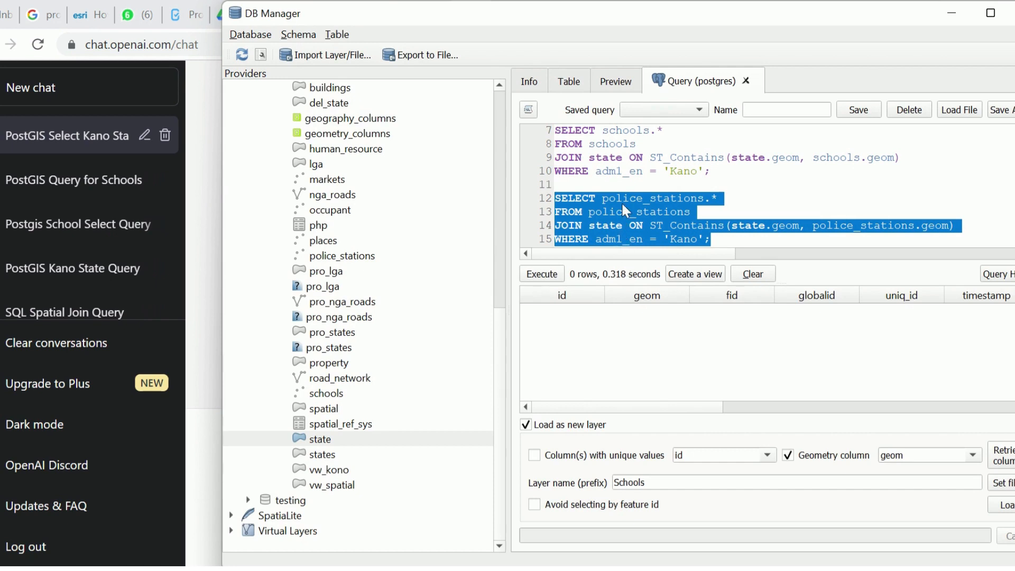
{"action": "left_click", "coordinate": [693, 212]}
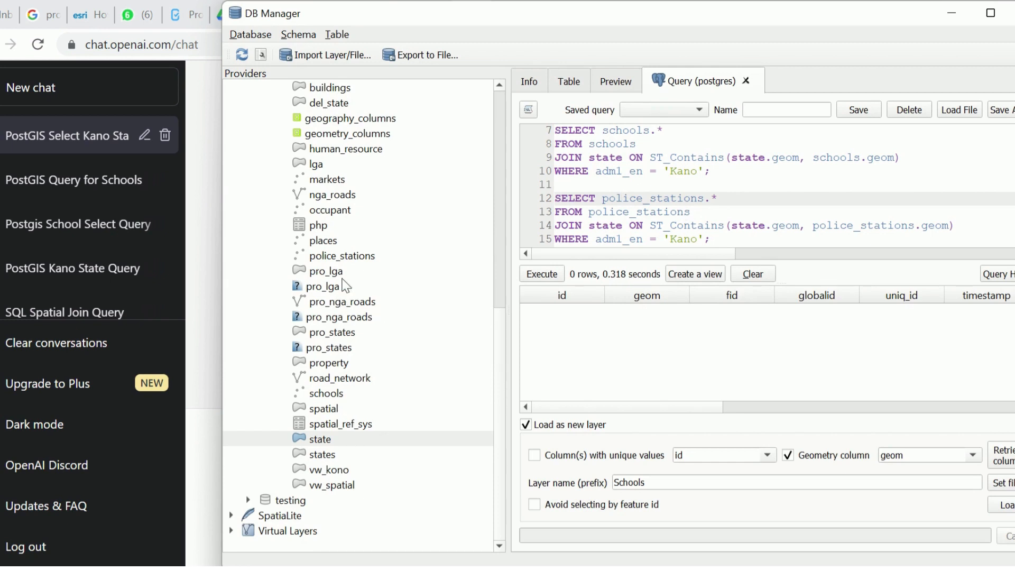
{"action": "left_click", "coordinate": [342, 256]}
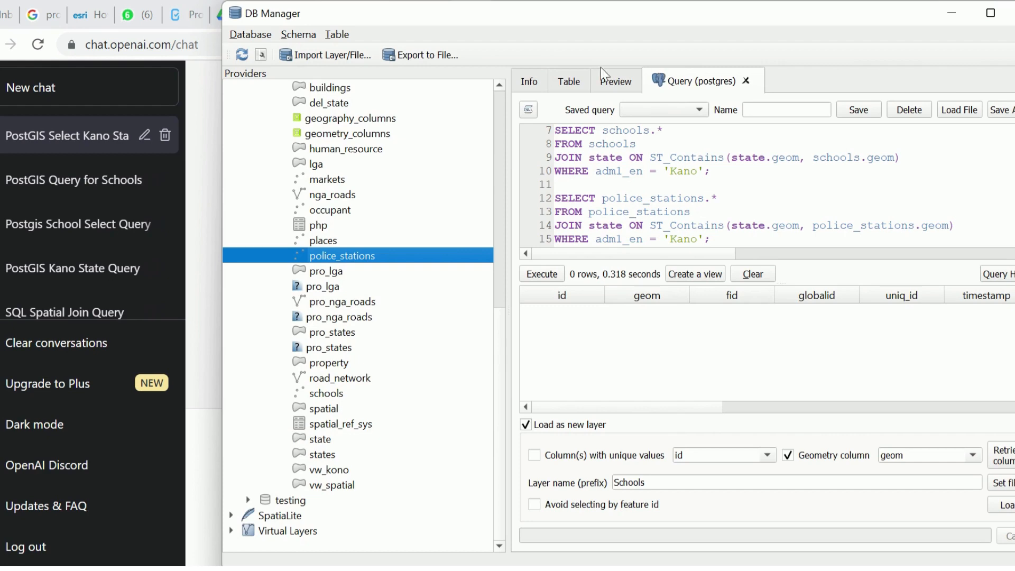
{"action": "left_click", "coordinate": [569, 81]}
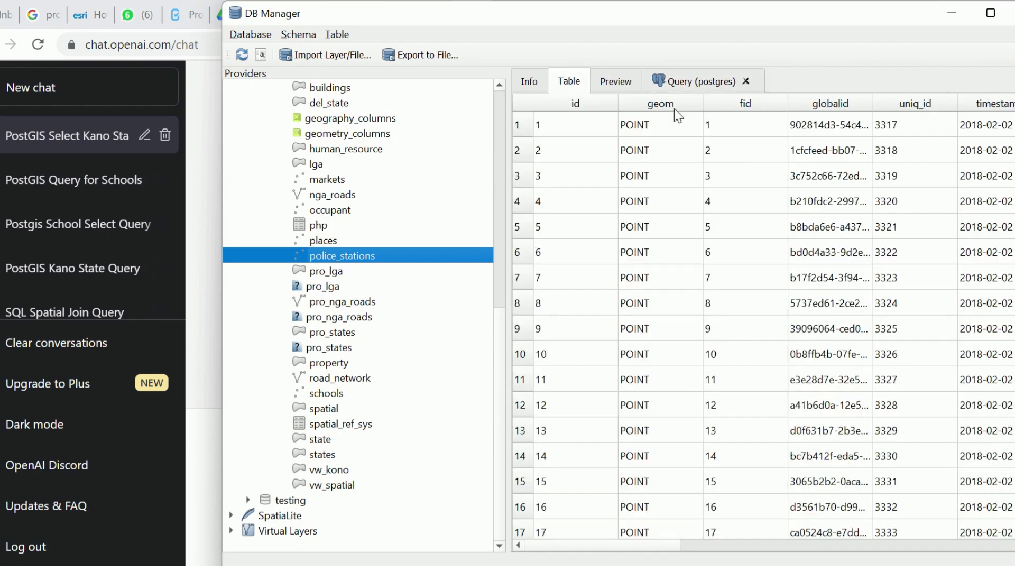
{"action": "mouse_move", "coordinate": [523, 227]}
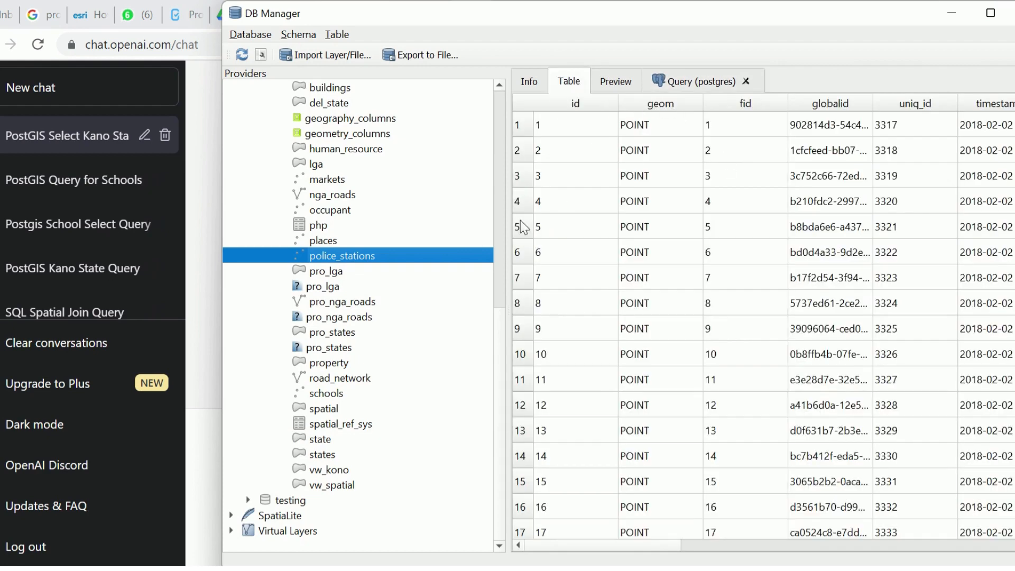
{"action": "left_click", "coordinate": [699, 81]}
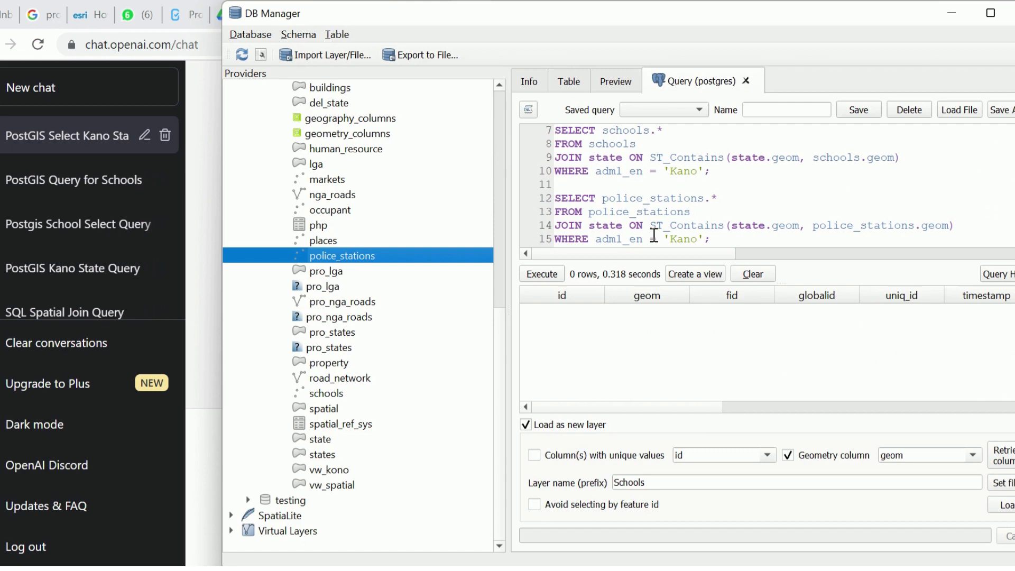
{"action": "mouse_move", "coordinate": [645, 212]}
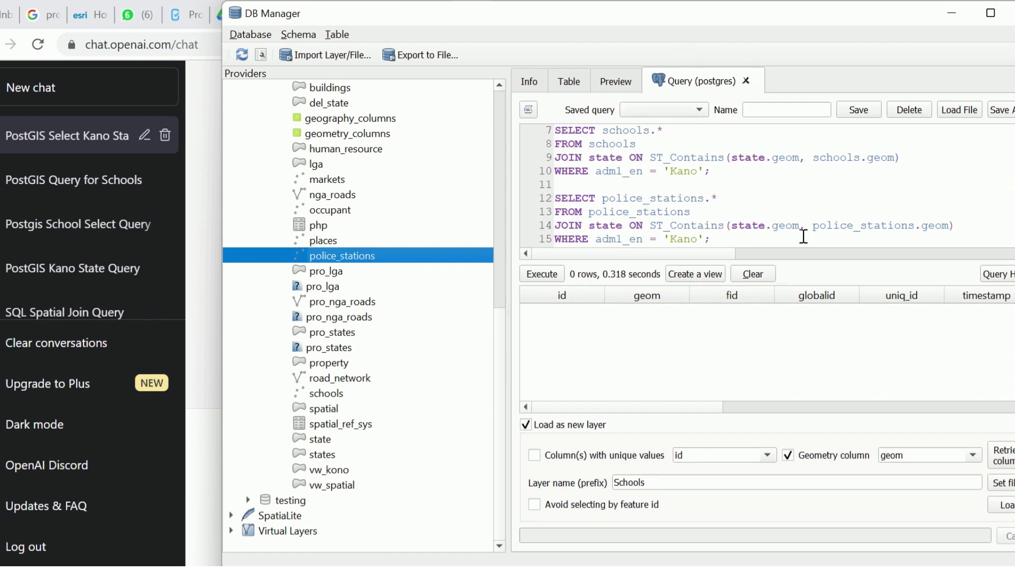
{"action": "mouse_move", "coordinate": [920, 234]}
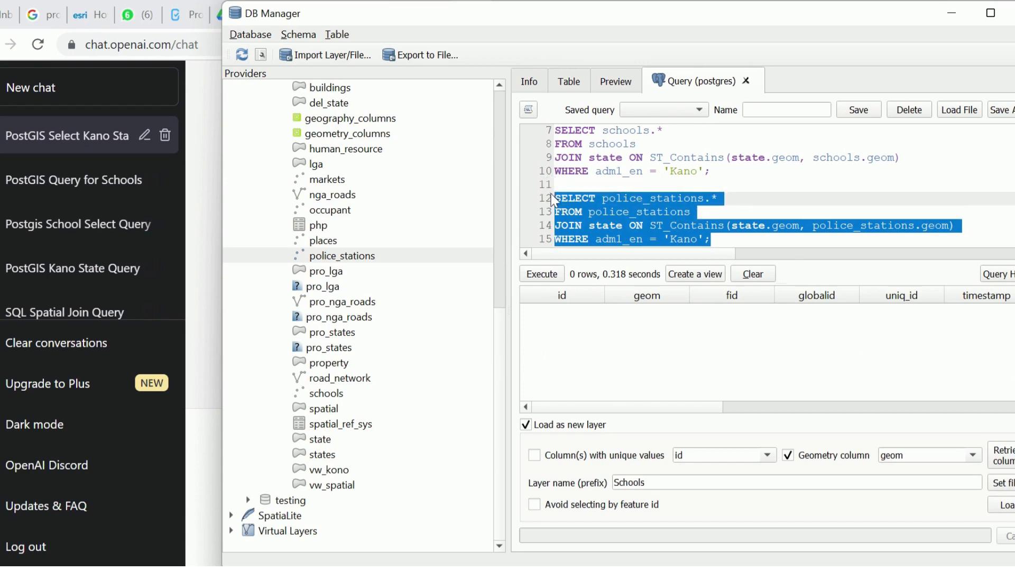
{"action": "mouse_move", "coordinate": [742, 200]}
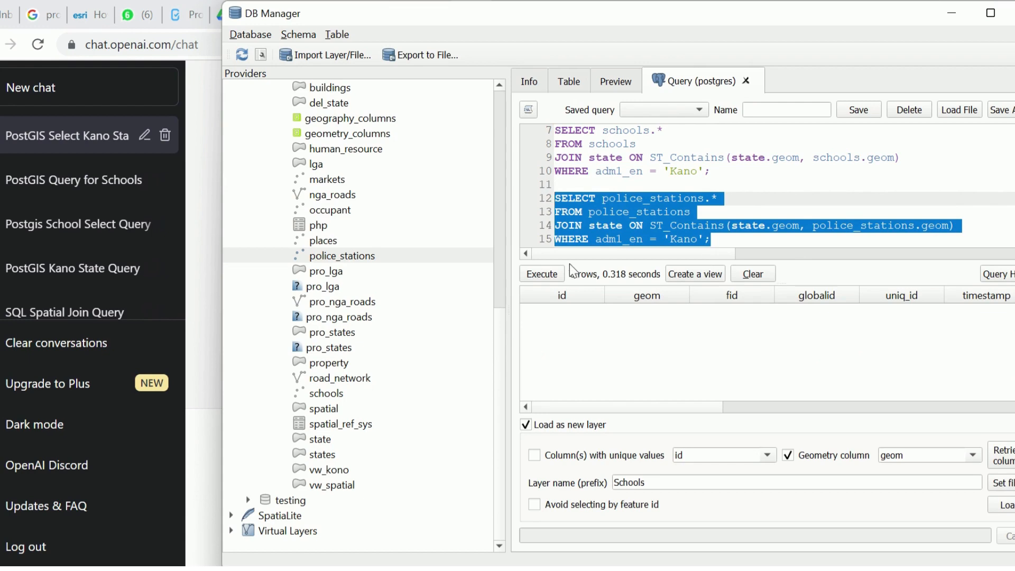
Replace police_stations with markets in the FROM line and join condition.
{"action": "left_click", "coordinate": [644, 239]}
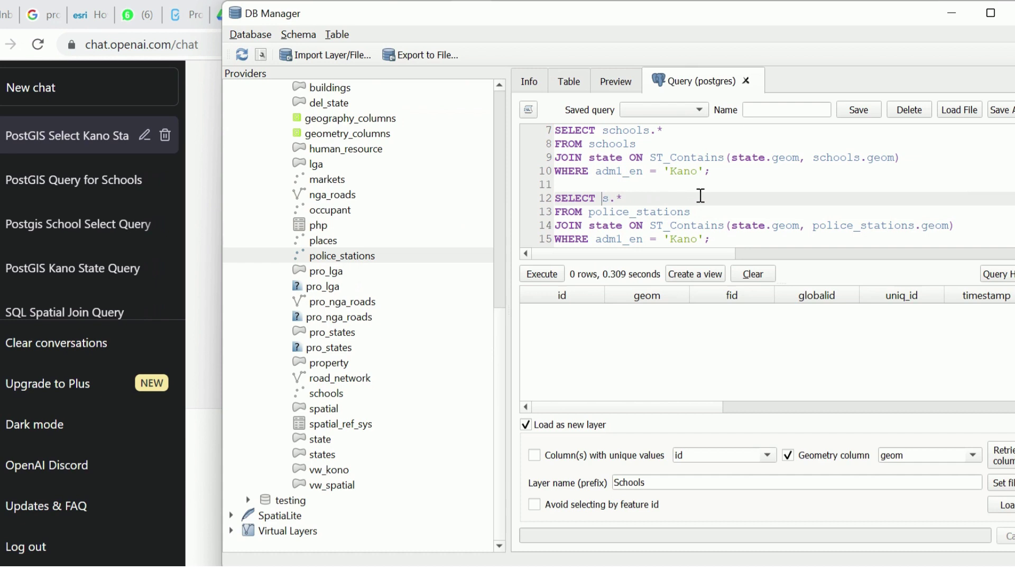
{"action": "type", "text": "markets"}
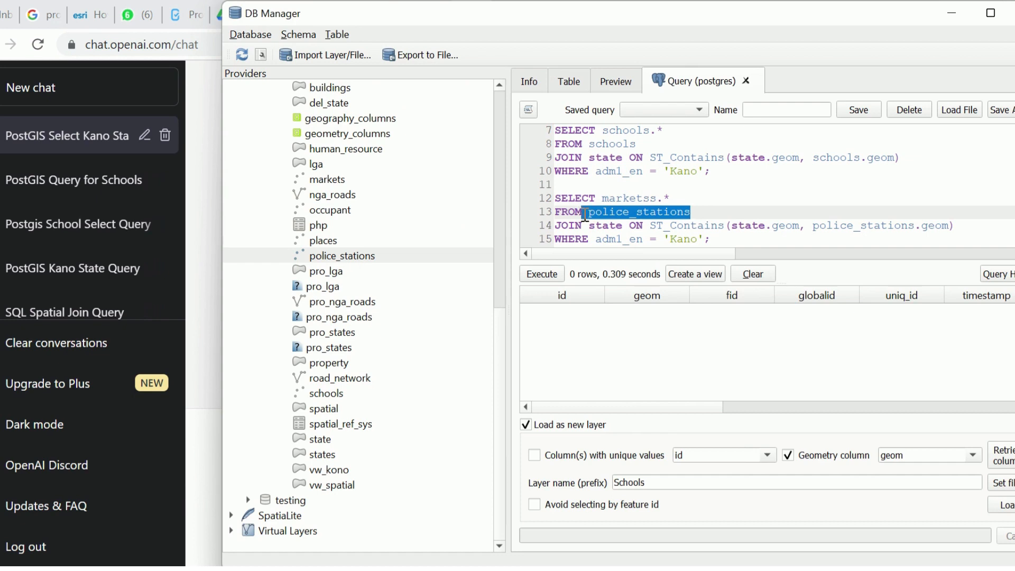
{"action": "key", "text": "Delete"}
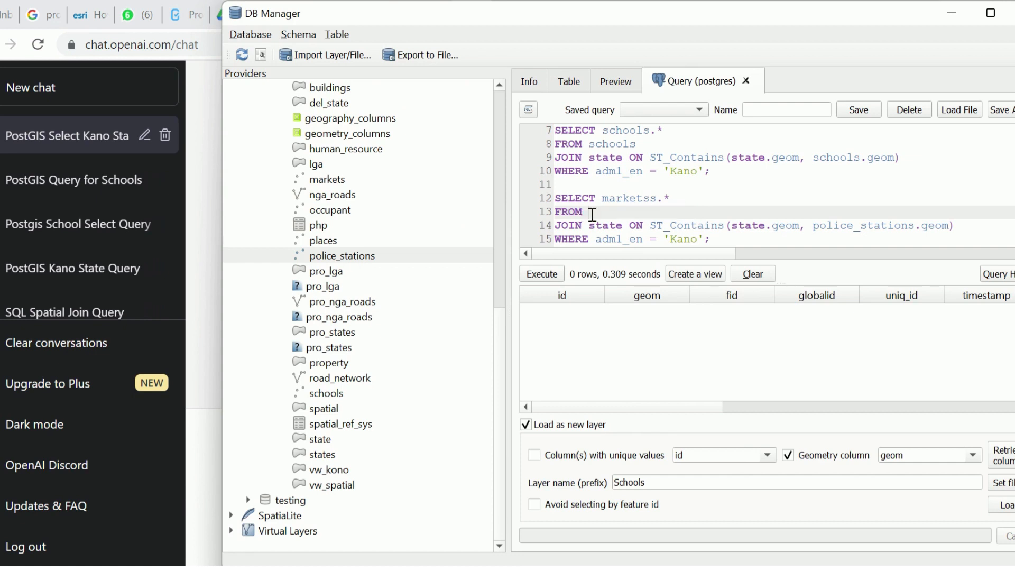
{"action": "type", "text": "markets"}
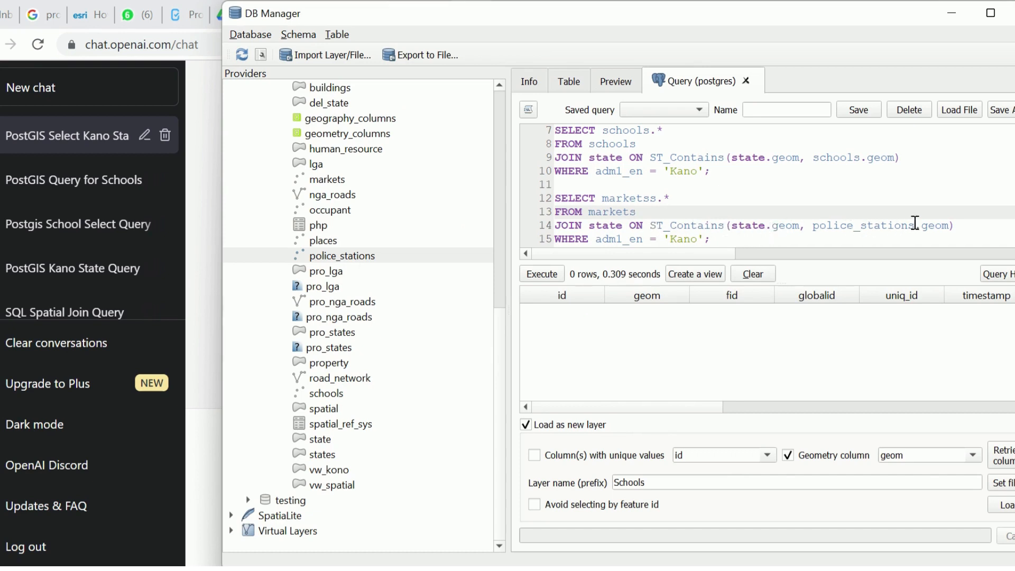
{"action": "double_click", "coordinate": [884, 226]}
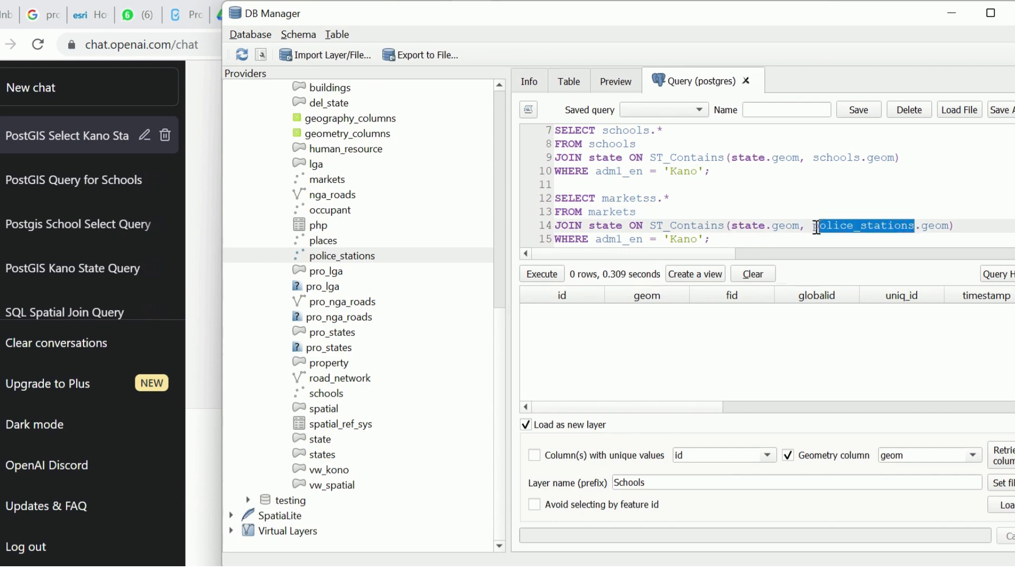
{"action": "type", "text": "Mar"}
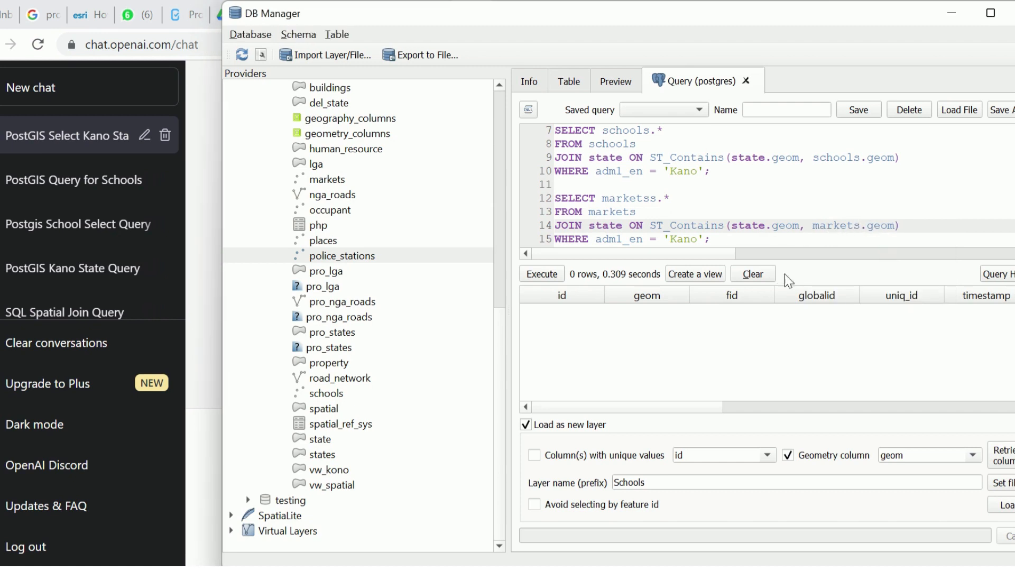
Run the corrected markets-within-Kano query (363 rows) and set the layer prefix to markets.
{"action": "left_click_drag", "start_coordinate": [588, 225], "coordinate": [709, 239]}
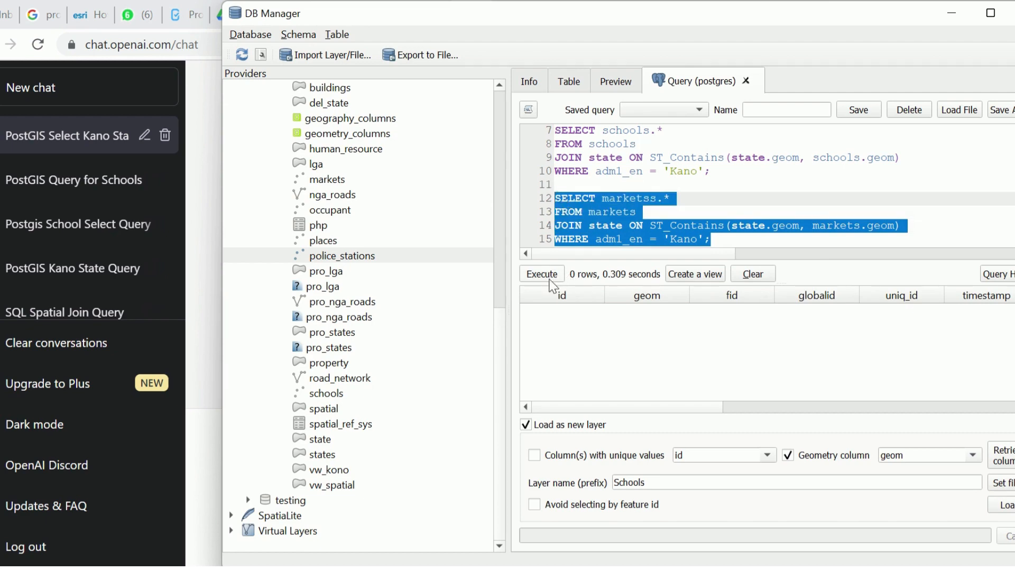
{"action": "left_click", "coordinate": [541, 273]}
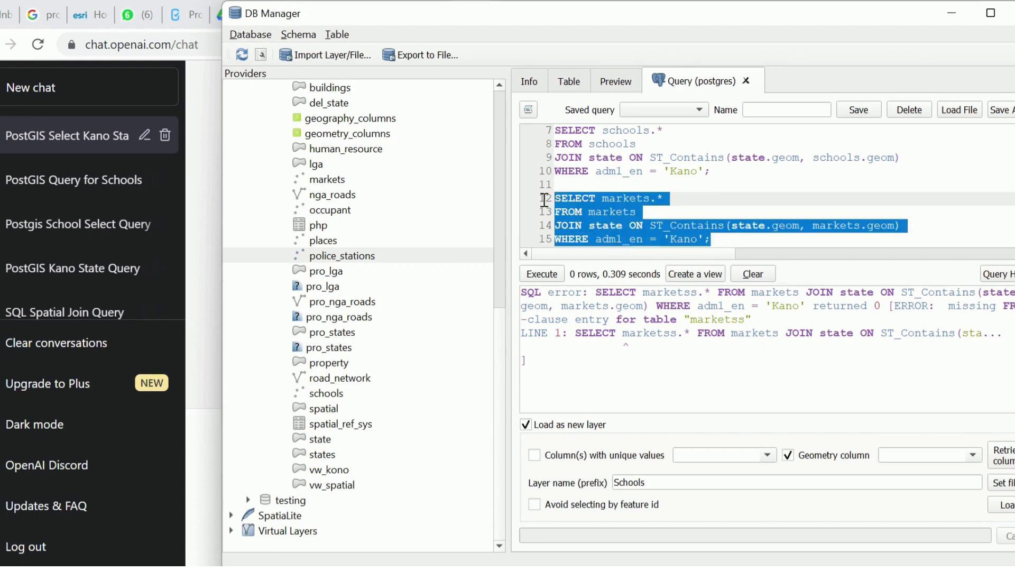
{"action": "left_click", "coordinate": [541, 274]}
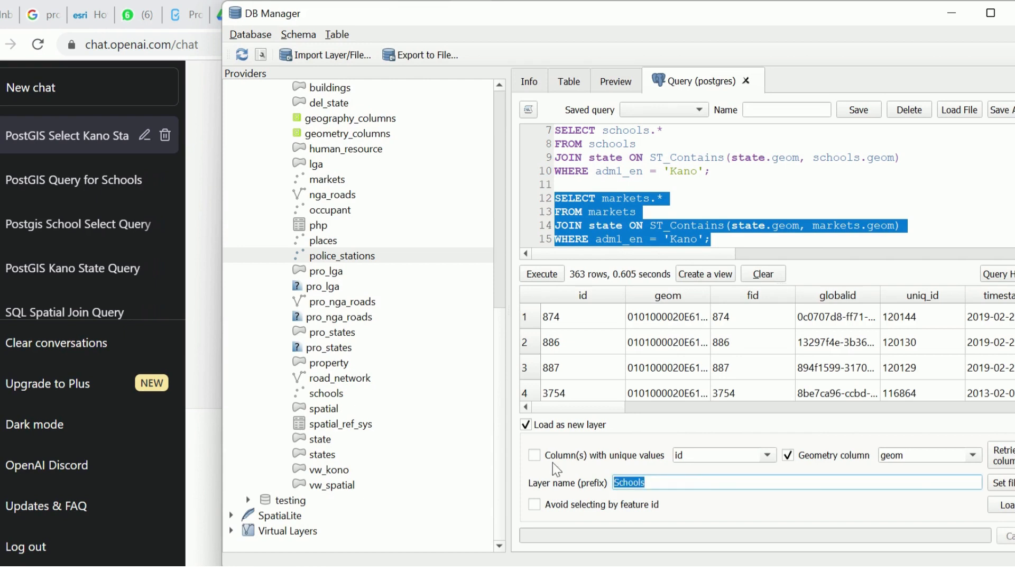
{"action": "type", "text": "mar"}
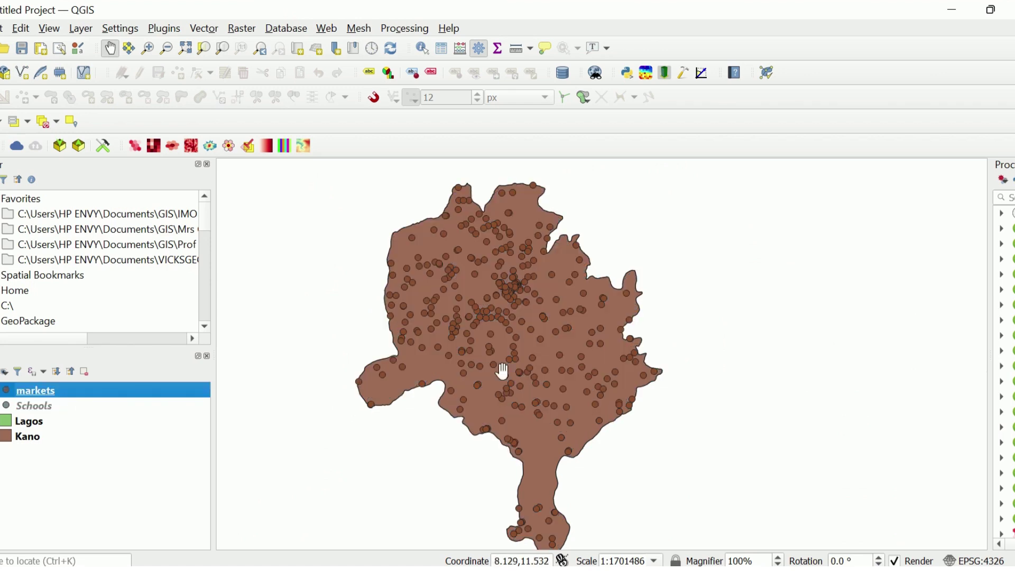
{"action": "mouse_move", "coordinate": [160, 344]}
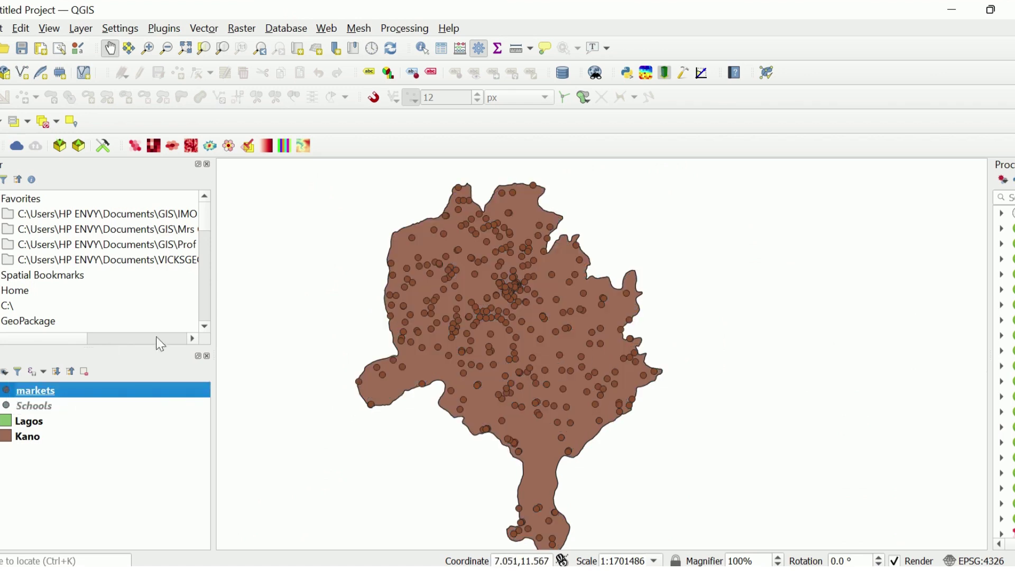
Return to DB Manager after viewing the loaded markets layer on the map.
{"action": "left_click", "coordinate": [6, 390]}
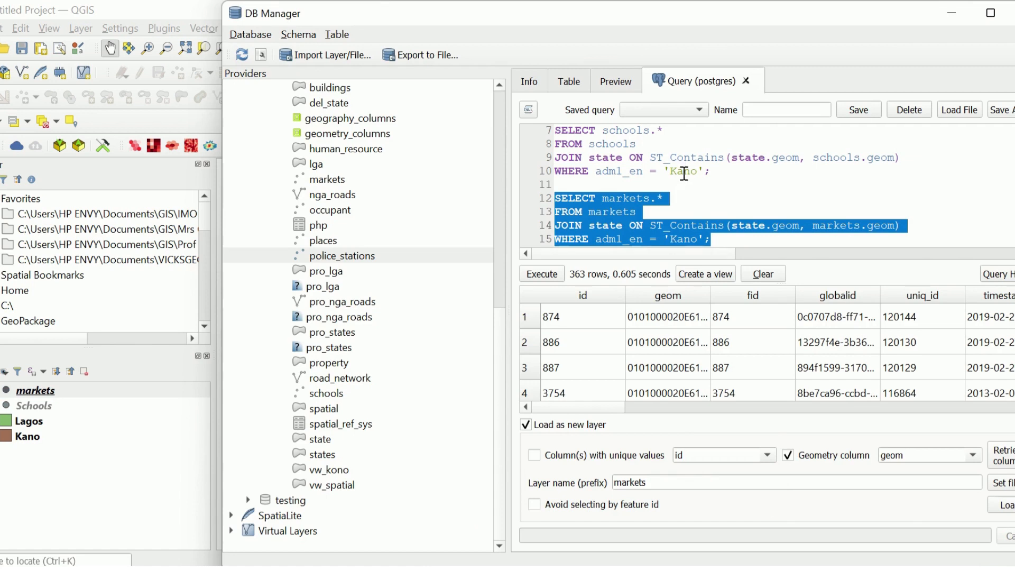
Filter the schools query on adm1_en='Lagos' and run it, returning 7,949 rows.
{"action": "left_click", "coordinate": [693, 175]}
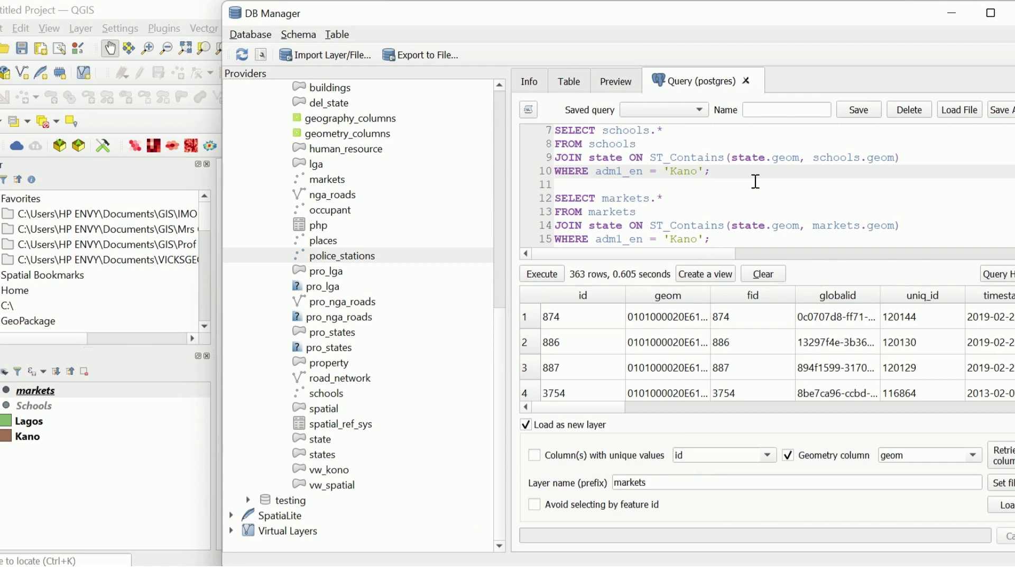
{"action": "type", "text": "Lagos"}
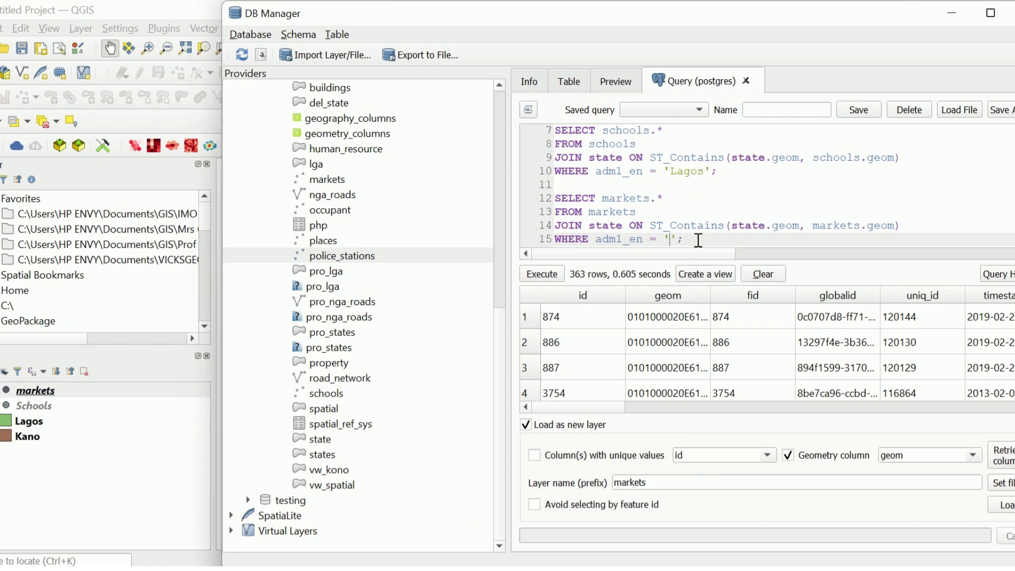
{"action": "type", "text": "Lagos"}
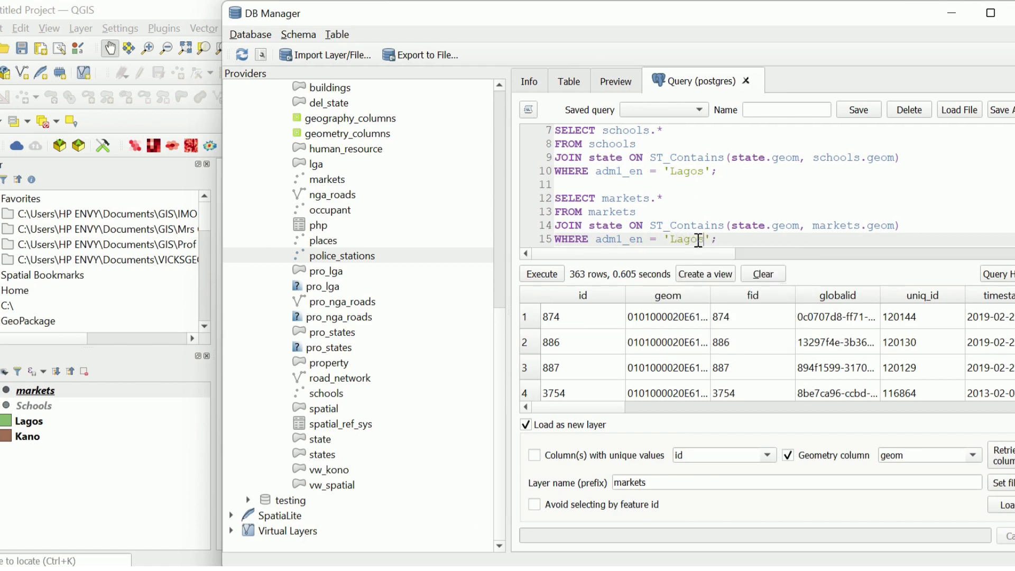
{"action": "left_click_drag", "start_coordinate": [554, 130], "coordinate": [717, 171]}
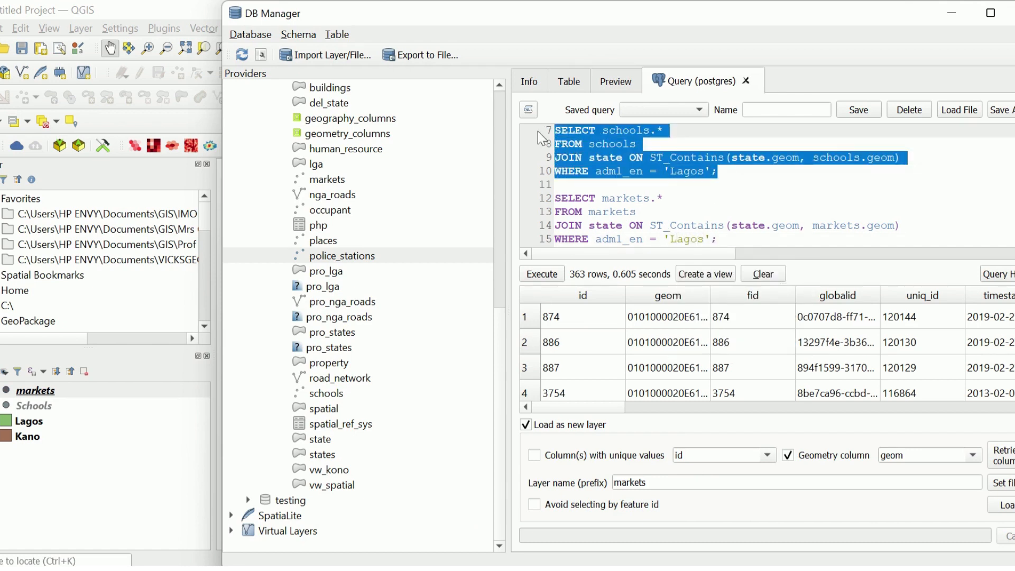
{"action": "left_click", "coordinate": [541, 274]}
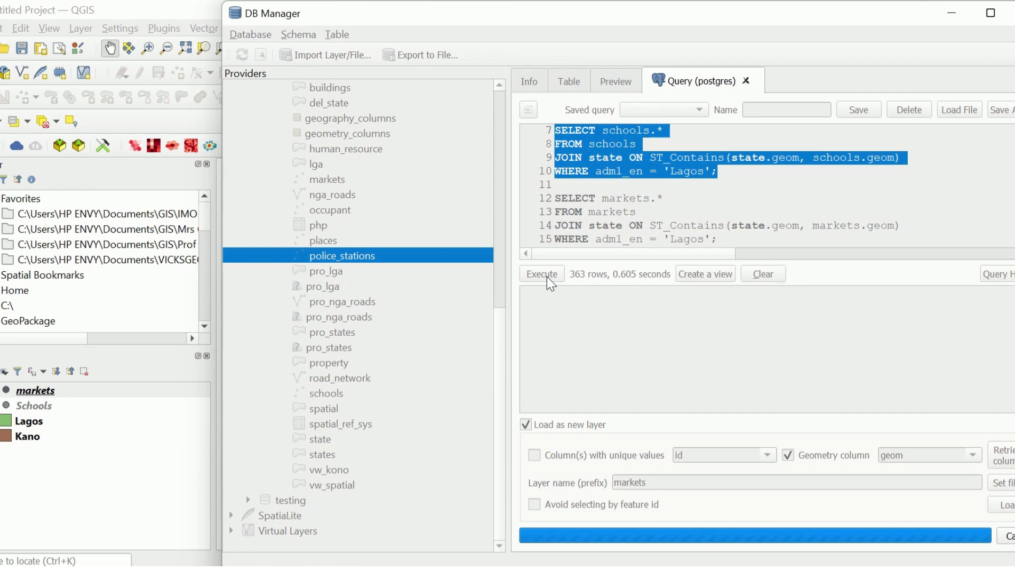
{"action": "left_click", "coordinate": [542, 274]}
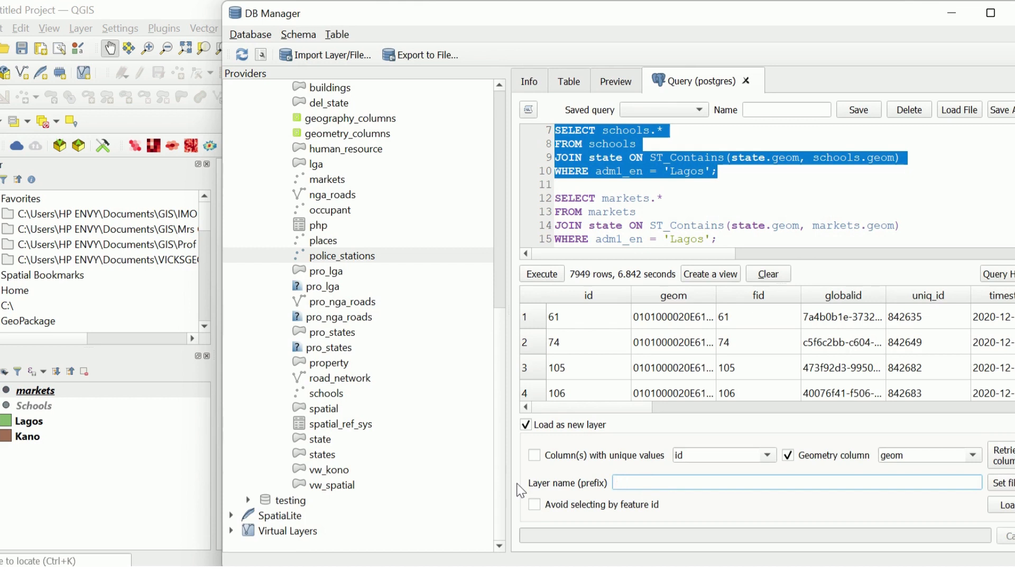
Name the result layer Schools_in_Lagos and load it onto the map.
{"action": "type", "text": "Sc"}
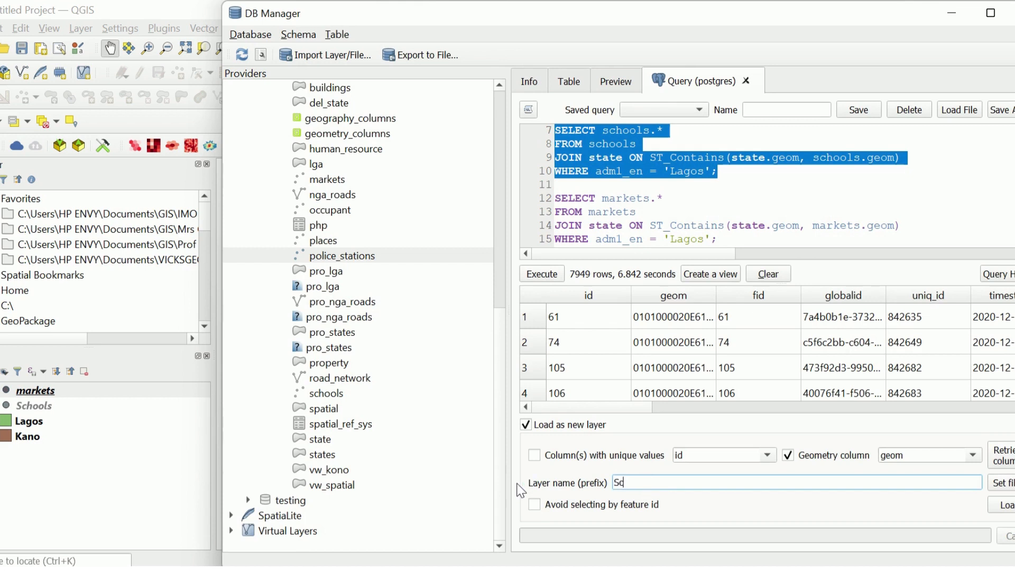
{"action": "type", "text": "chools_in_La"}
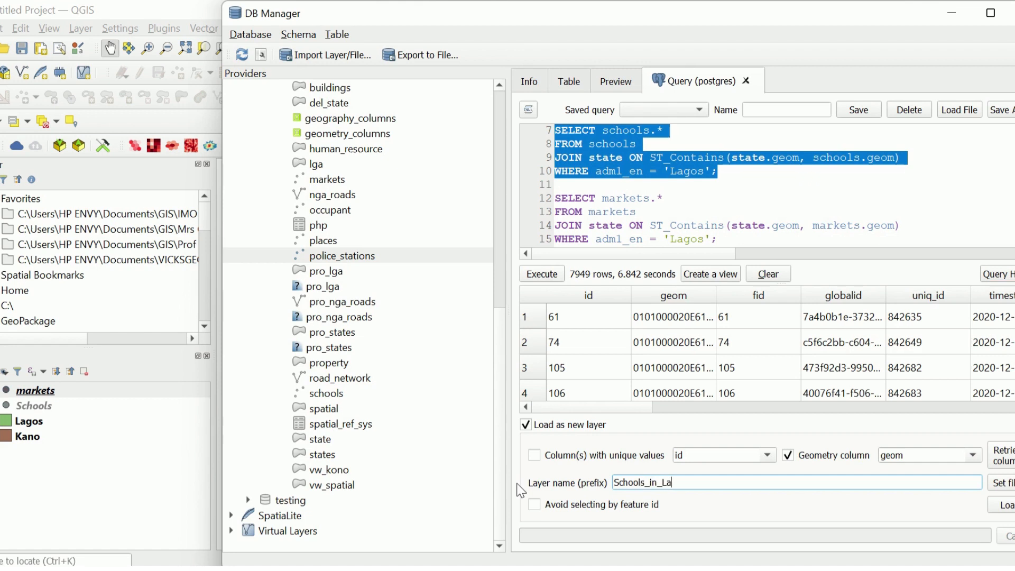
{"action": "type", "text": "gos"}
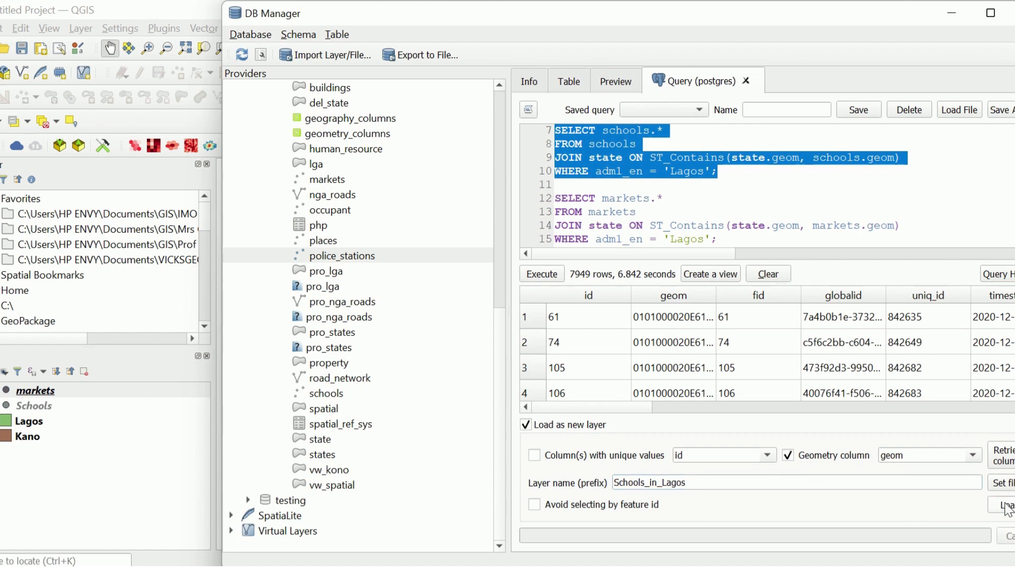
{"action": "left_click", "coordinate": [1006, 517]}
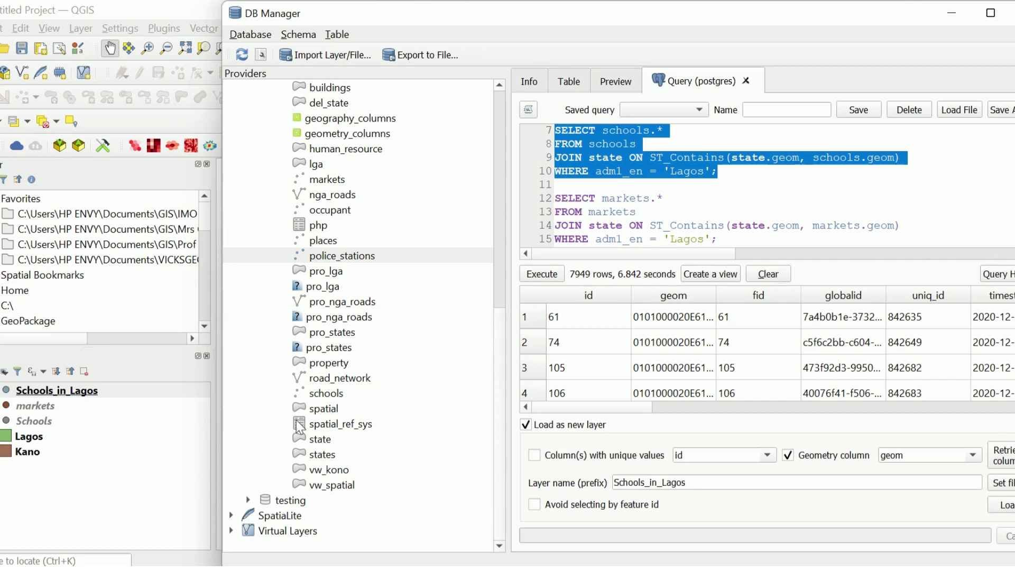
{"action": "mouse_move", "coordinate": [684, 259]}
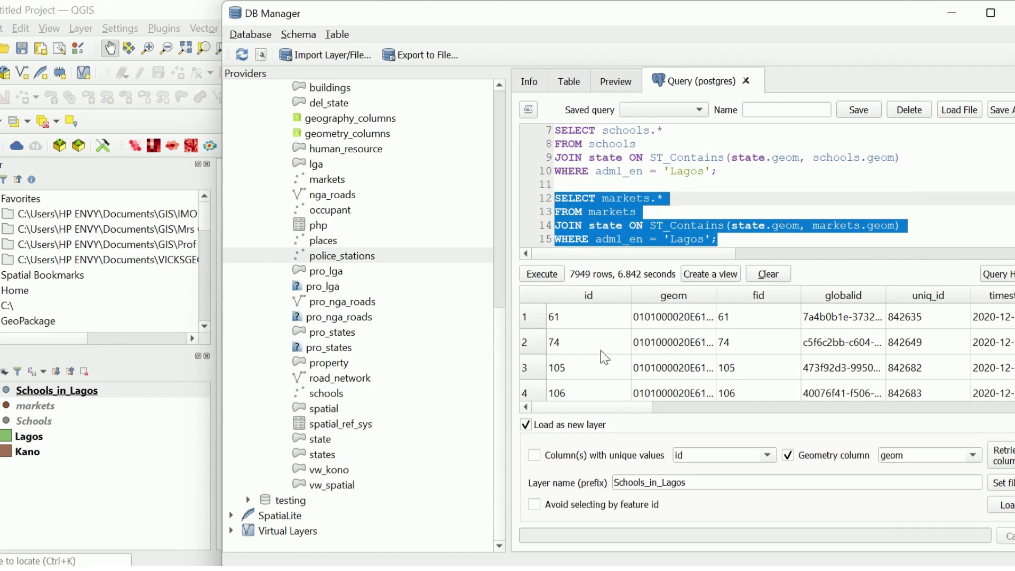
Run the Lagos markets query (502 rows) and set its layer name to Markets_in_Lagos.
{"action": "left_click", "coordinate": [541, 273]}
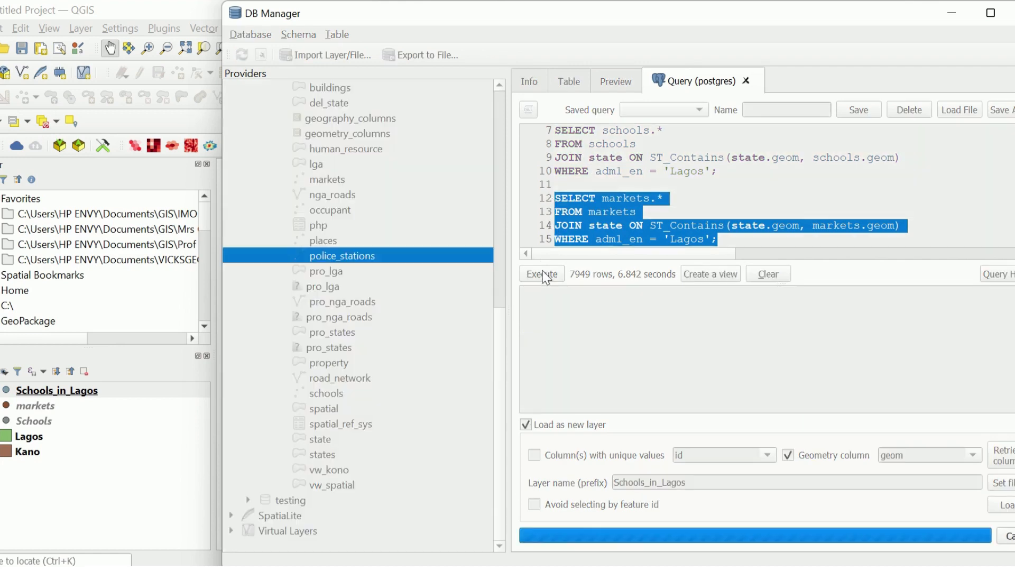
{"action": "left_click", "coordinate": [541, 274]}
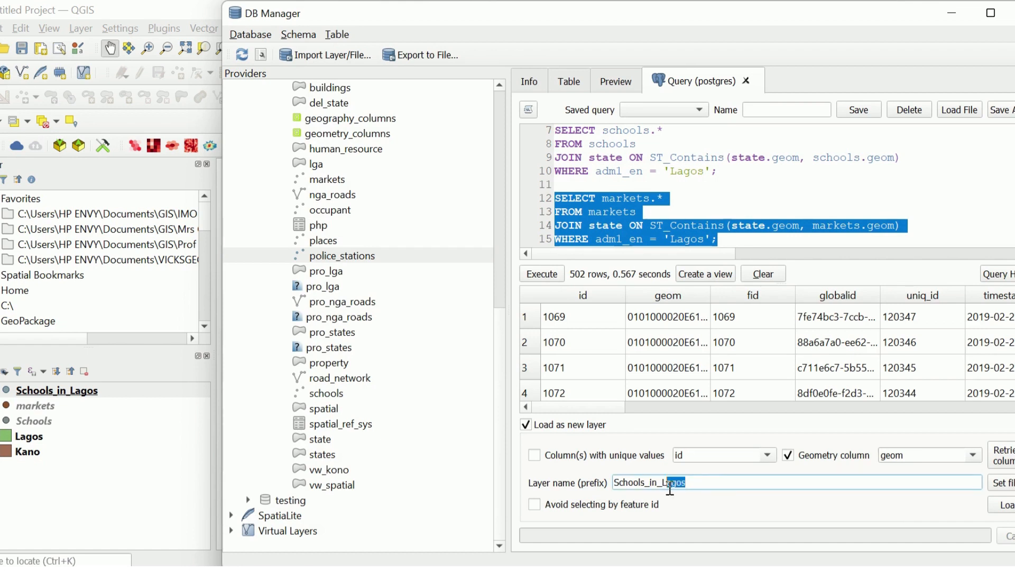
{"action": "left_click", "coordinate": [648, 482]}
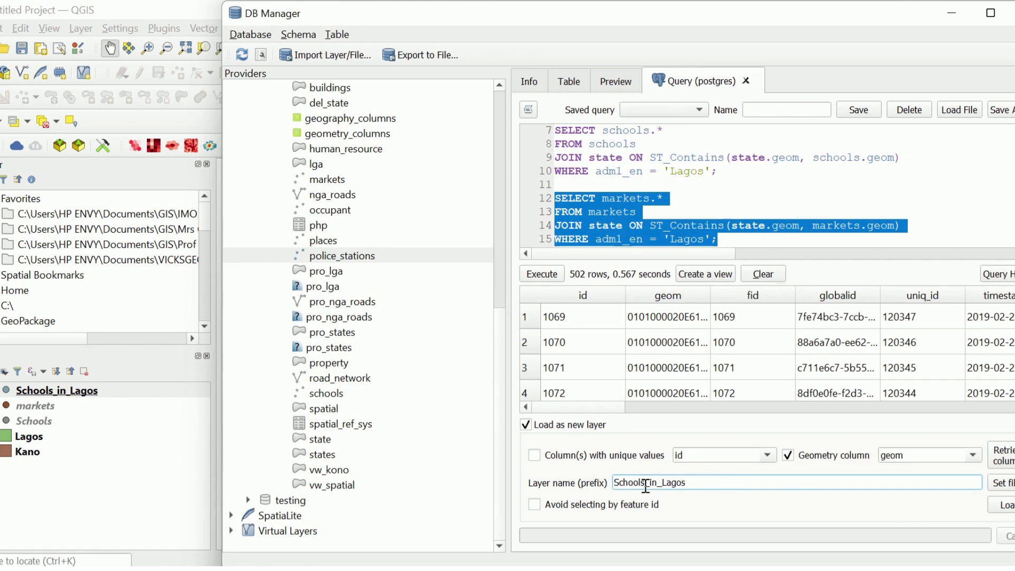
{"action": "type", "text": "Mar_in_Lagos"}
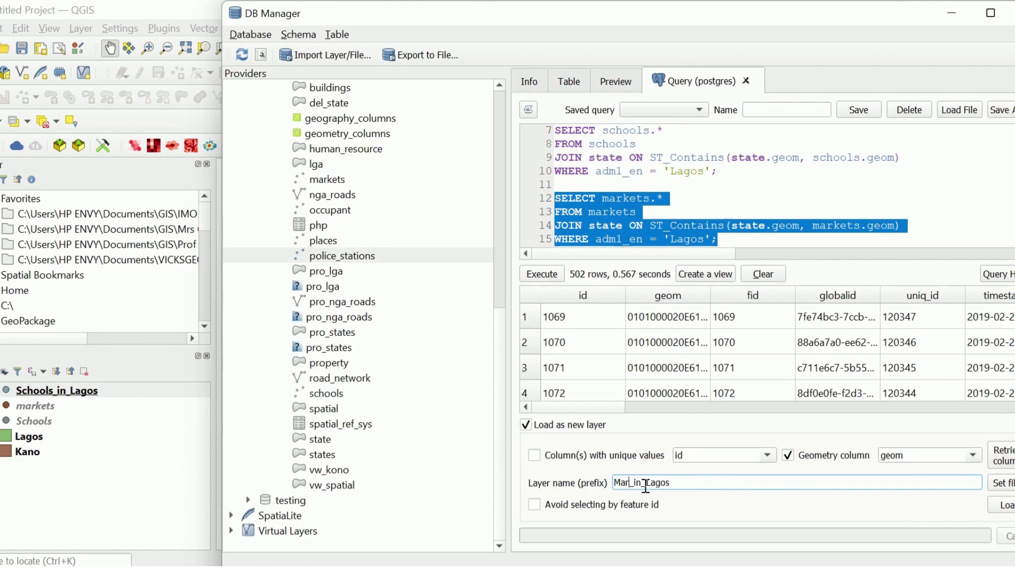
{"action": "type", "text": "Markets_in_Lagos"}
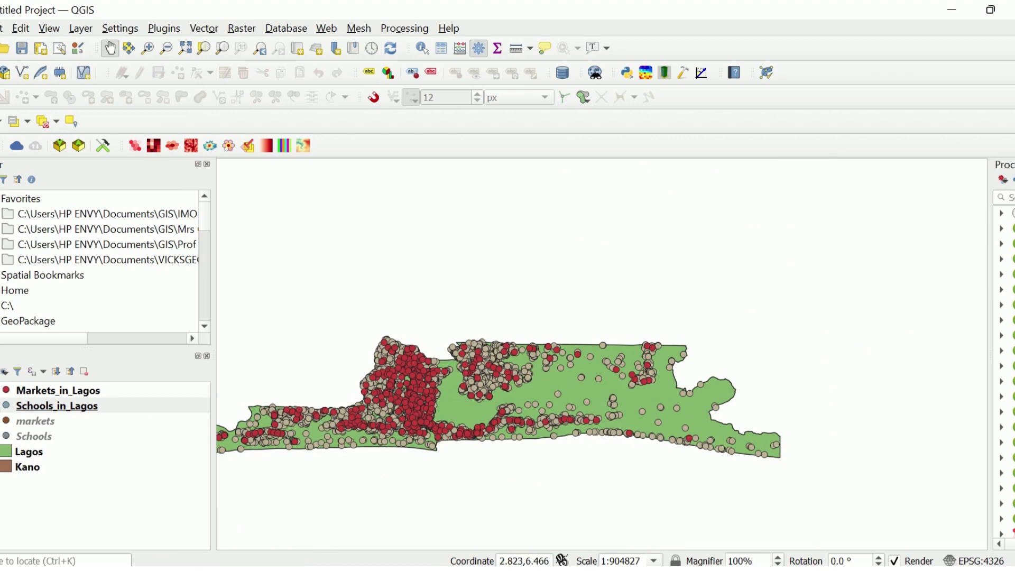
Select Schools_in_Lagos in the Layers panel, then switch over to ChatGPT in Chrome.
{"action": "left_click", "coordinate": [56, 406]}
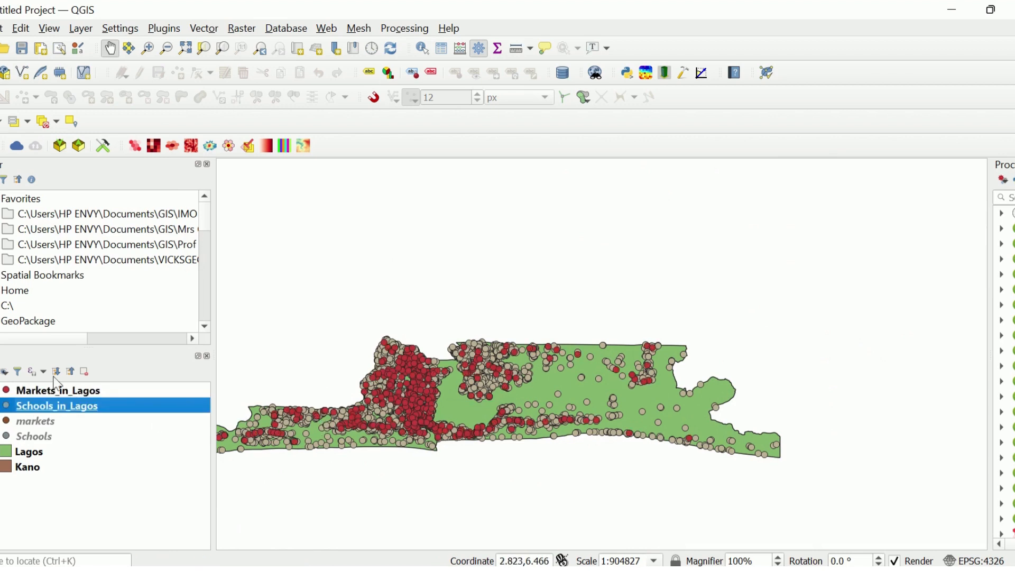
{"action": "mouse_move", "coordinate": [282, 292]}
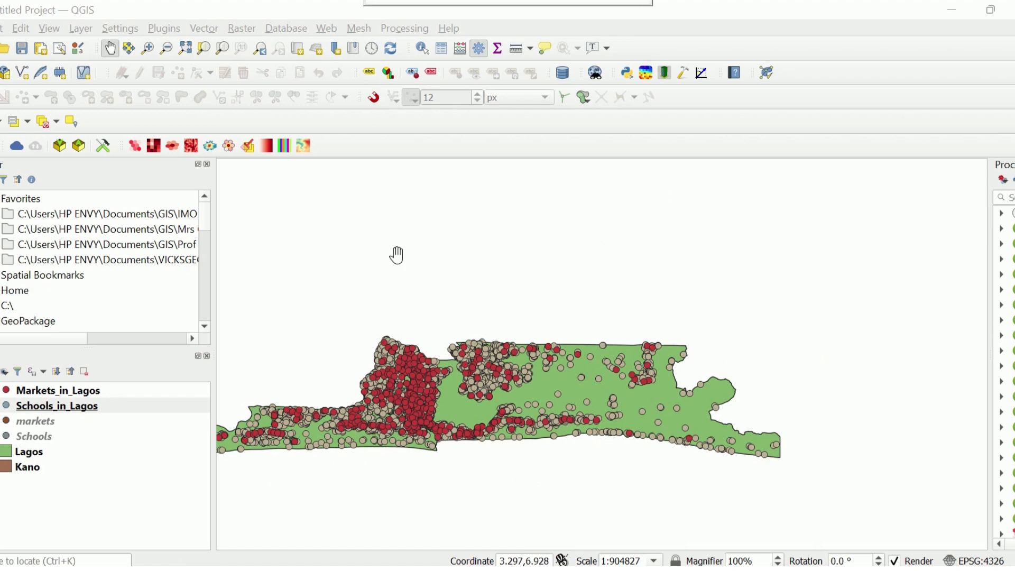
{"action": "mouse_move", "coordinate": [451, 533]}
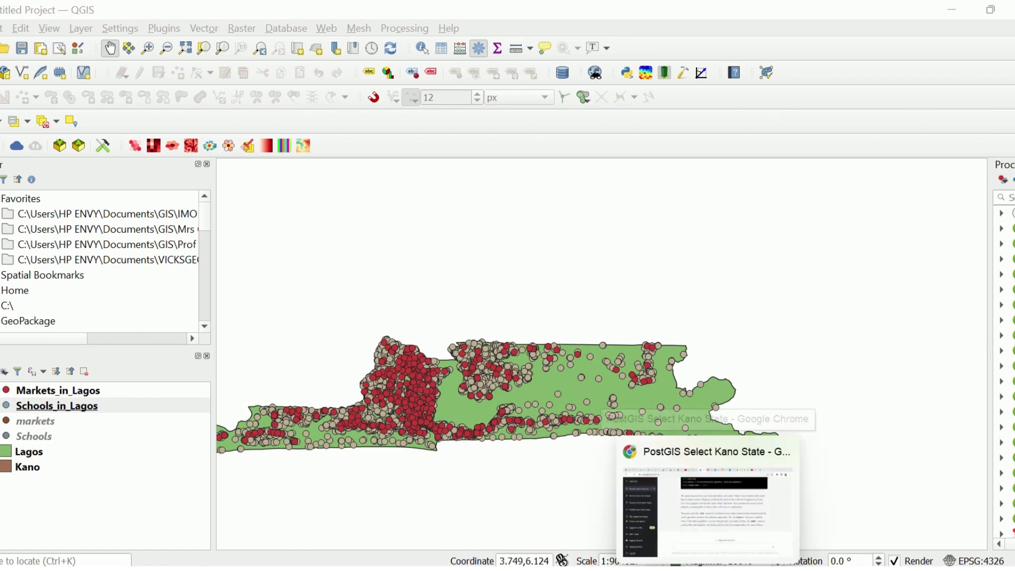
{"action": "left_click", "coordinate": [714, 452]}
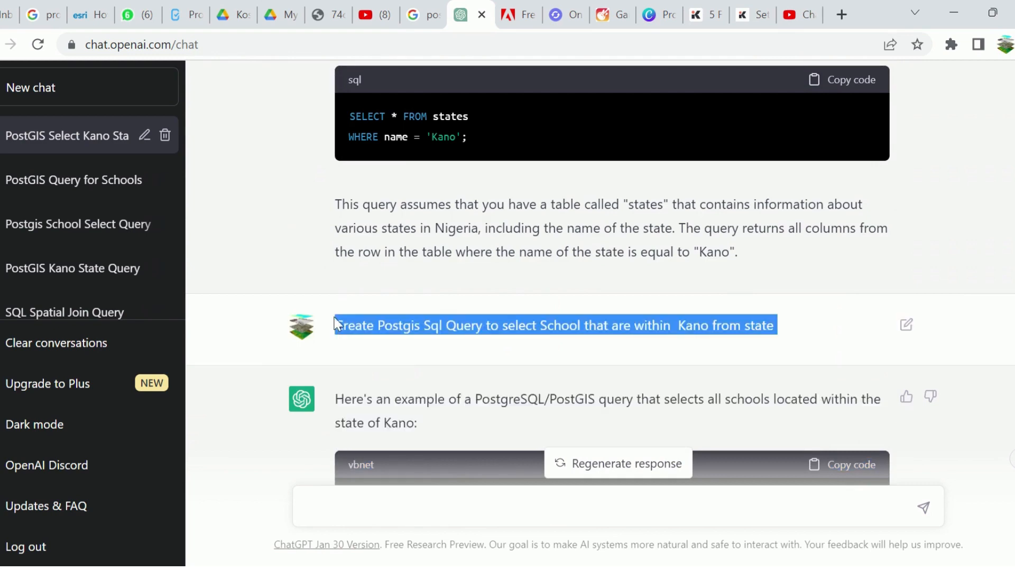
Edit the earlier schools prompt to ask ChatGPT for ng_road features within Kano state.
{"action": "scroll", "scroll_direction": "down", "scroll_amount": 3}
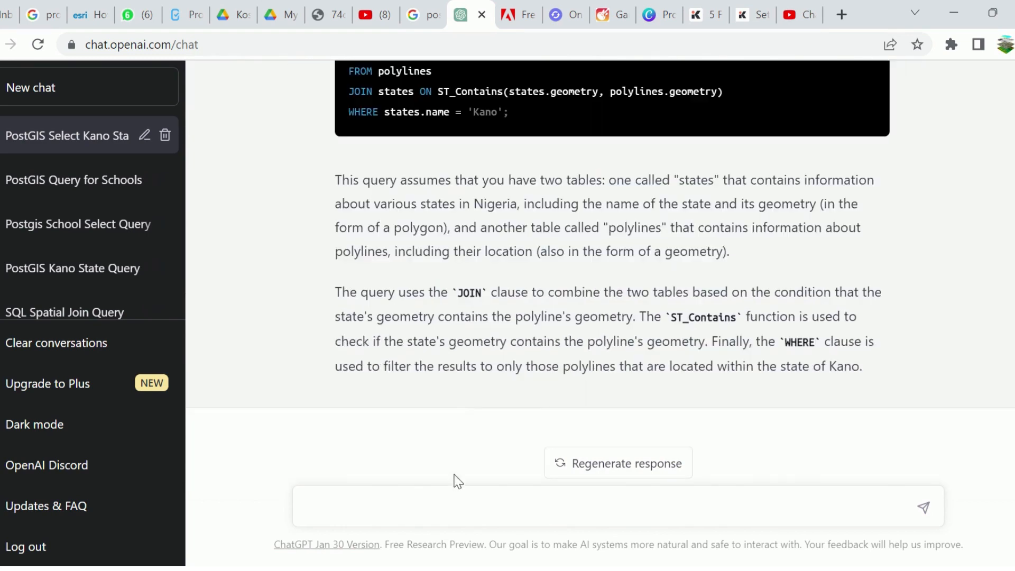
{"action": "type", "text": "Create Postgis Sql Query to select School that are within  Kano from state"}
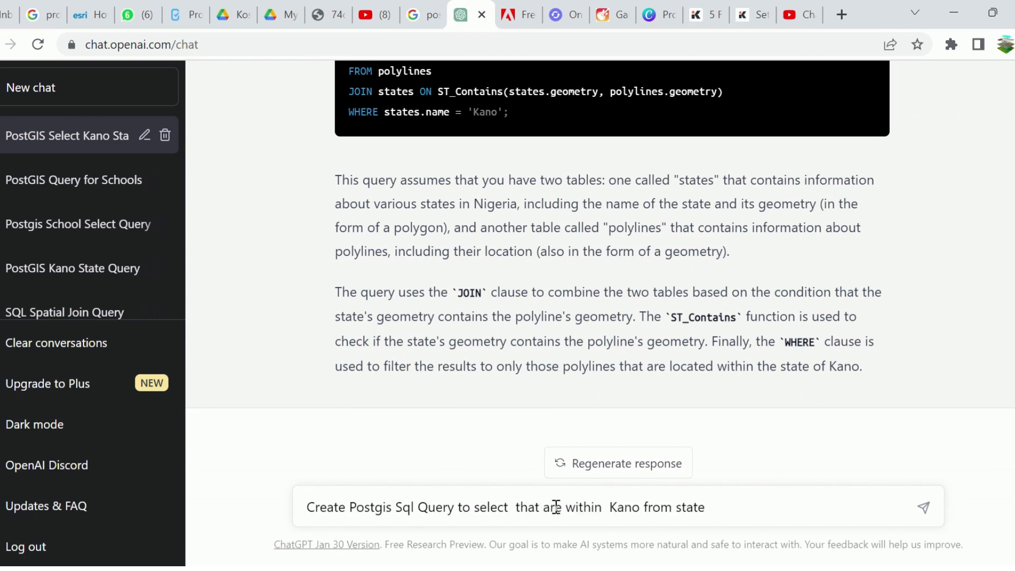
{"action": "type", "text": "ng_road"}
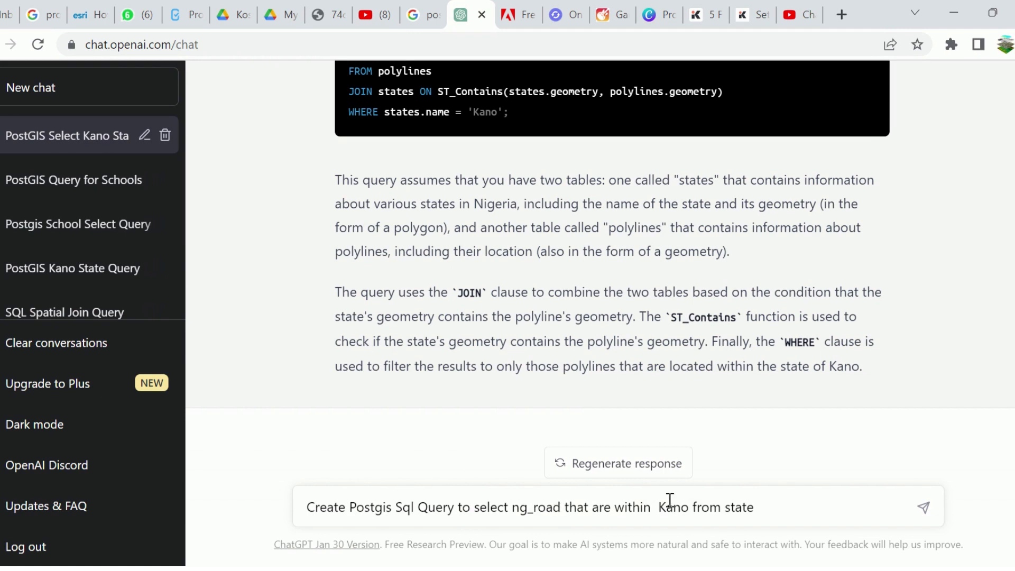
{"action": "mouse_move", "coordinate": [898, 511]}
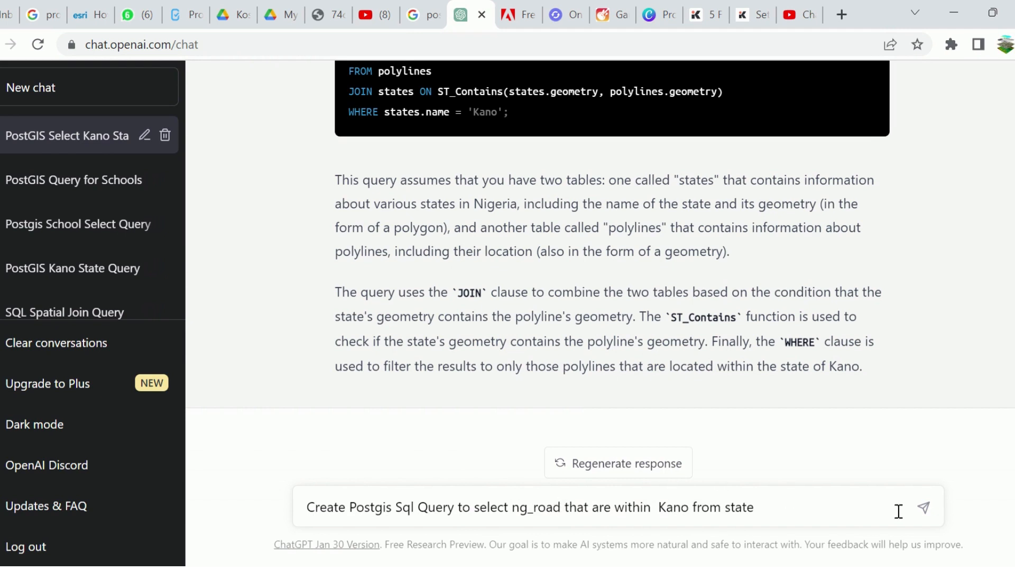
{"action": "left_click", "coordinate": [924, 507]}
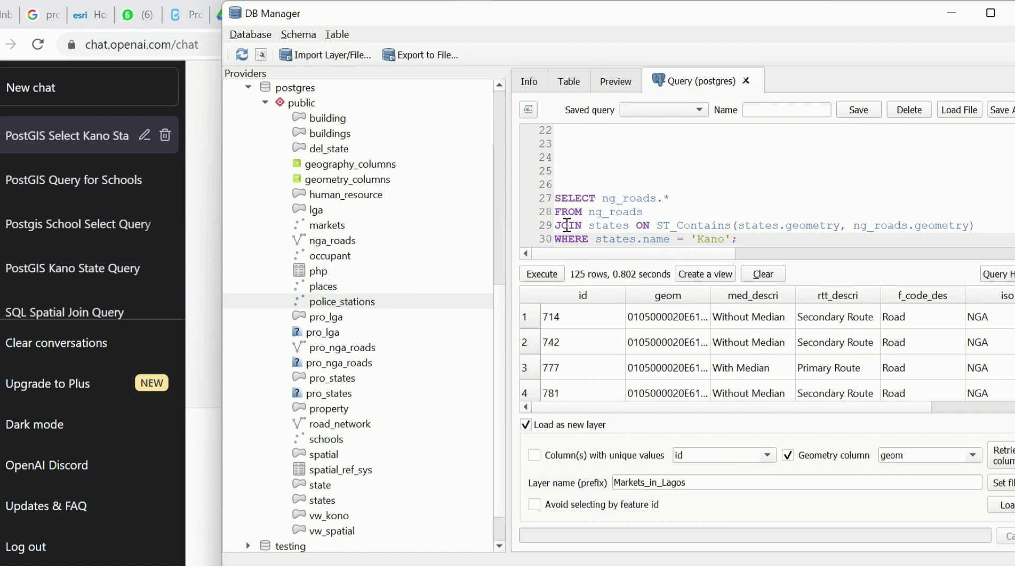
Correct the roads table name to nga_roads and run the Kano roads query.
{"action": "left_click", "coordinate": [615, 198]}
{"action": "type", "text": "a"}
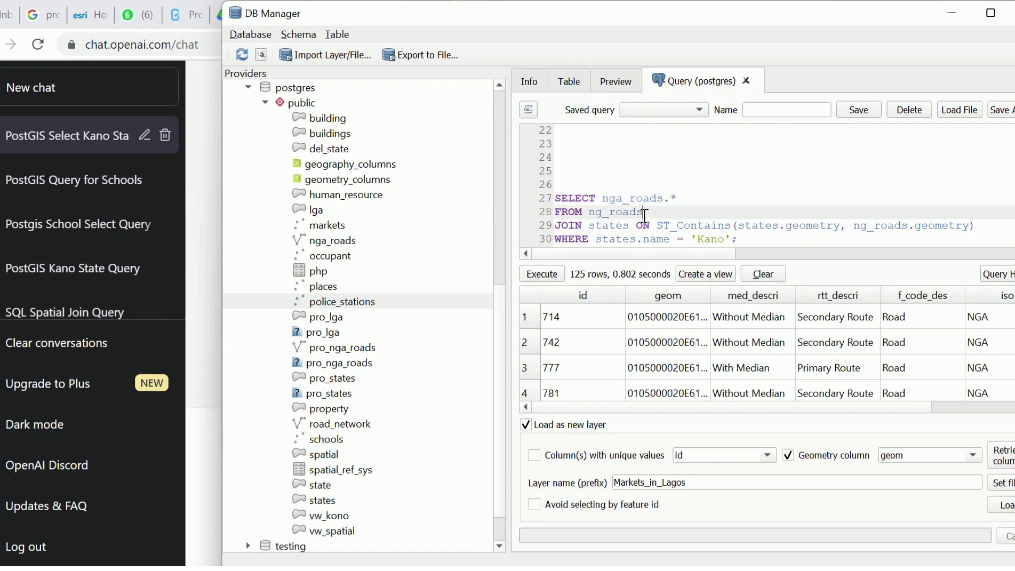
{"action": "key", "text": "BackSpace"}
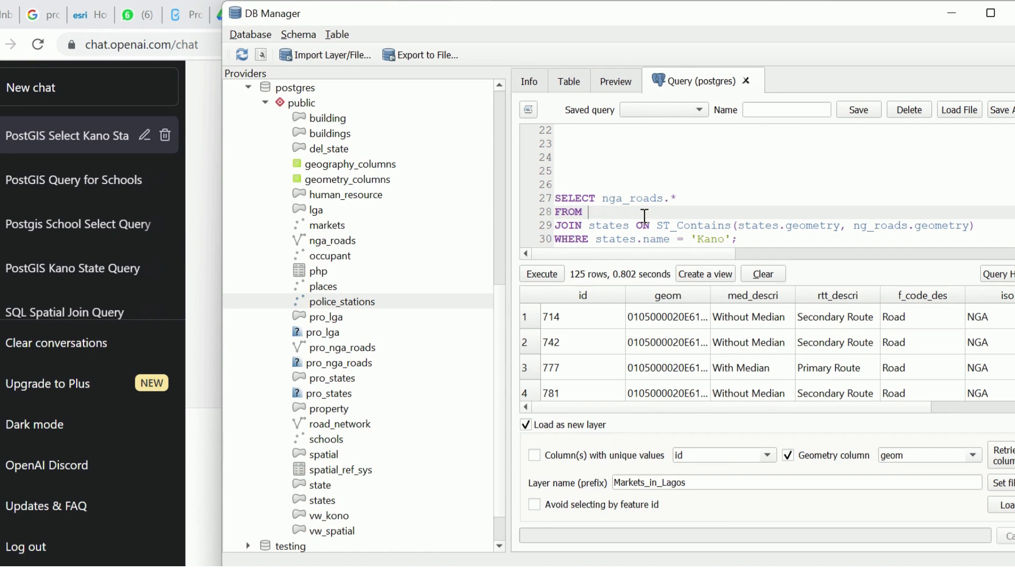
{"action": "type", "text": "n"}
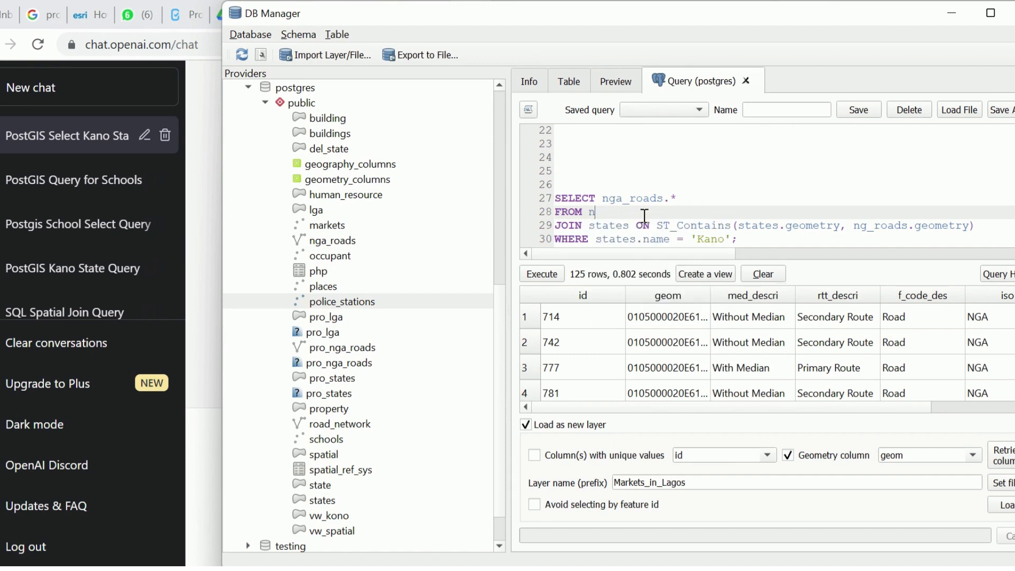
{"action": "type", "text": "ga_roads"}
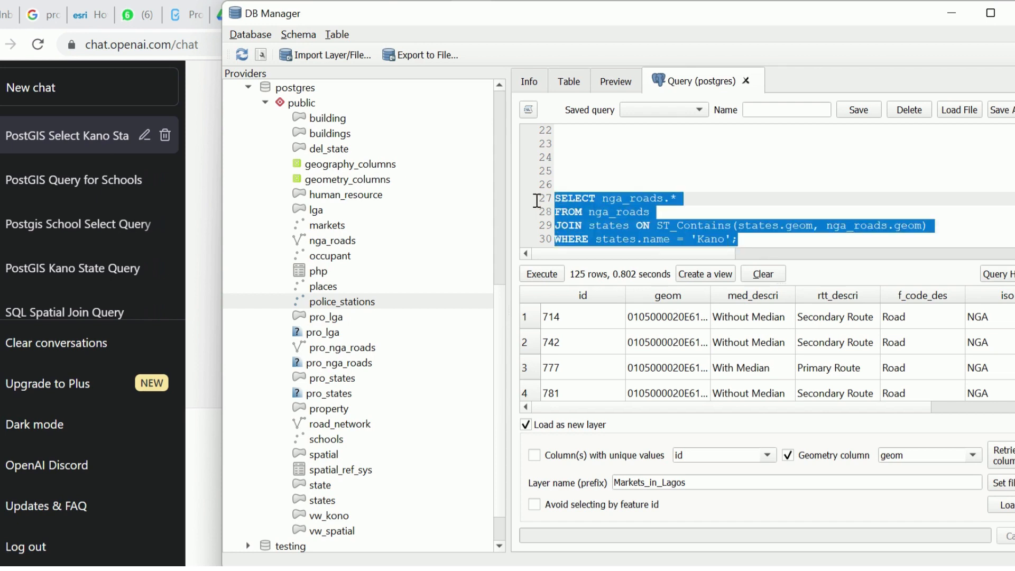
{"action": "mouse_move", "coordinate": [636, 284]}
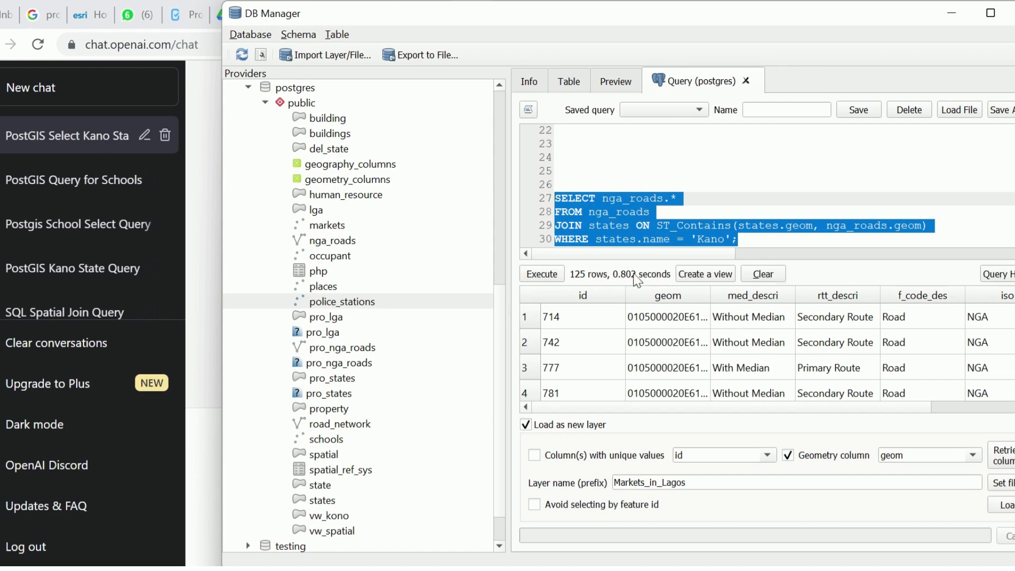
{"action": "left_click", "coordinate": [542, 274]}
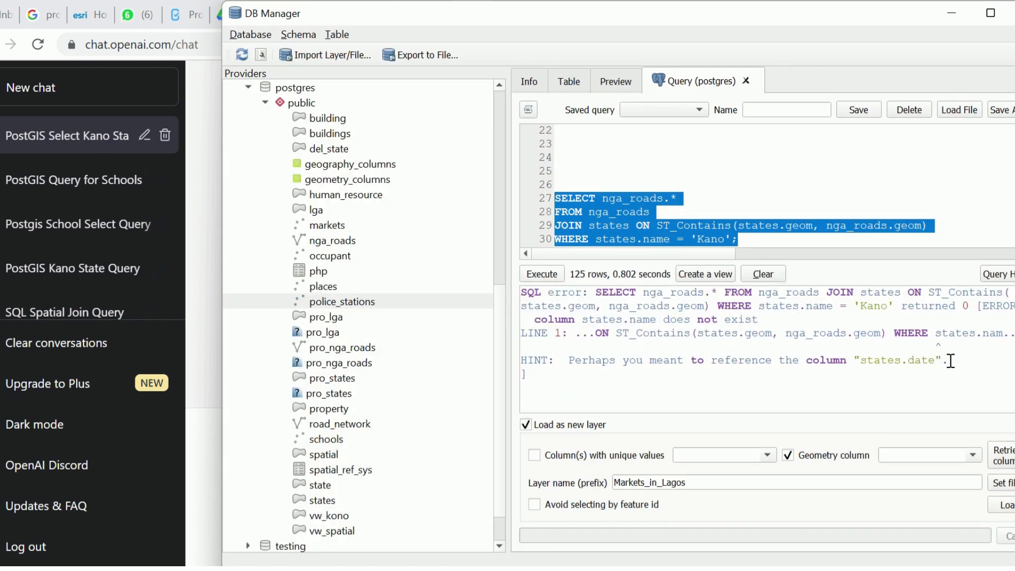
Replace states.name with adm1_en, rerun for 125 rows, and name the layer Kano Roads.
{"action": "left_click", "coordinate": [641, 238]}
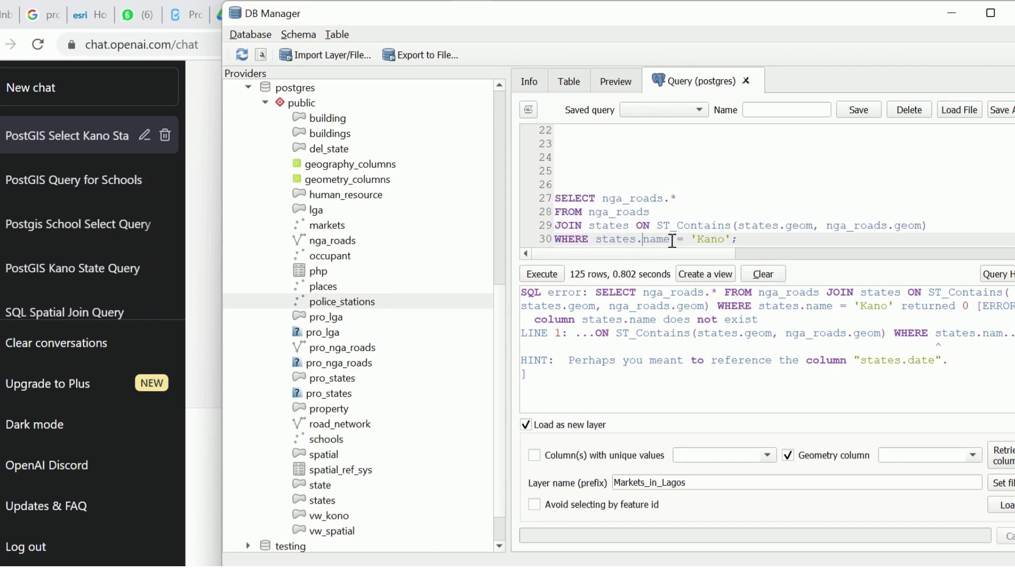
{"action": "double_click", "coordinate": [656, 239]}
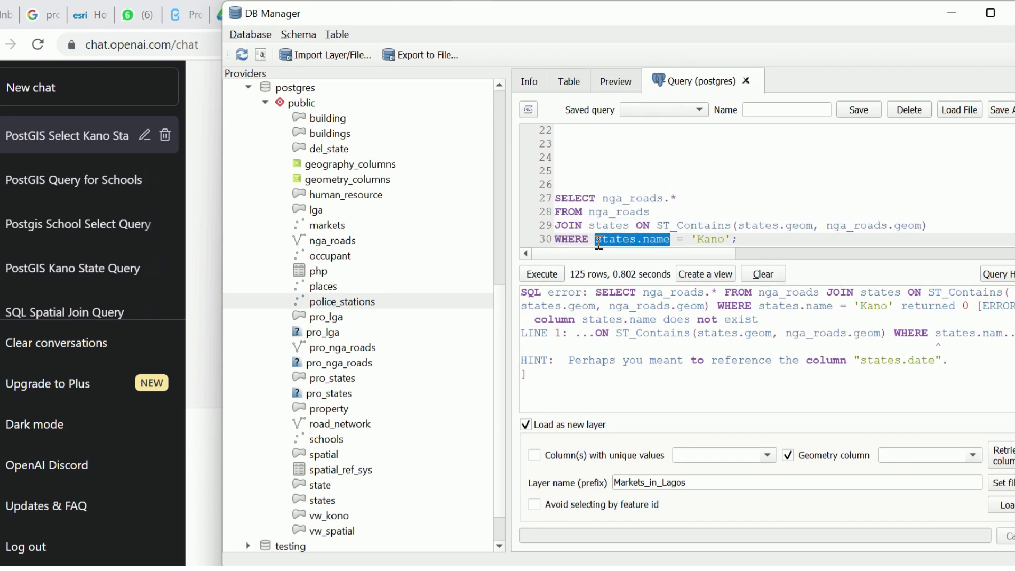
{"action": "type", "text": "id"}
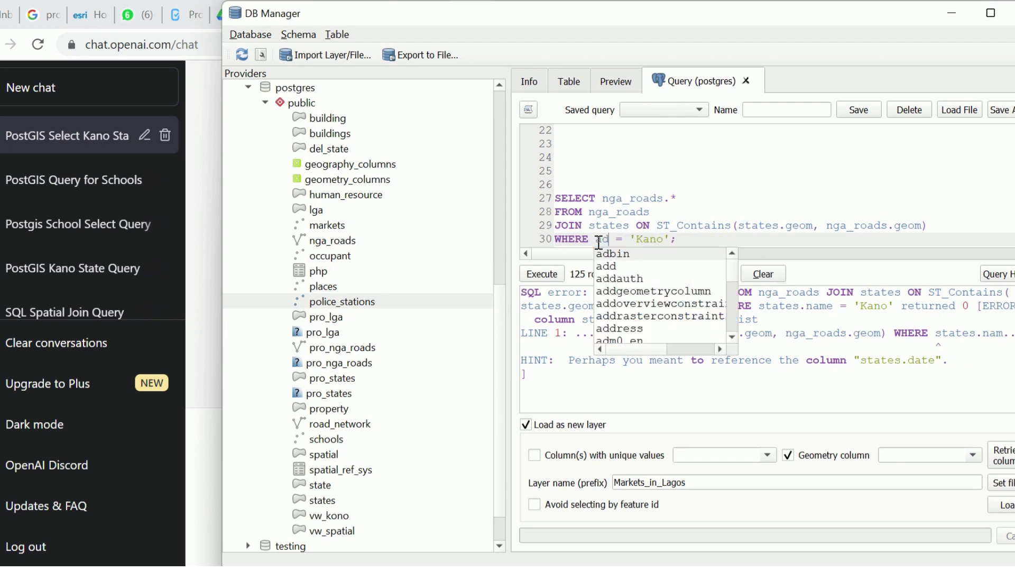
{"action": "type", "text": "adm1_en"}
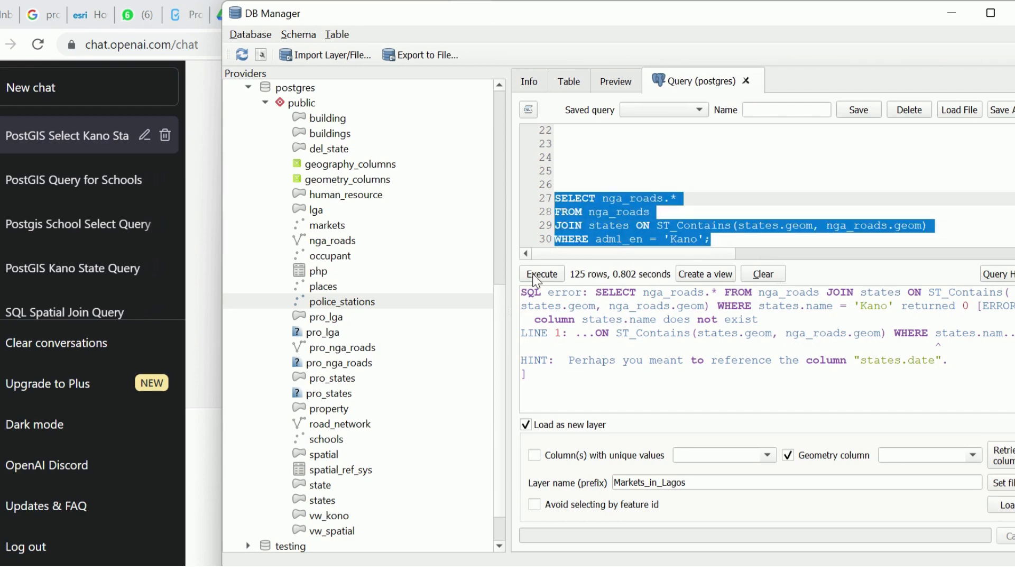
{"action": "left_click", "coordinate": [541, 273]}
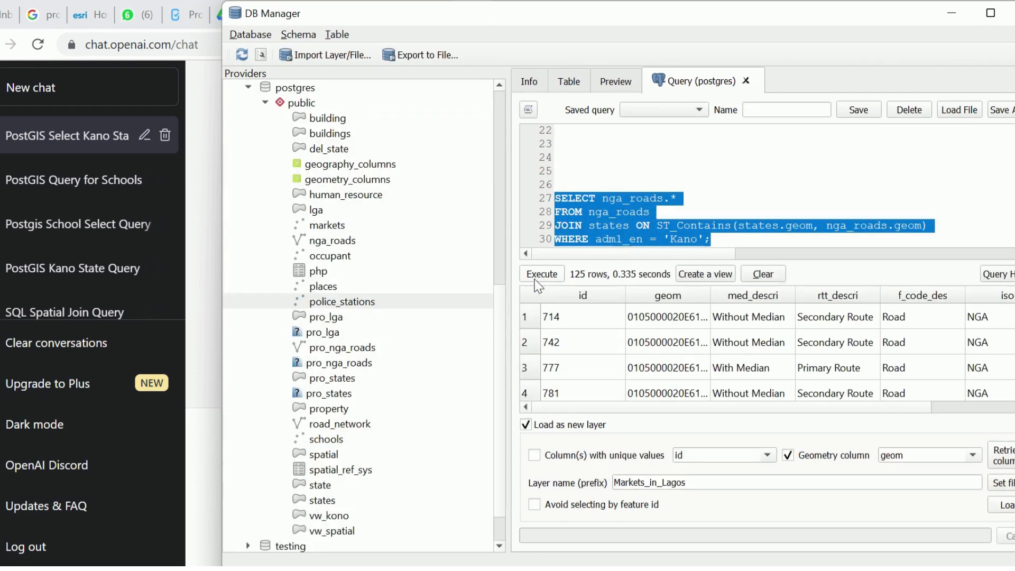
{"action": "mouse_move", "coordinate": [674, 422]}
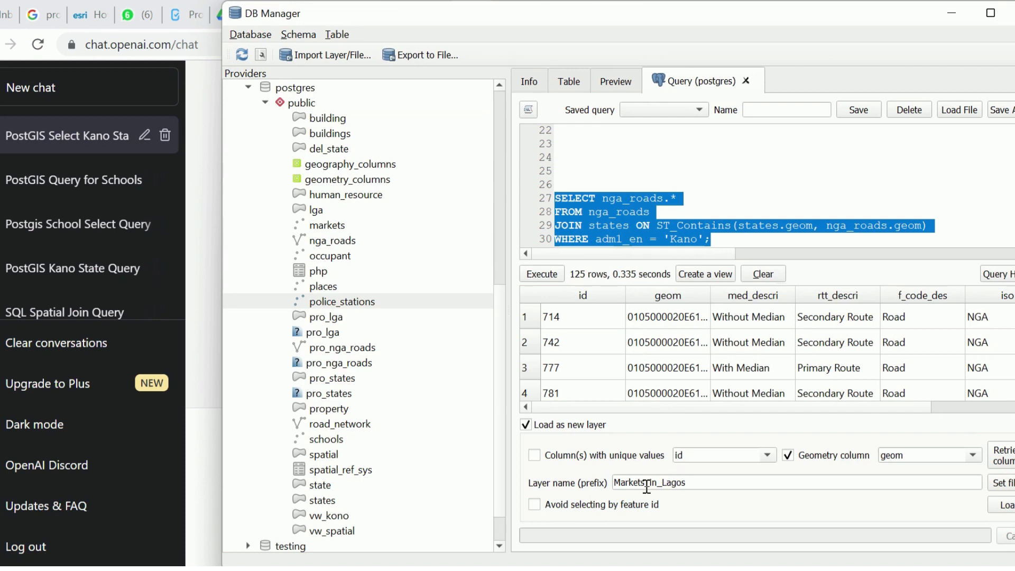
{"action": "double_click", "coordinate": [649, 482]}
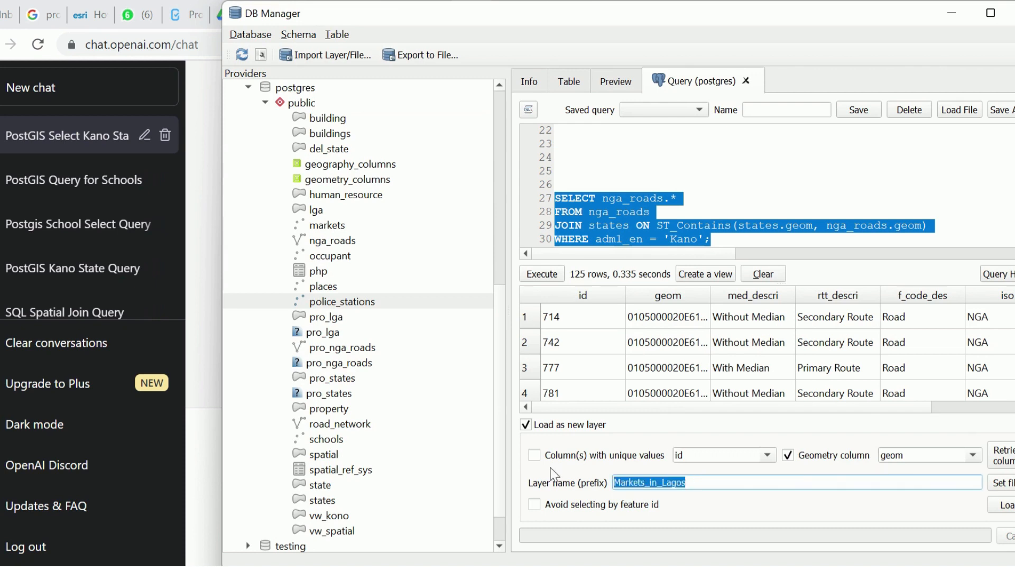
{"action": "type", "text": "Kano R"}
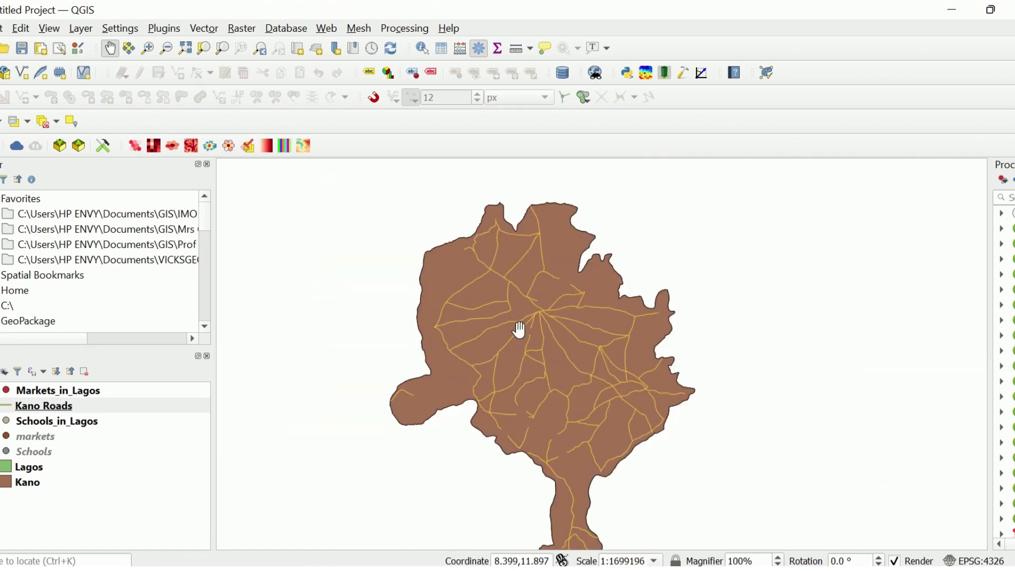
{"action": "mouse_move", "coordinate": [8, 392]}
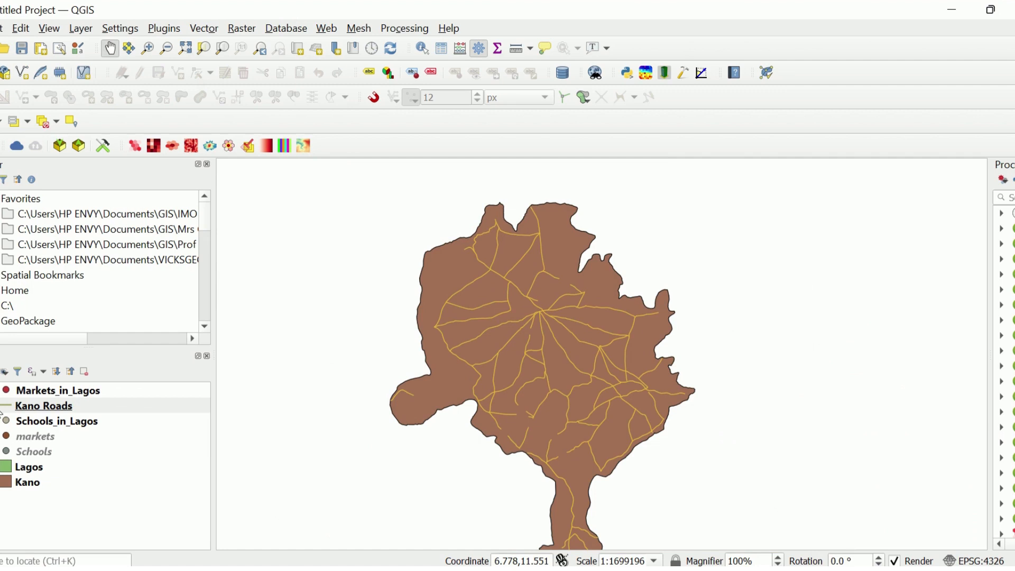
{"action": "mouse_move", "coordinate": [490, 399]}
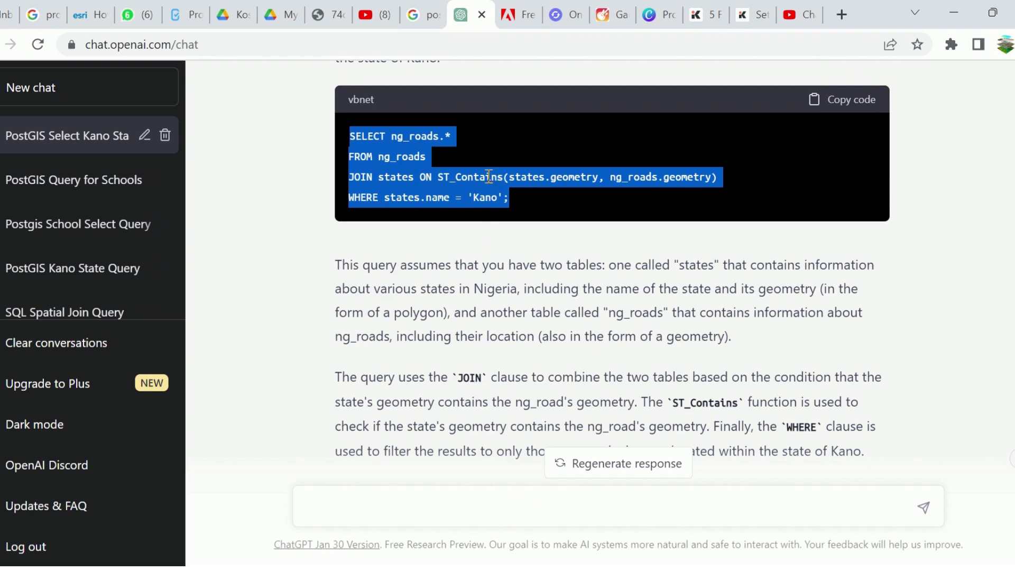
{"action": "mouse_move", "coordinate": [444, 189]}
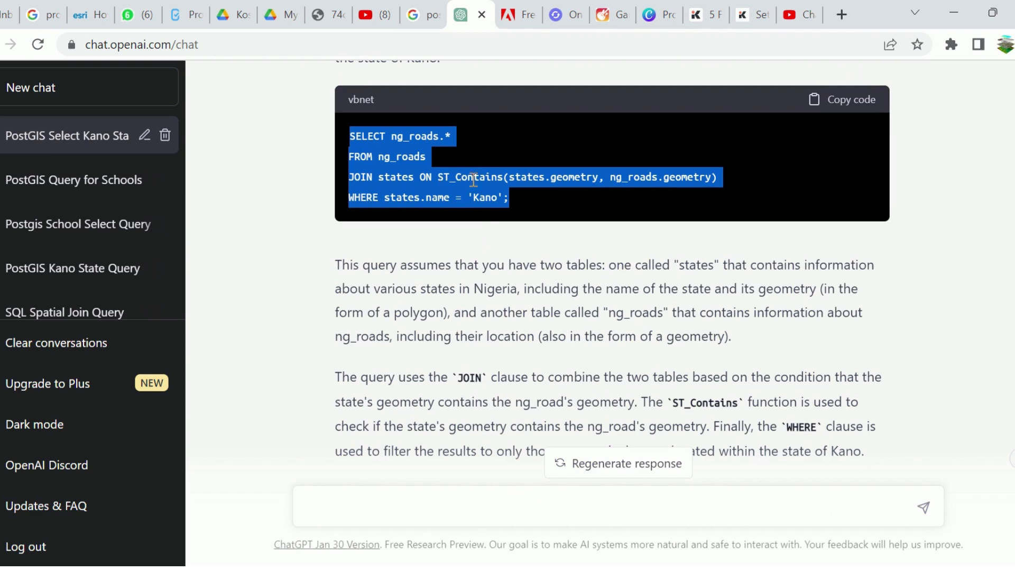
{"action": "mouse_move", "coordinate": [473, 197]}
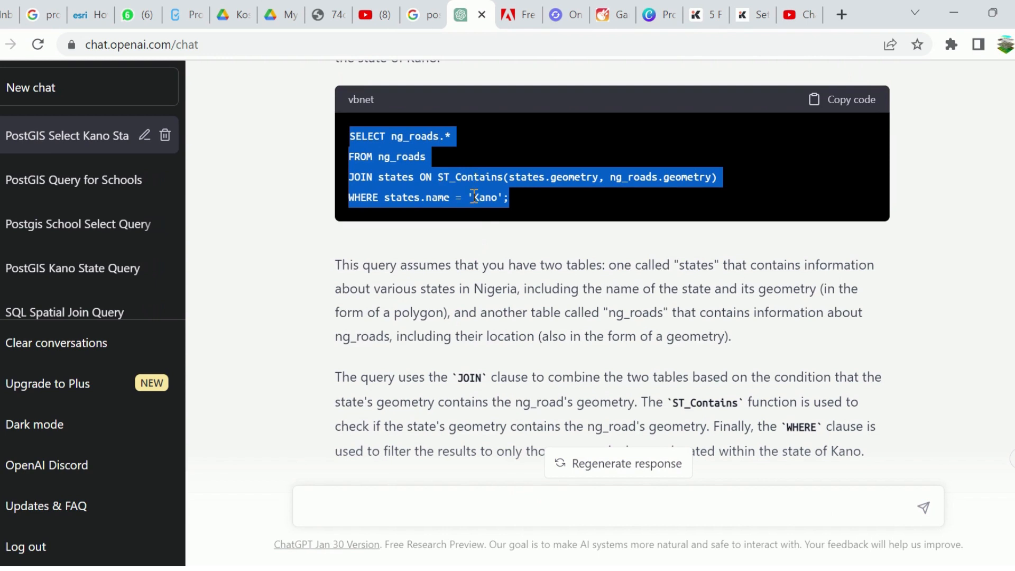
{"action": "mouse_move", "coordinate": [487, 293]}
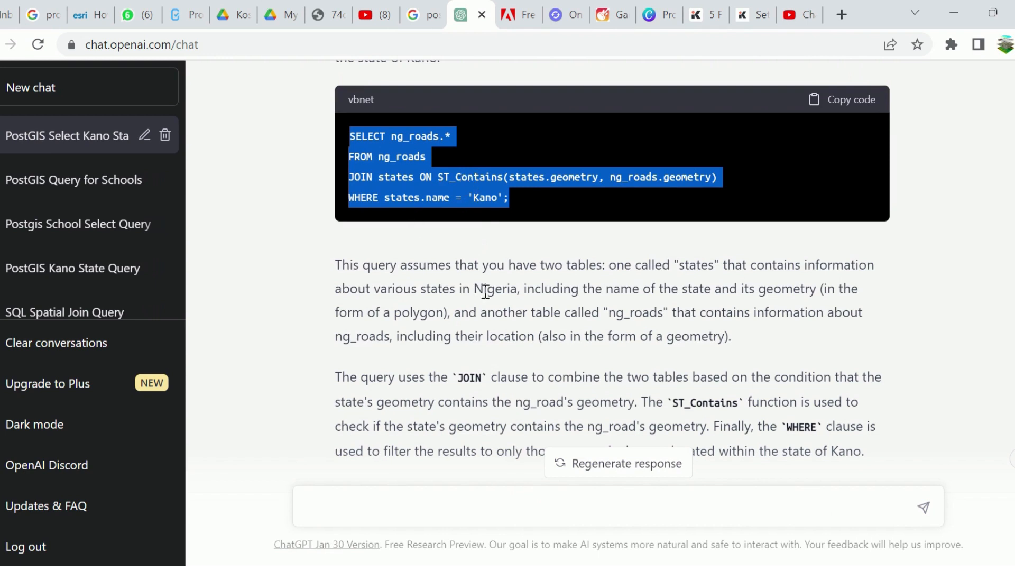
{"action": "mouse_move", "coordinate": [479, 264]}
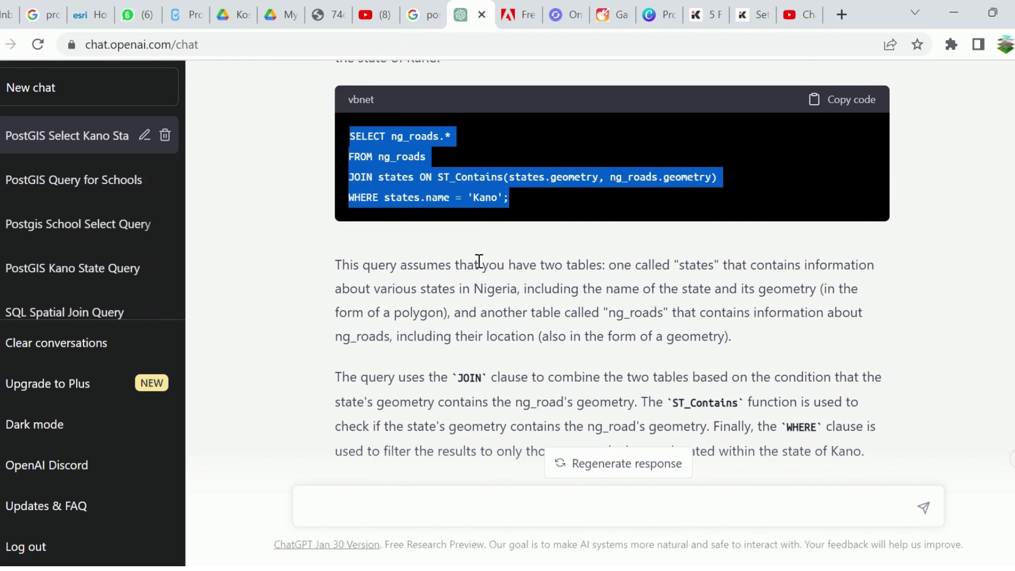
Scroll ChatGPT's roads answer down to the explanation of the ST_Contains Kano join.
{"action": "scroll", "scroll_direction": "down", "scroll_amount": 3}
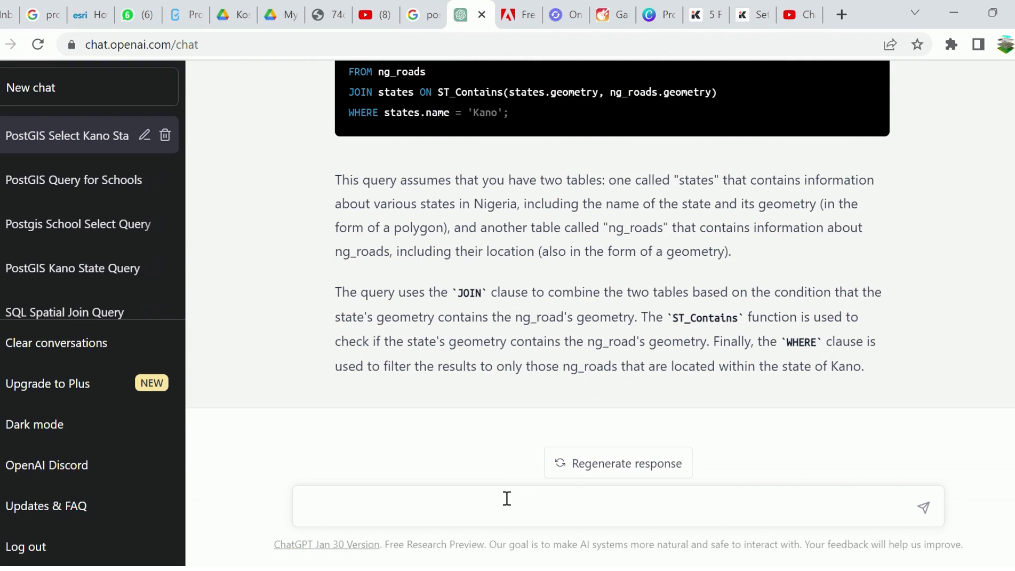
Ask ChatGPT 'Give all Spatial Join Functions using ST', then select the failed prompt's text.
{"action": "left_click", "coordinate": [507, 498]}
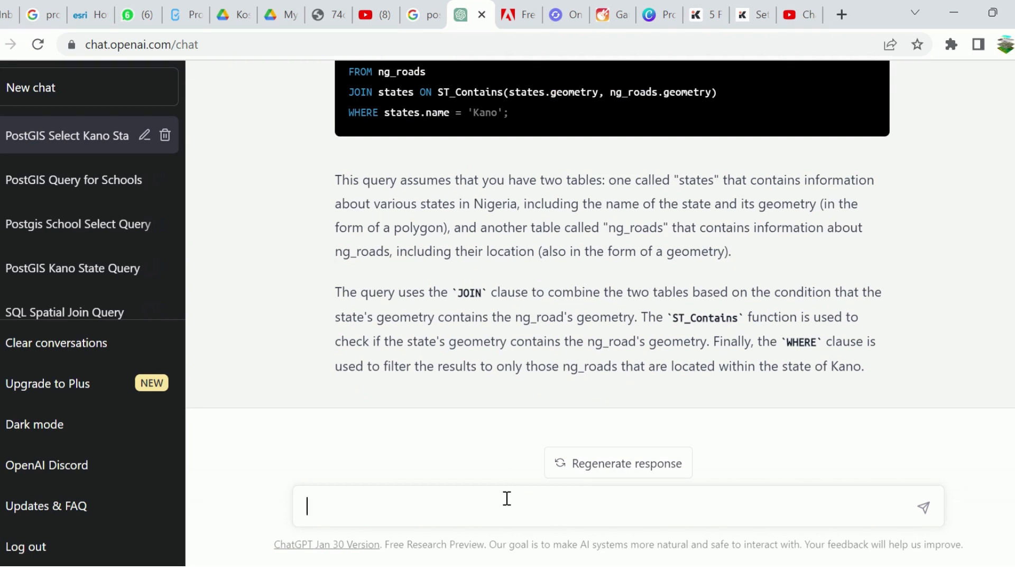
{"action": "type", "text": "Give all"}
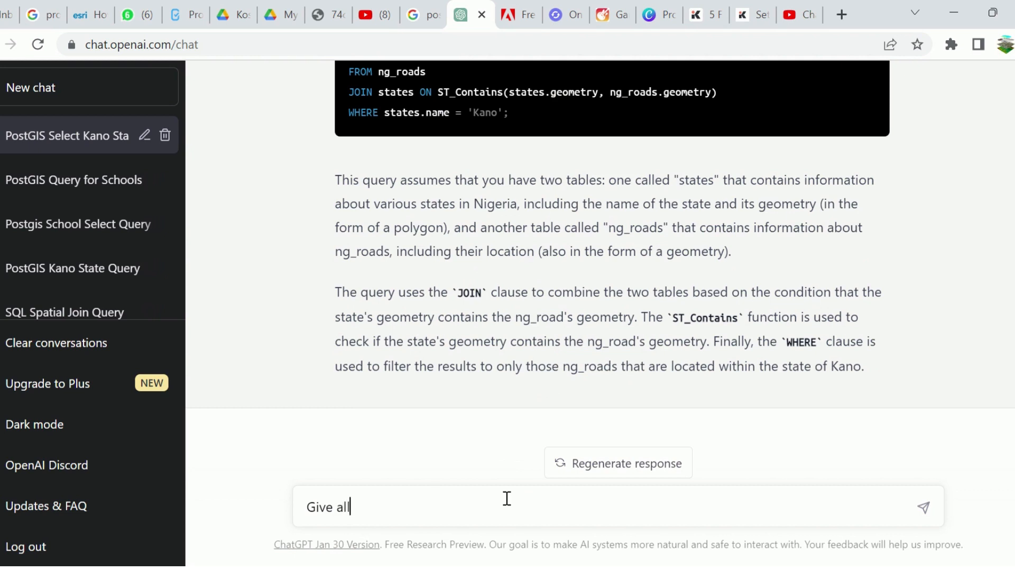
{"action": "mouse_move", "coordinate": [519, 463]}
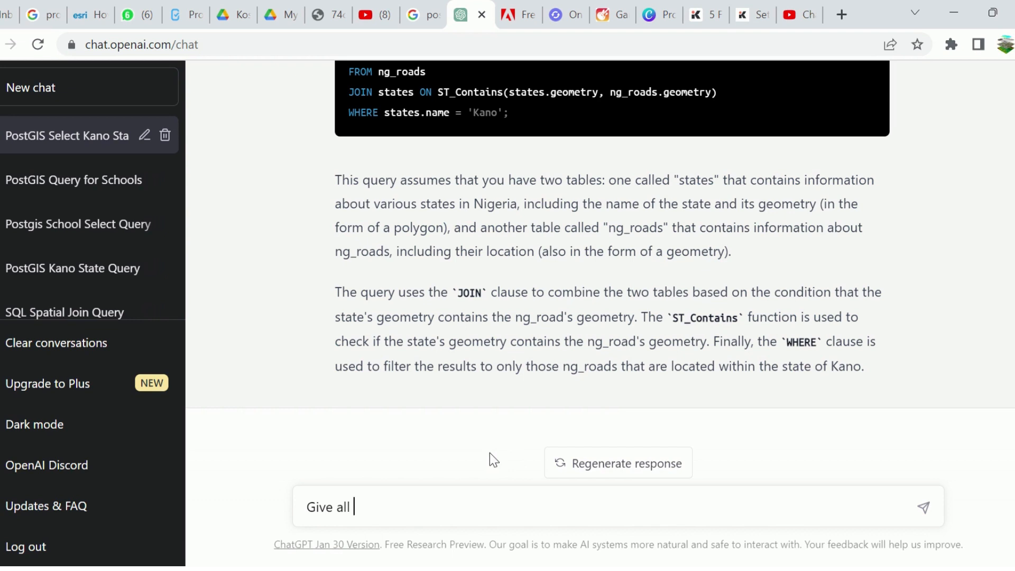
{"action": "type", "text": "Spatial Jo"}
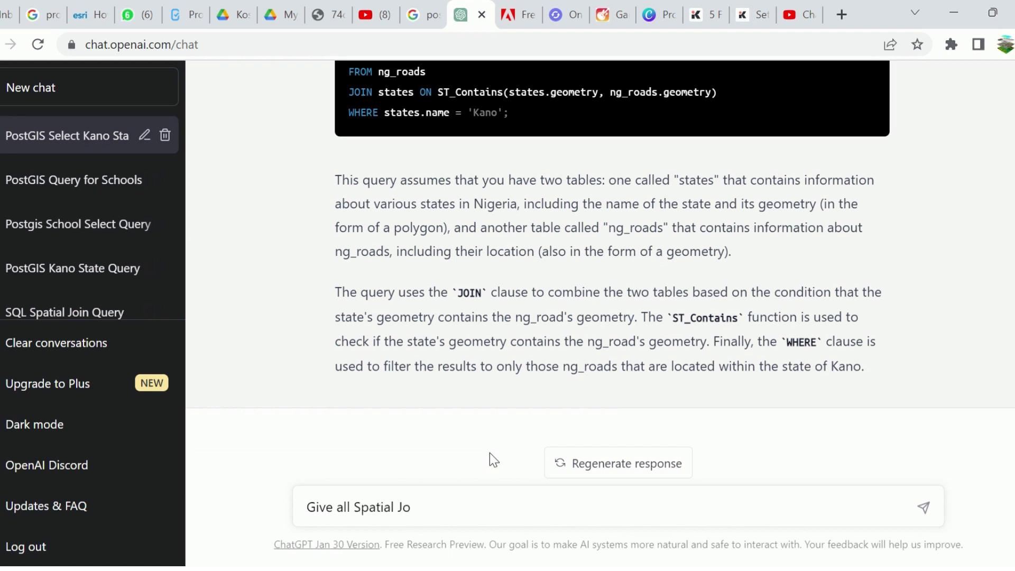
{"action": "type", "text": "in"}
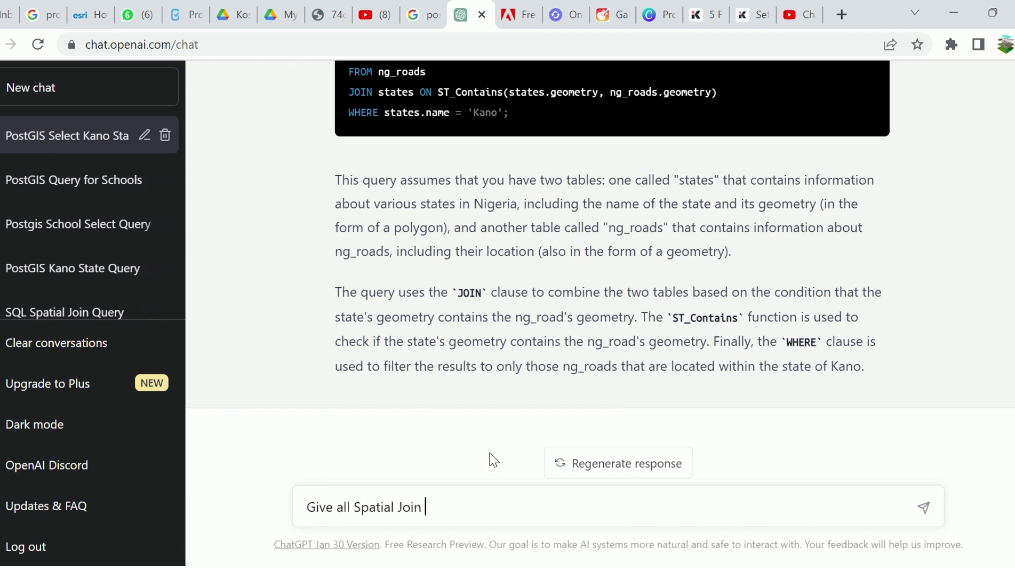
{"action": "type", "text": "Functions using"}
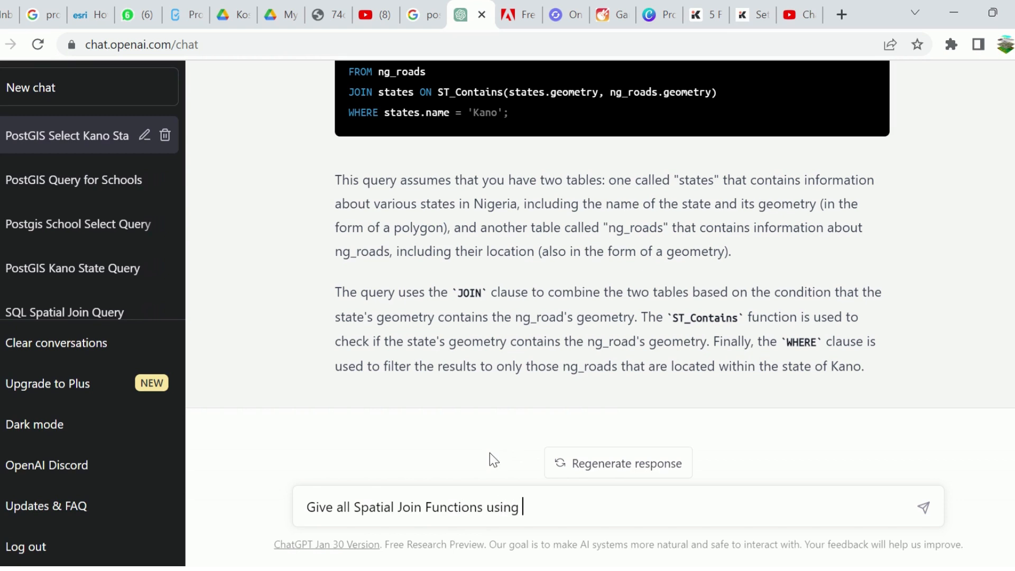
{"action": "type", "text": "ST"}
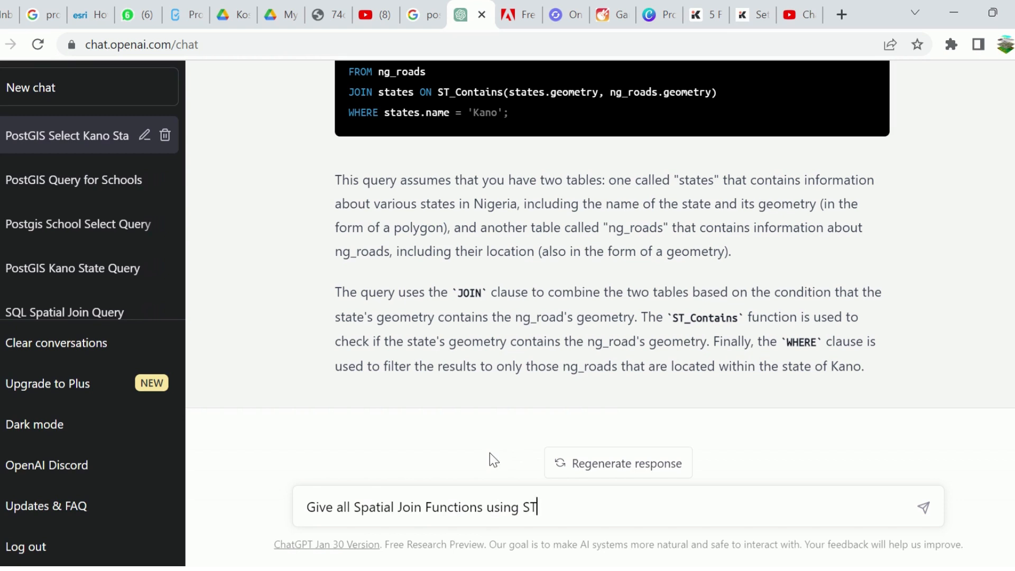
{"action": "mouse_move", "coordinate": [772, 483]}
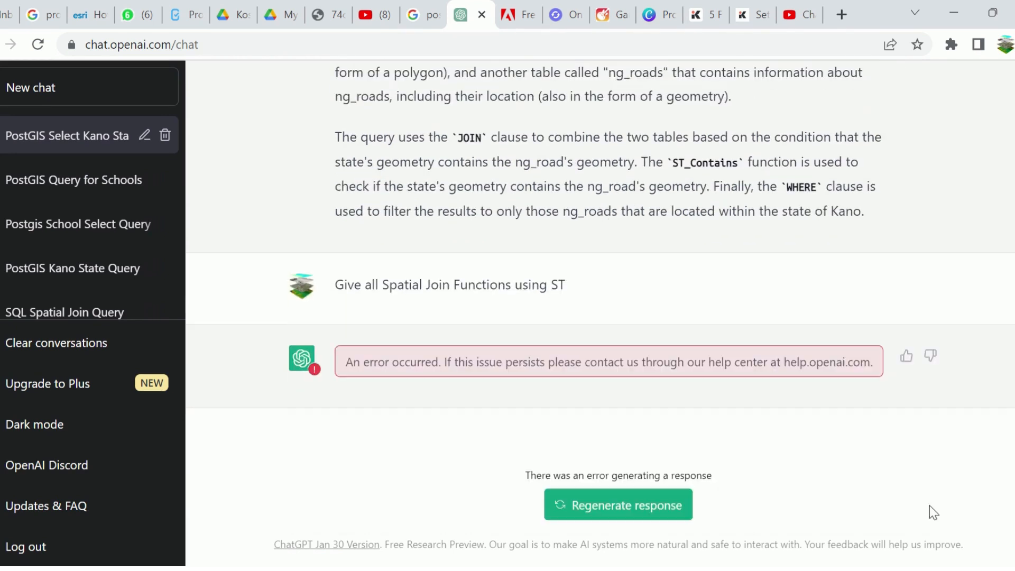
{"action": "mouse_move", "coordinate": [517, 278]}
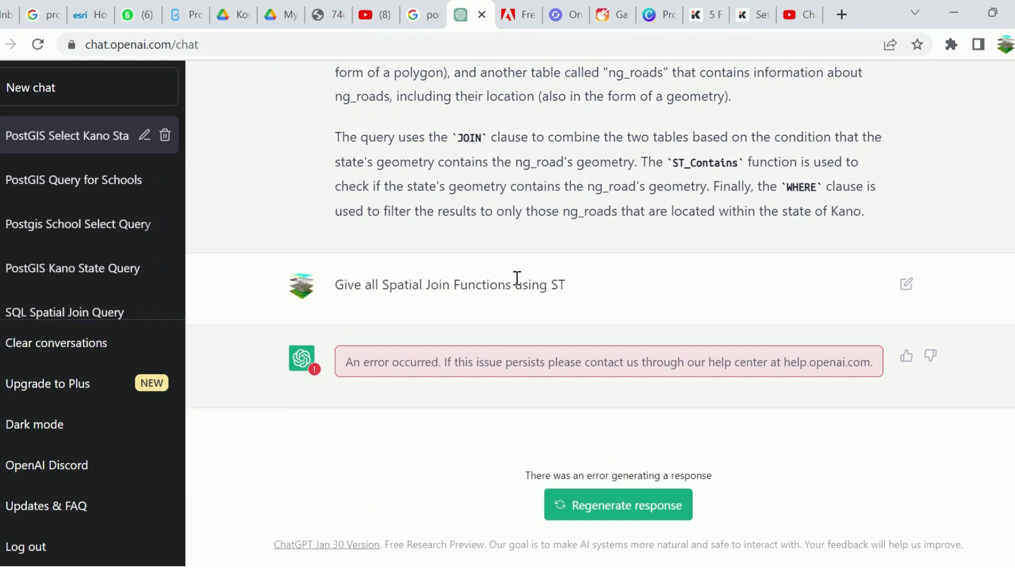
{"action": "left_click_drag", "start_coordinate": [463, 284], "coordinate": [564, 284]}
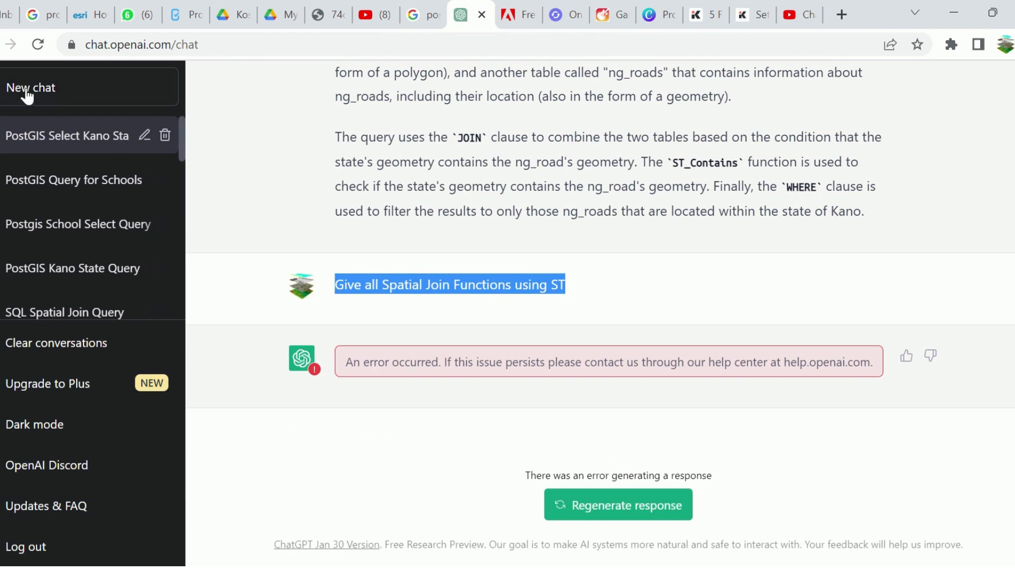
Start a fresh chat, then reopen the 'PostGIS Select Kano State' conversation.
{"action": "left_click", "coordinate": [39, 44]}
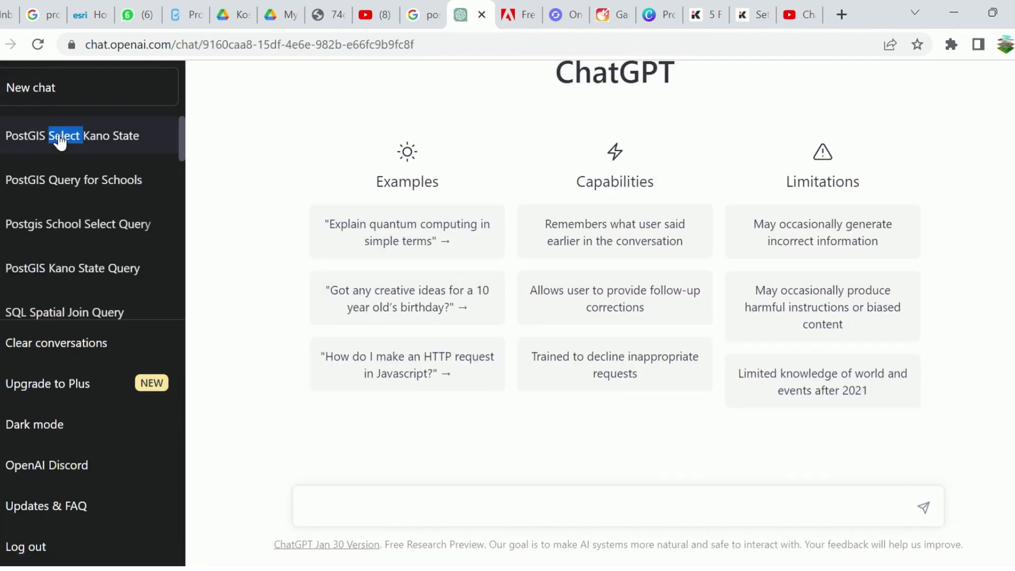
{"action": "left_click", "coordinate": [64, 136]}
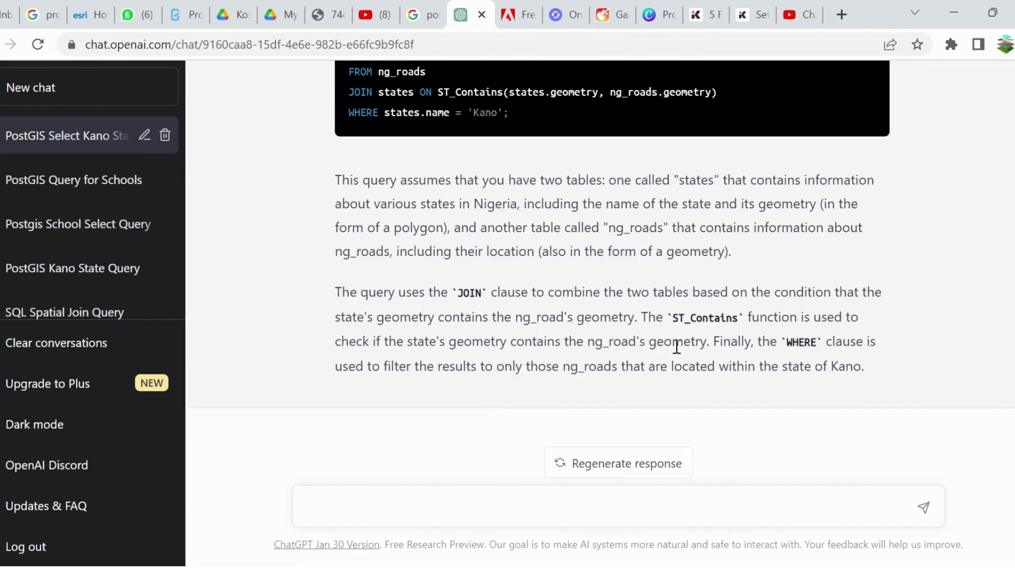
{"action": "left_click", "coordinate": [534, 511]}
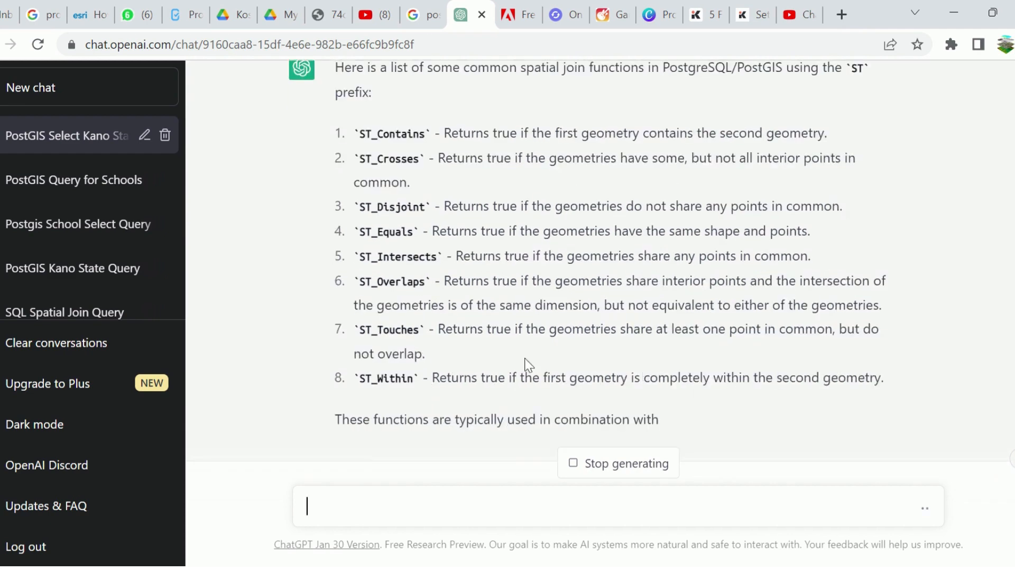
Scroll through the eight ST spatial join functions and copy the ST_Within name.
{"action": "scroll", "scroll_direction": "up", "scroll_amount": 3}
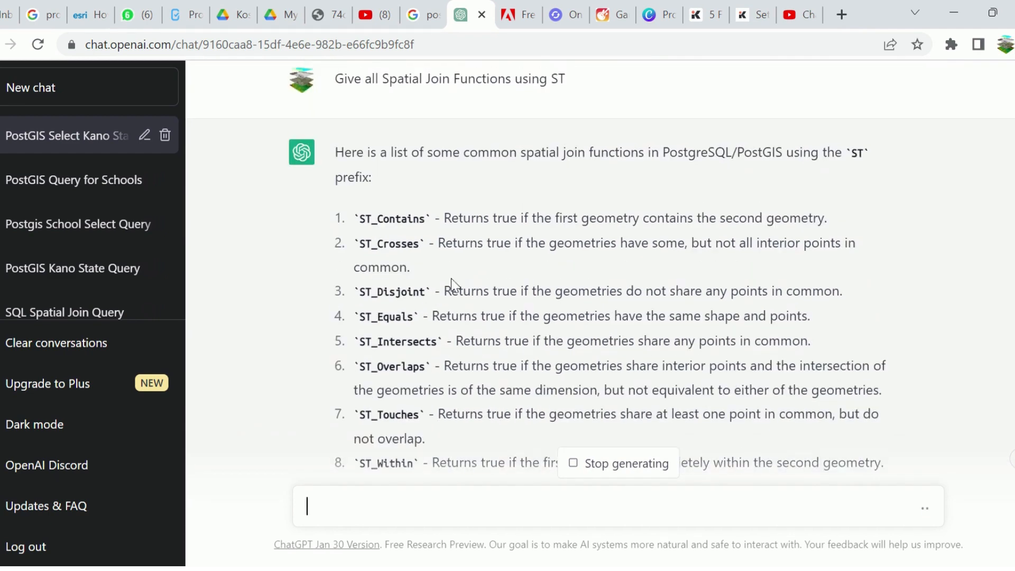
{"action": "mouse_move", "coordinate": [404, 483]}
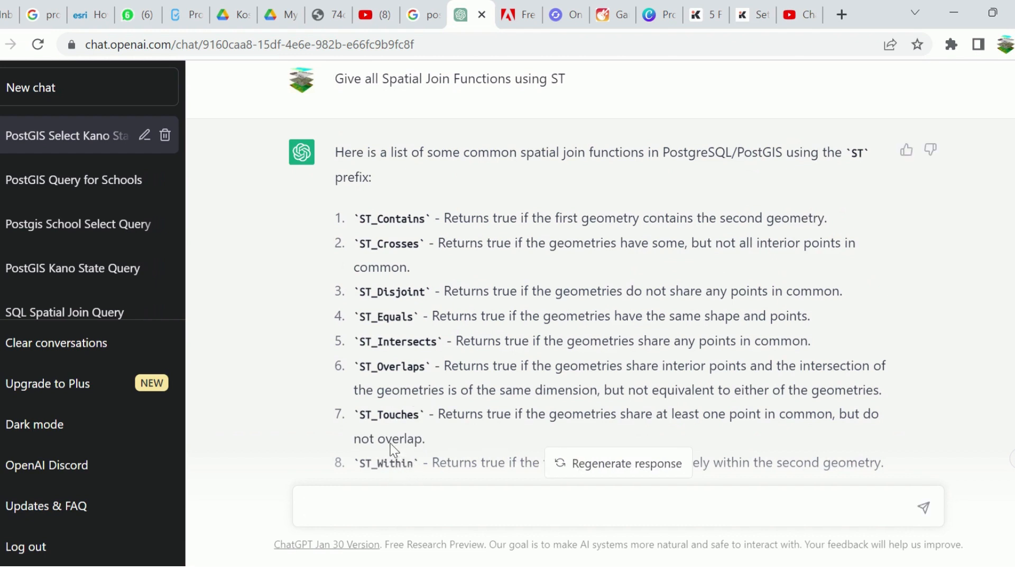
{"action": "scroll", "scroll_direction": "down", "scroll_amount": 3}
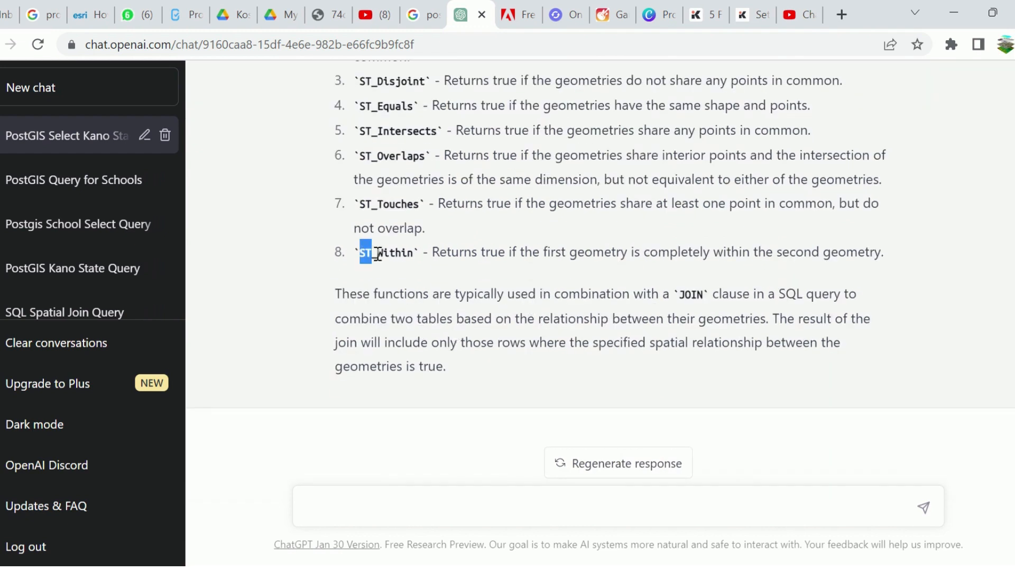
{"action": "double_click", "coordinate": [386, 252]}
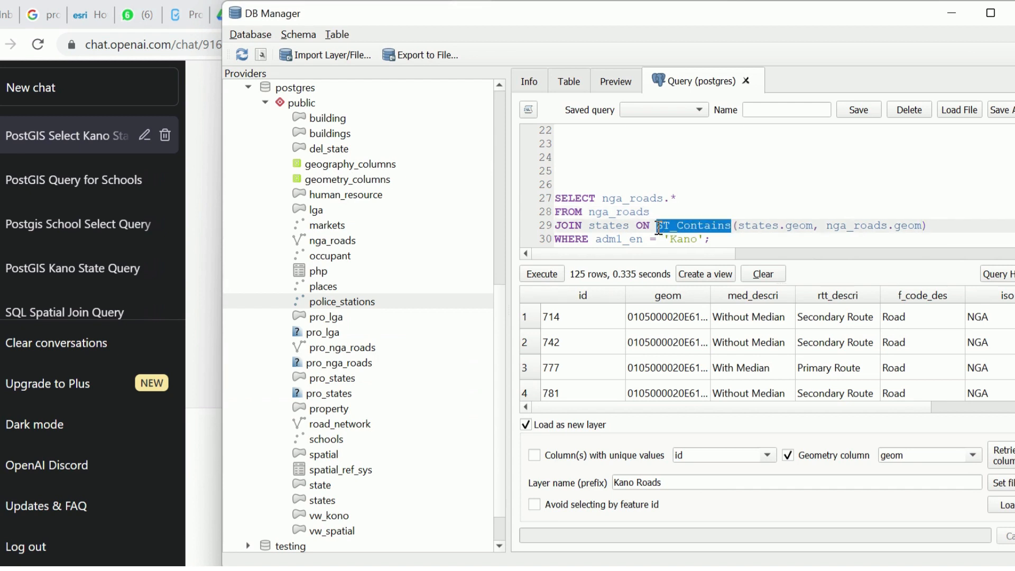
Run the Kano roads query using ST_Within (0 rows), then restore ST_Contains.
{"action": "type", "text": "ST_Within"}
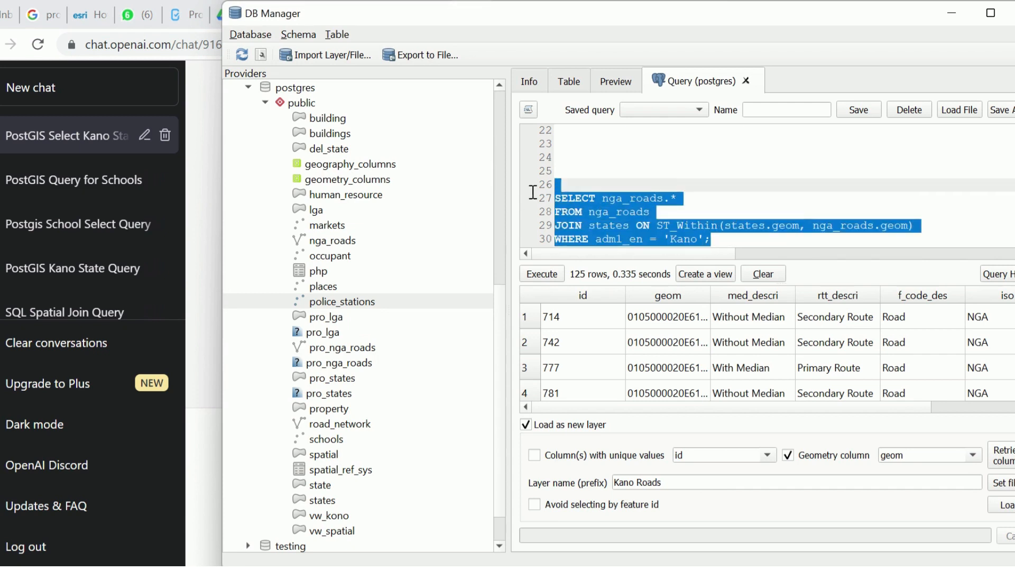
{"action": "left_click", "coordinate": [541, 274]}
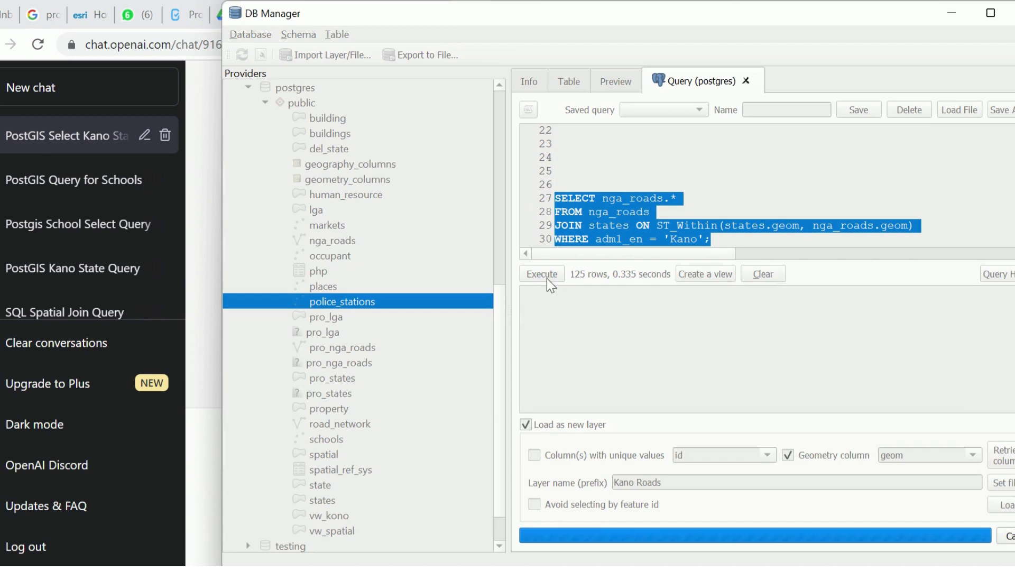
{"action": "left_click", "coordinate": [542, 274]}
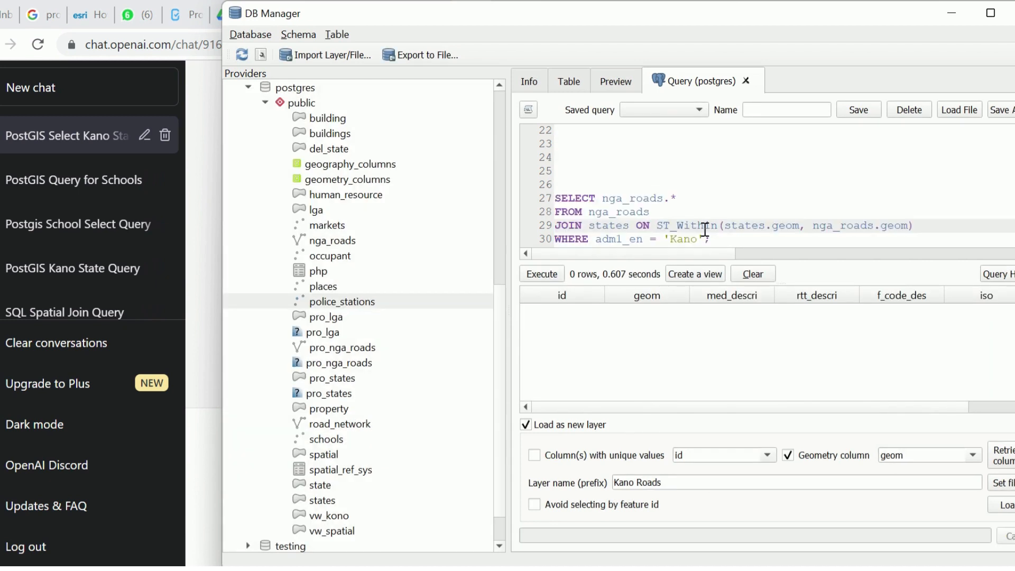
{"action": "type", "text": "ST_Contains"}
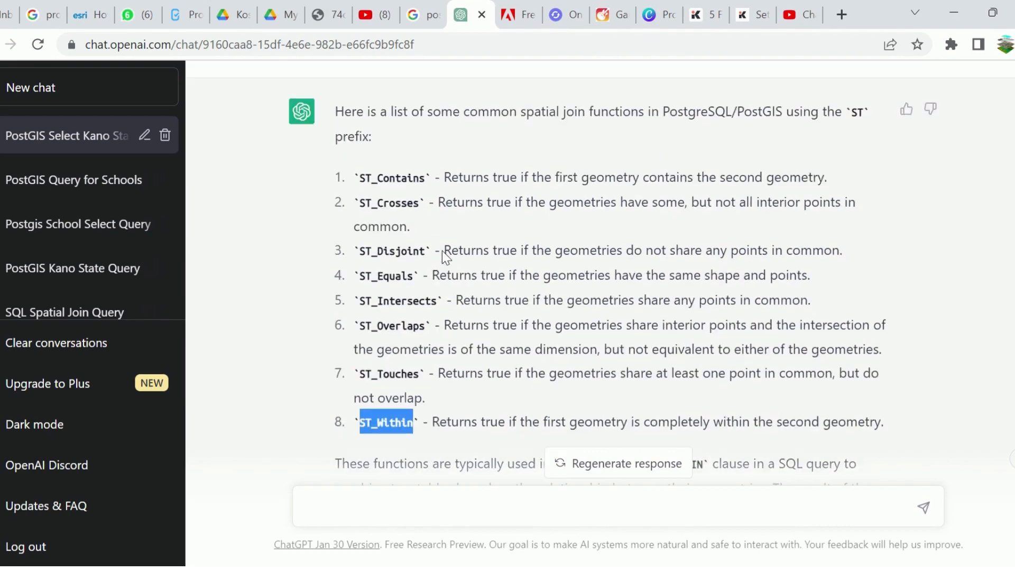
{"action": "mouse_move", "coordinate": [563, 179]}
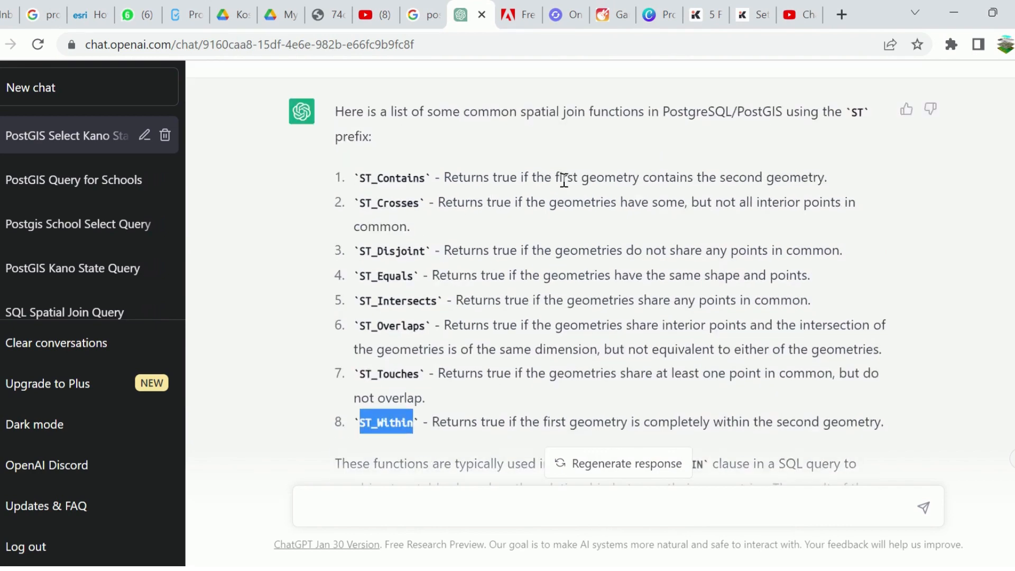
Scroll ChatGPT's function list and copy the ST_Touches name.
{"action": "scroll", "scroll_direction": "down", "scroll_amount": 3}
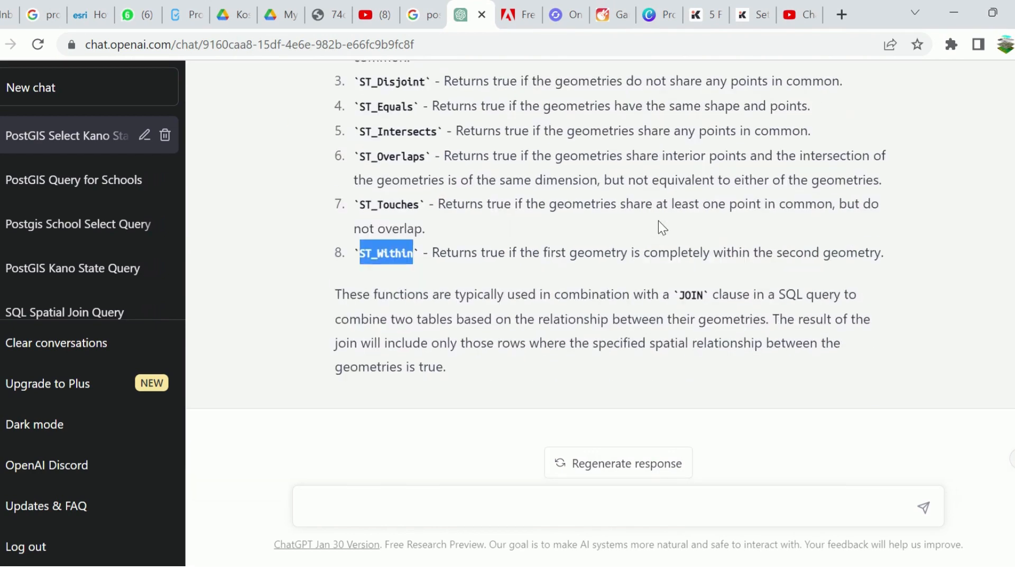
{"action": "mouse_move", "coordinate": [647, 276]}
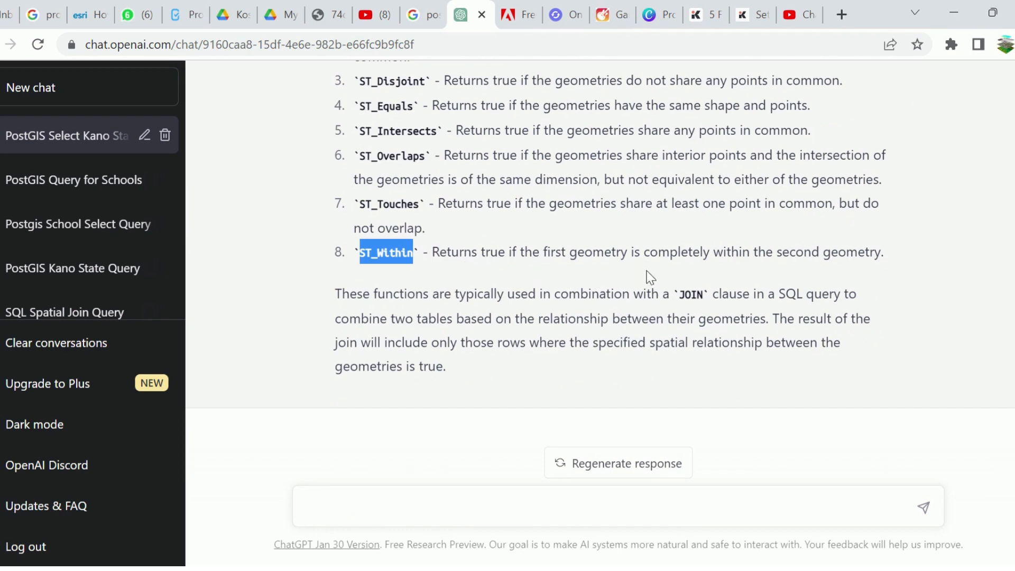
{"action": "mouse_move", "coordinate": [773, 274]}
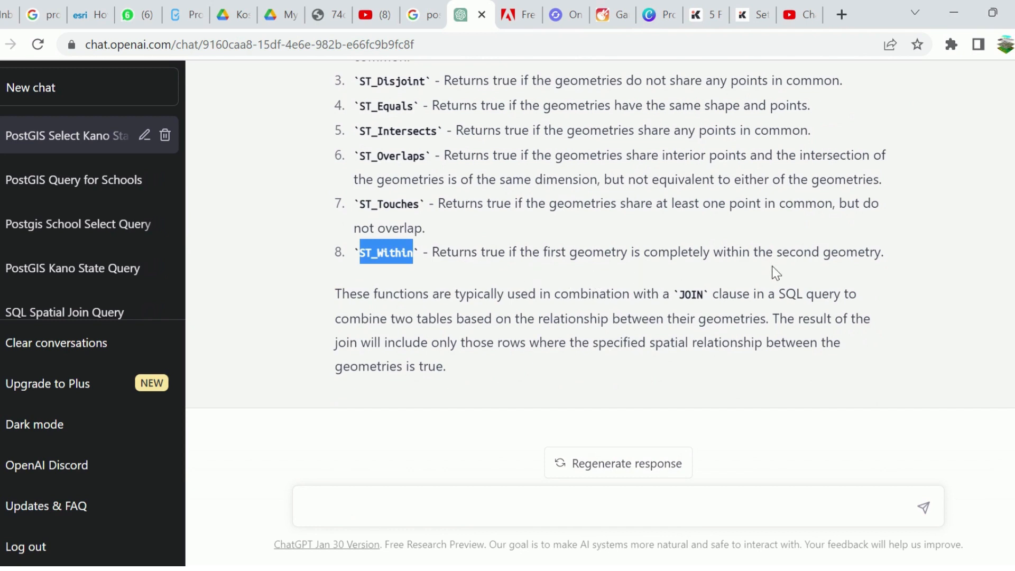
{"action": "mouse_move", "coordinate": [732, 271]}
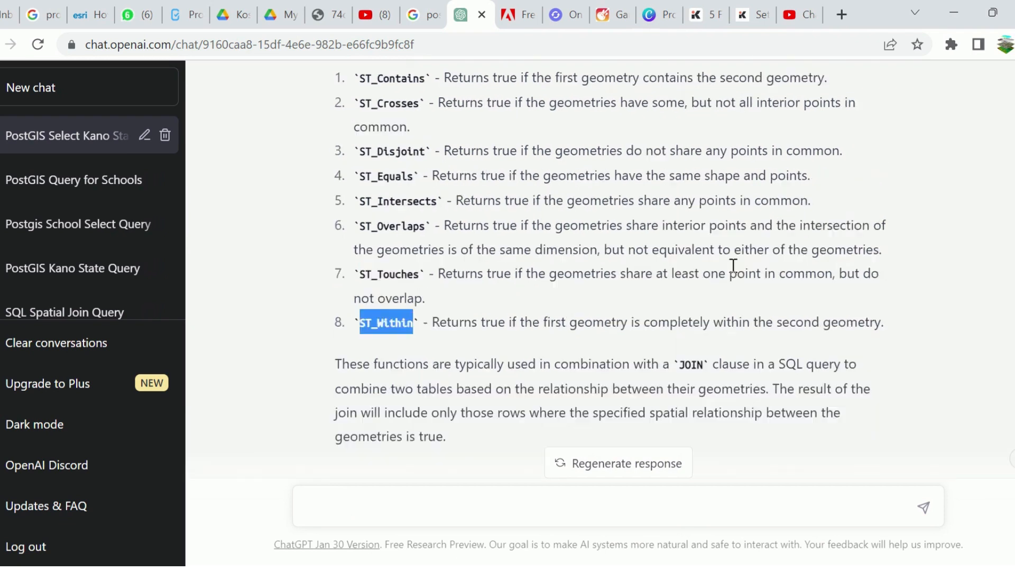
{"action": "scroll", "scroll_direction": "down", "scroll_amount": 3}
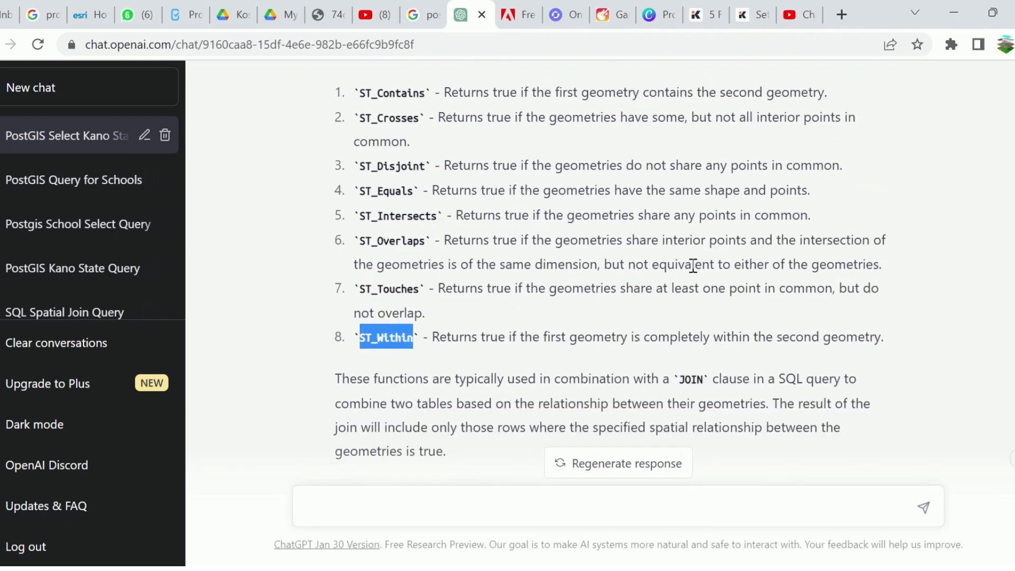
{"action": "mouse_move", "coordinate": [498, 317]}
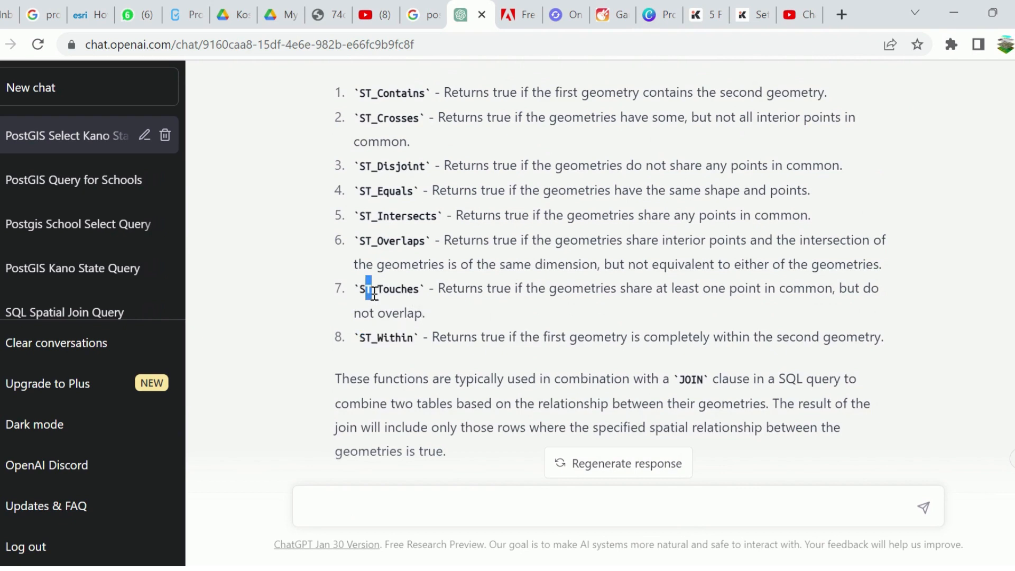
{"action": "mouse_move", "coordinate": [447, 310]}
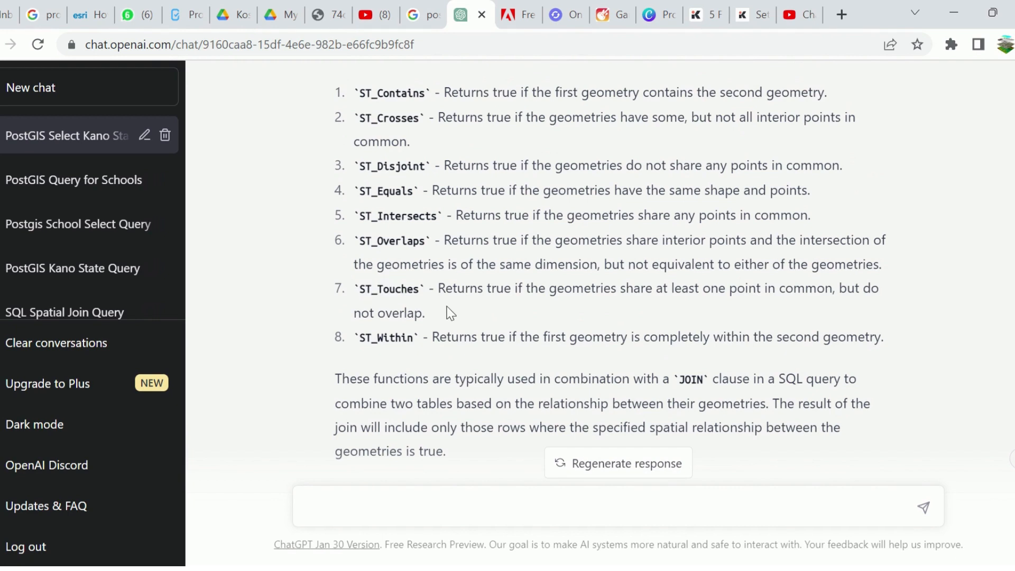
{"action": "mouse_move", "coordinate": [647, 304]}
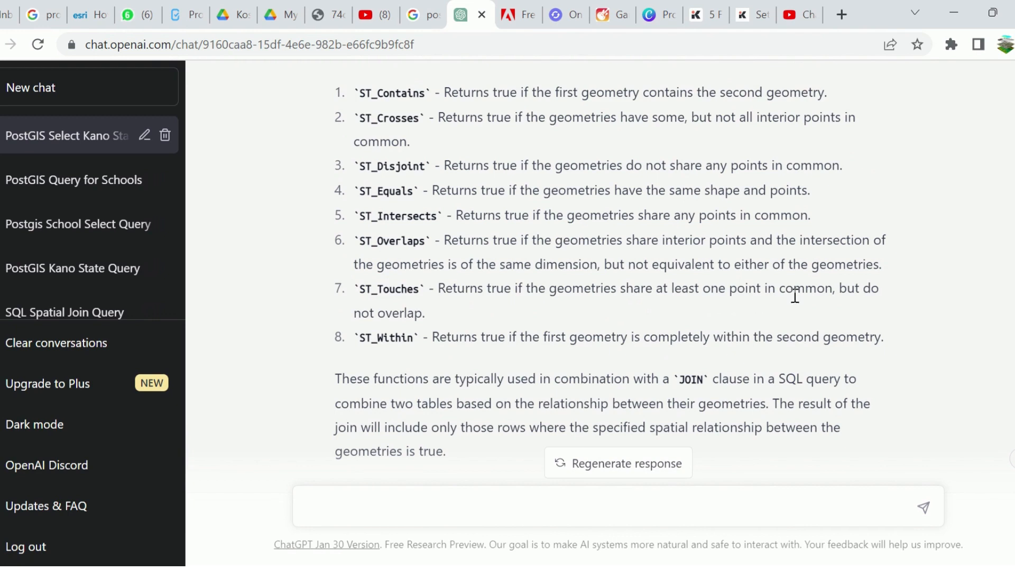
{"action": "mouse_move", "coordinate": [362, 302]}
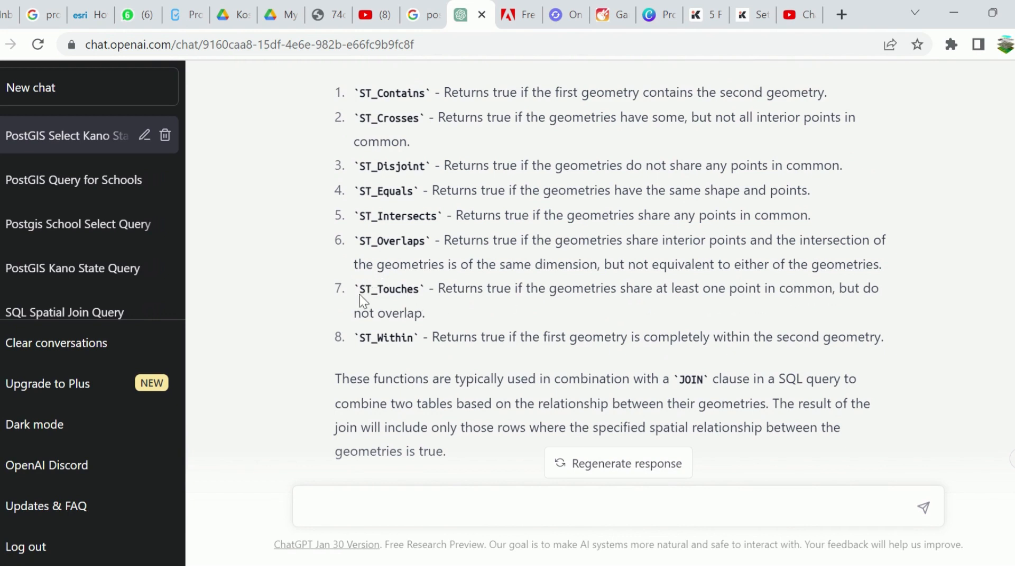
{"action": "double_click", "coordinate": [388, 288]}
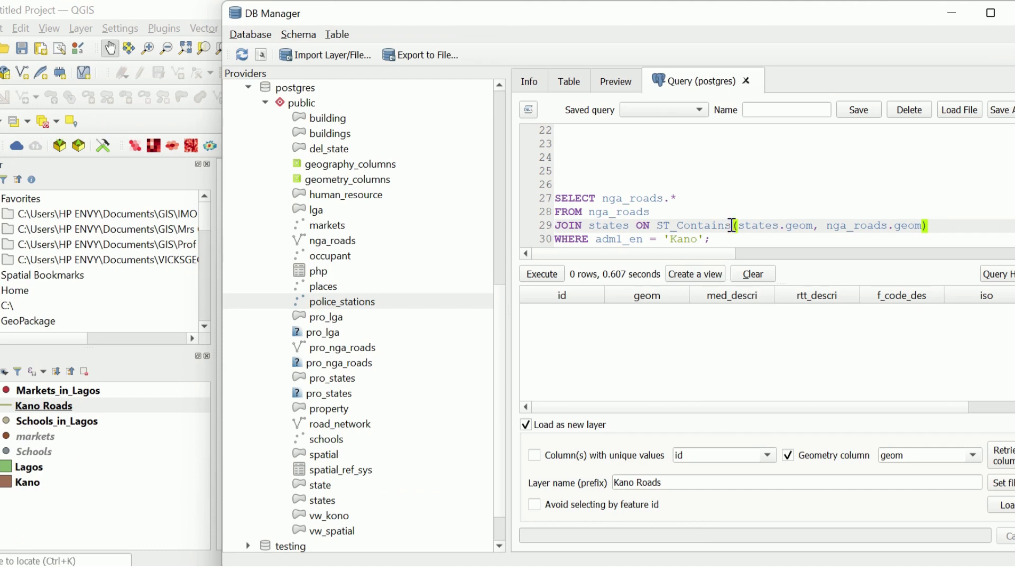
Run the Kano roads query using ST_Touches (0 rows), then put ST_Contains back and reselect the query.
{"action": "type", "text": "ST_Touches"}
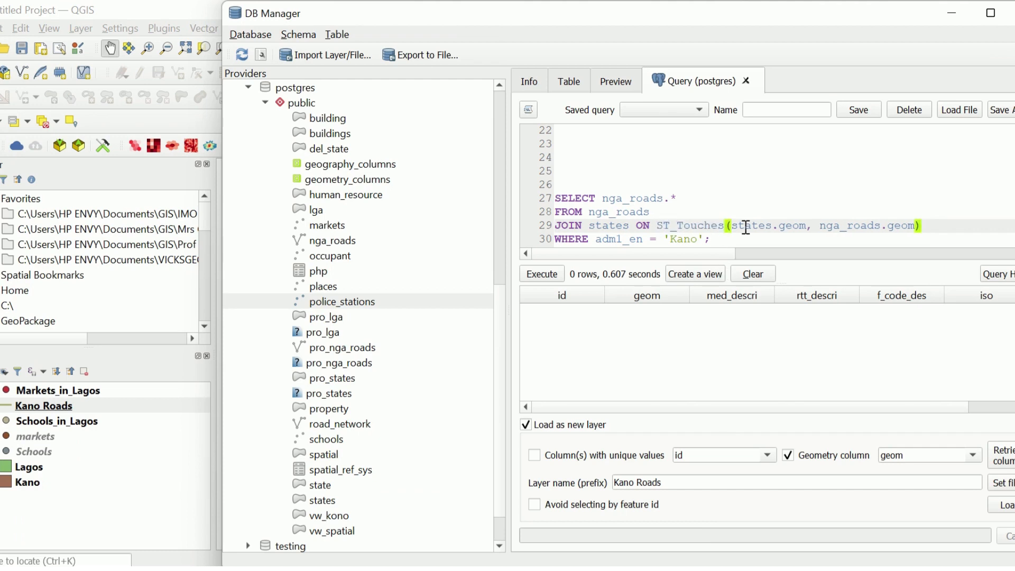
{"action": "triple_click", "coordinate": [632, 239]}
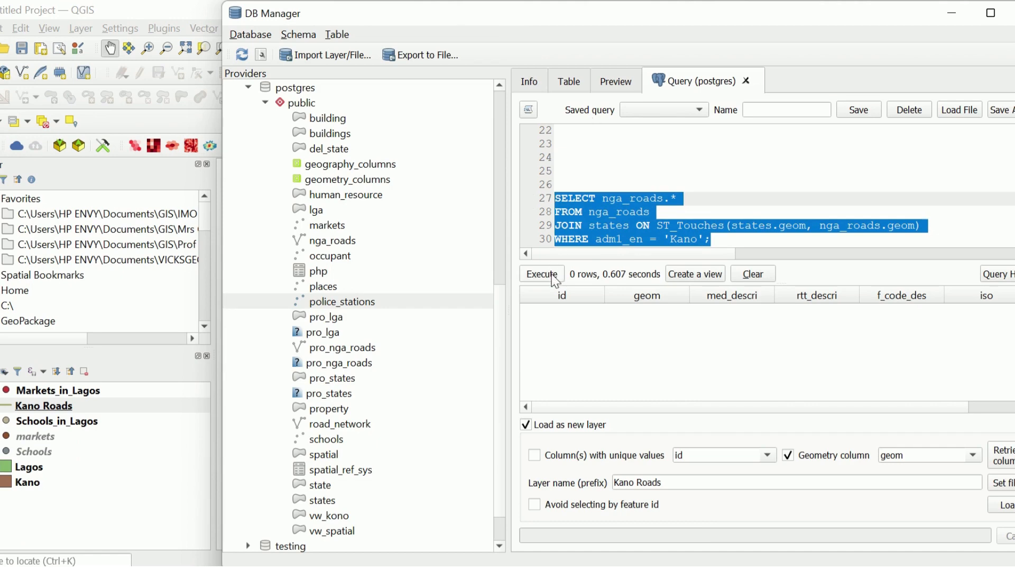
{"action": "left_click", "coordinate": [541, 273]}
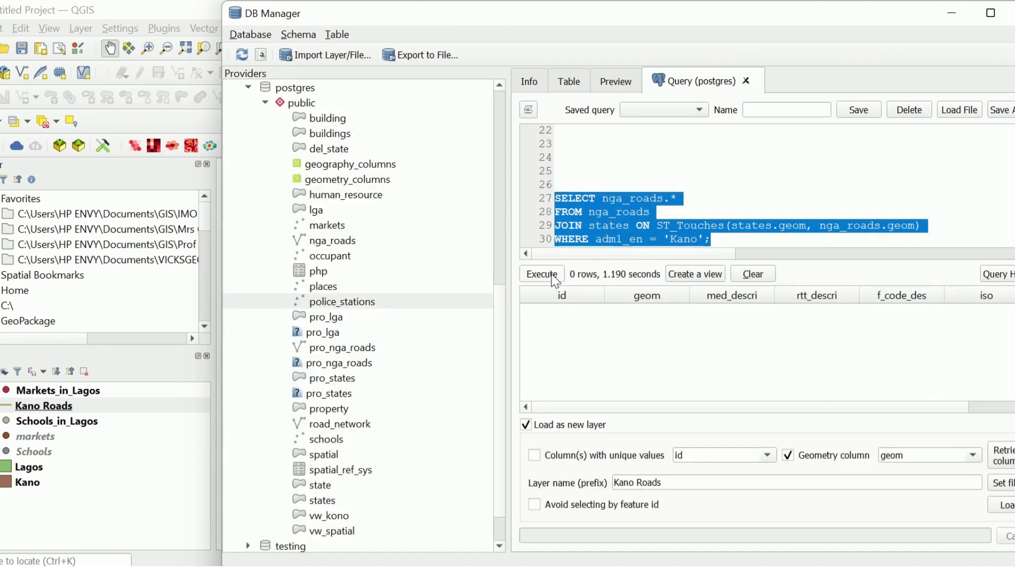
{"action": "mouse_move", "coordinate": [713, 241]}
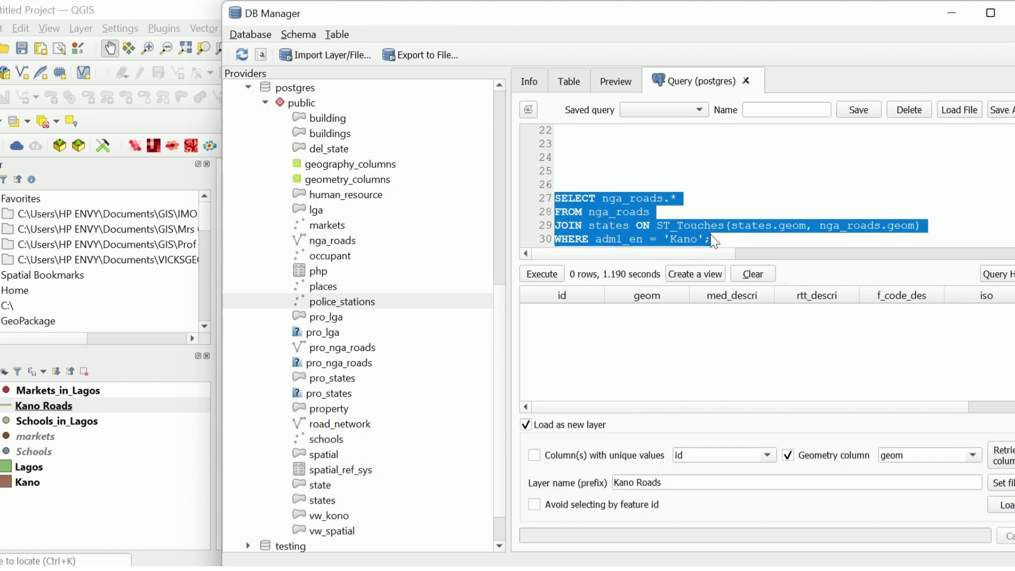
{"action": "type", "text": "ST_Contains"}
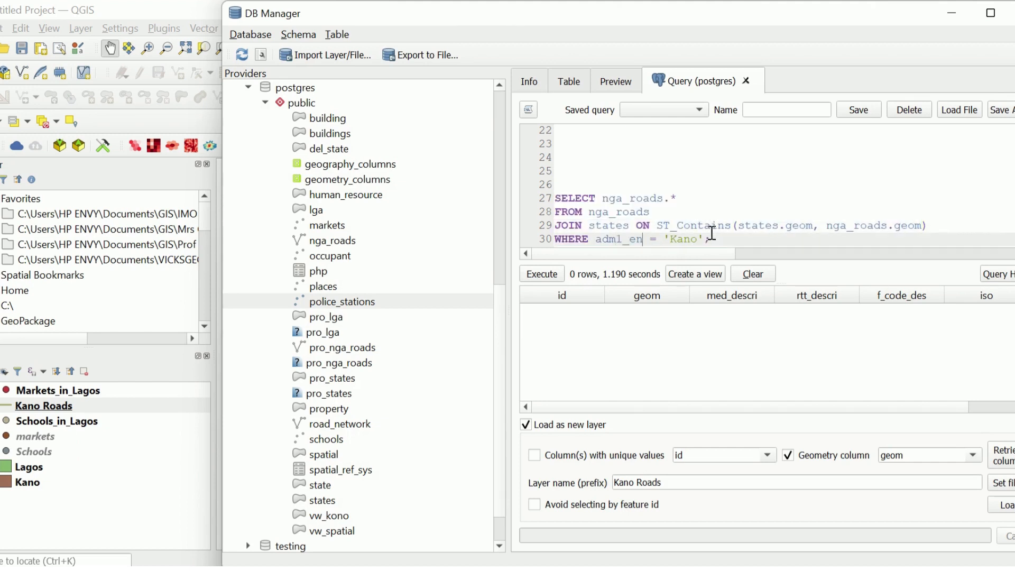
{"action": "left_click_drag", "start_coordinate": [599, 211], "coordinate": [710, 239]}
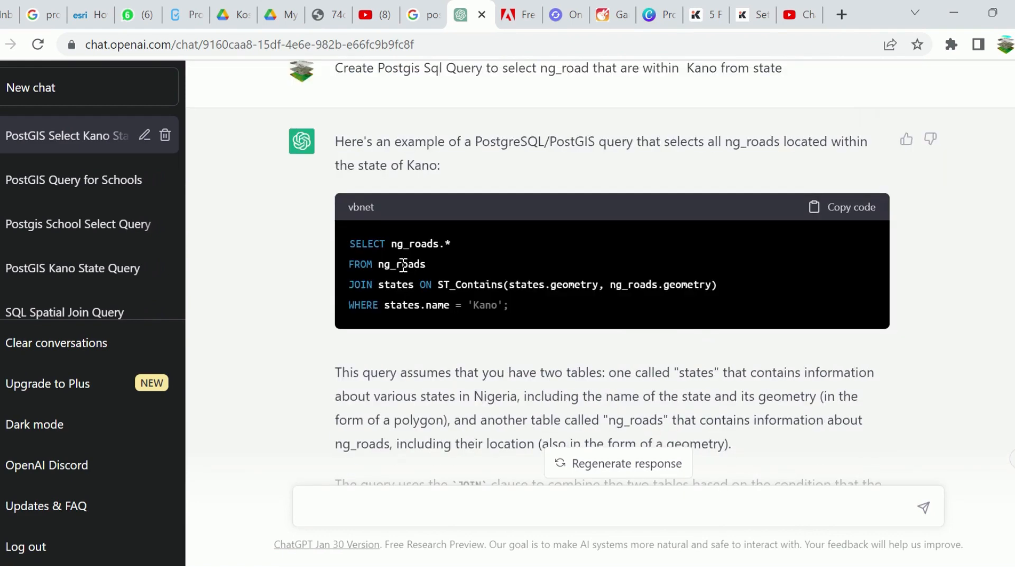
{"action": "mouse_move", "coordinate": [586, 191]}
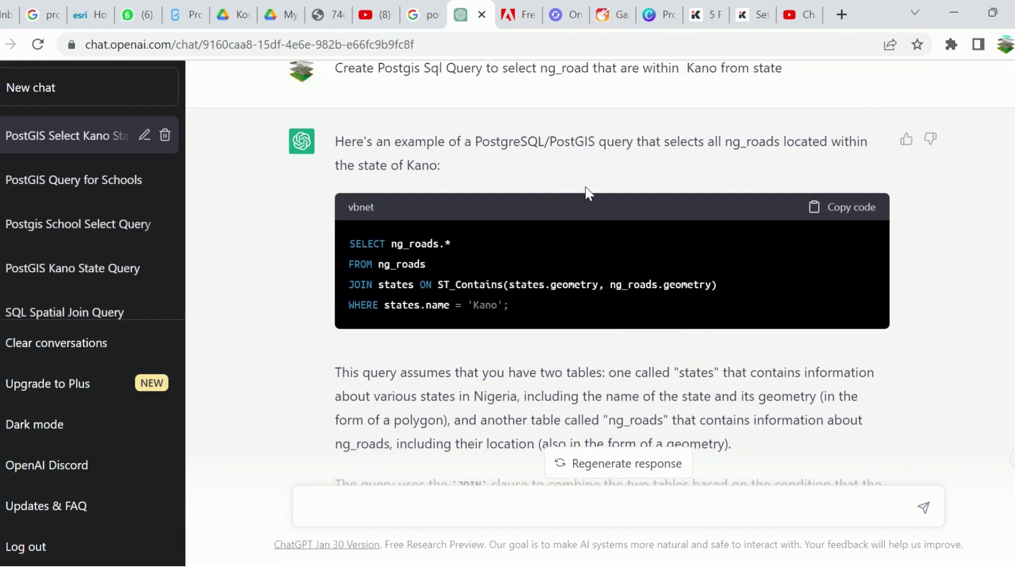